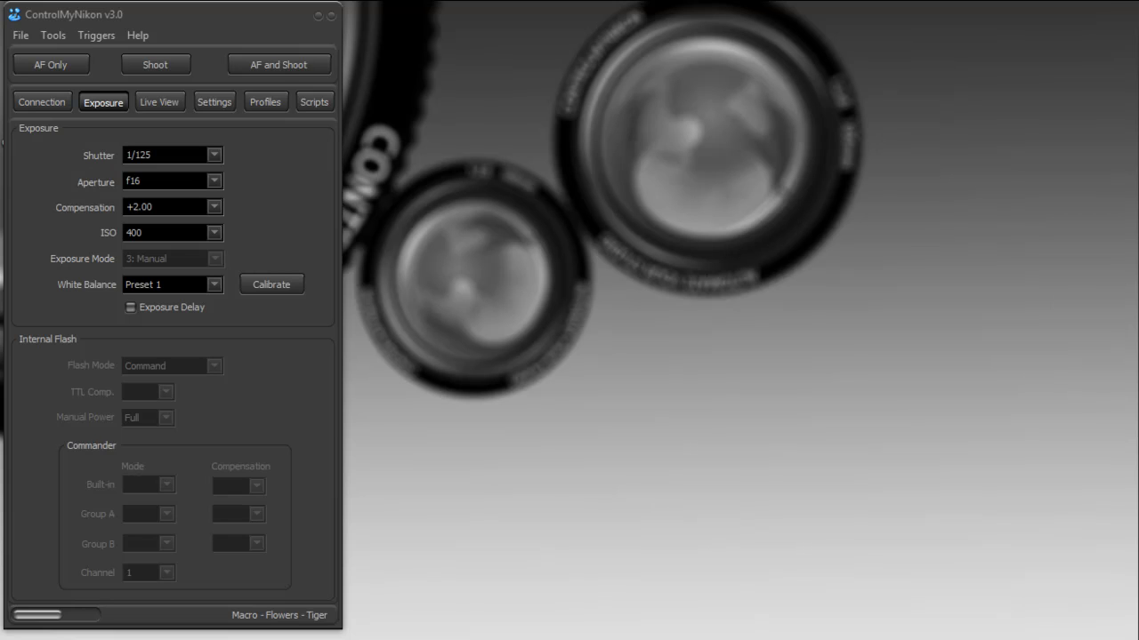
{"action": "mouse_move", "coordinate": [970, 513]}
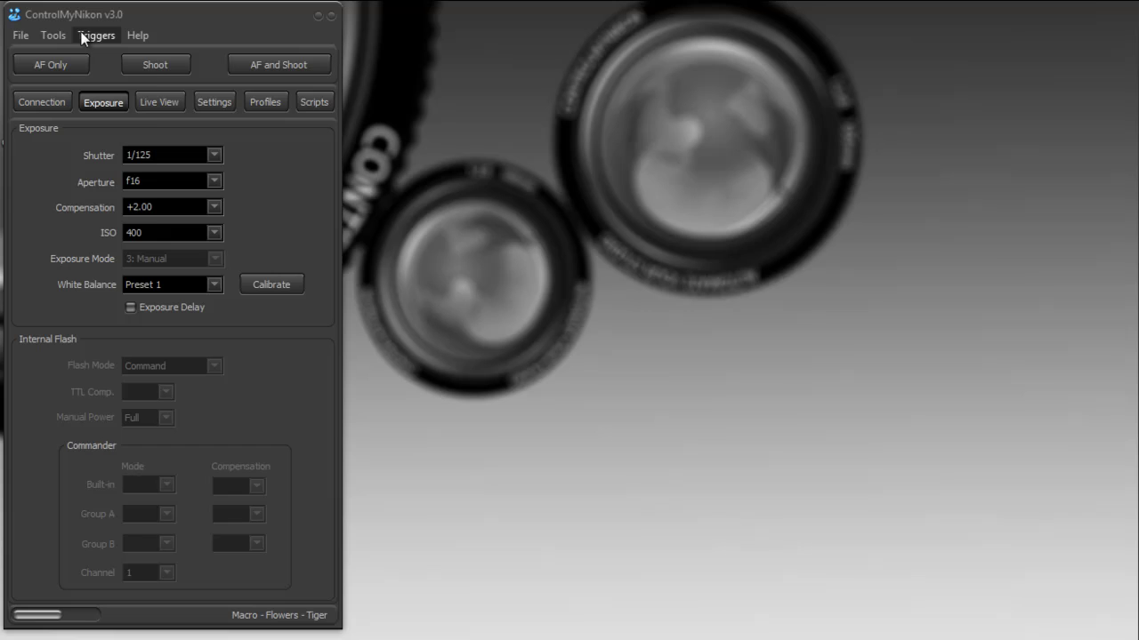
Bring up the Triggers menu listing the available capture triggers.
{"action": "left_click", "coordinate": [96, 36]}
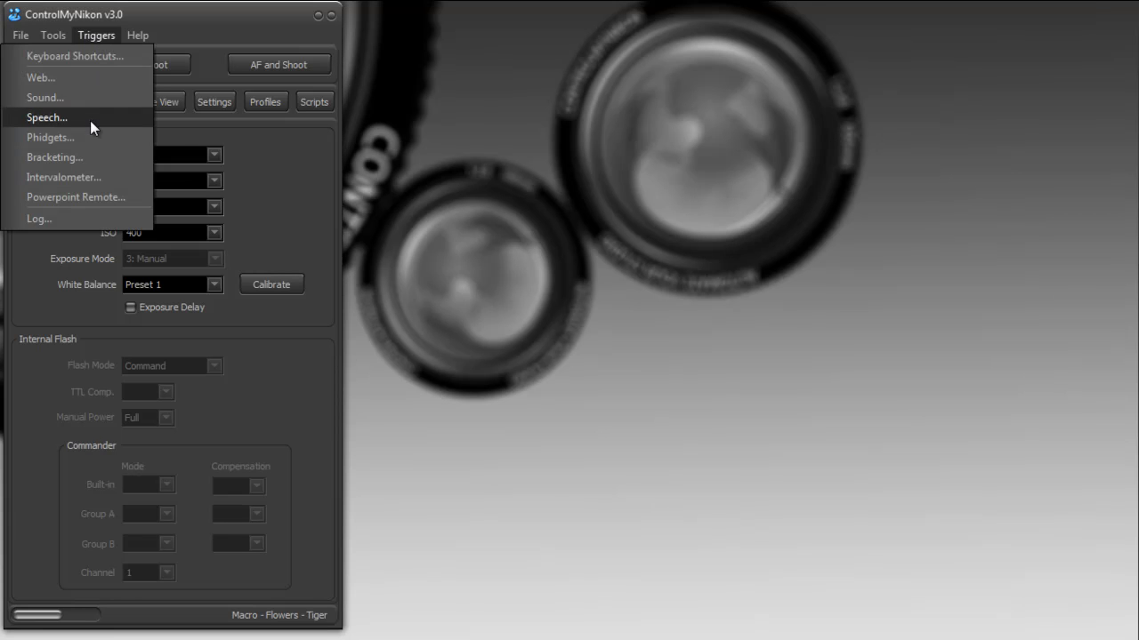
{"action": "mouse_move", "coordinate": [110, 182]}
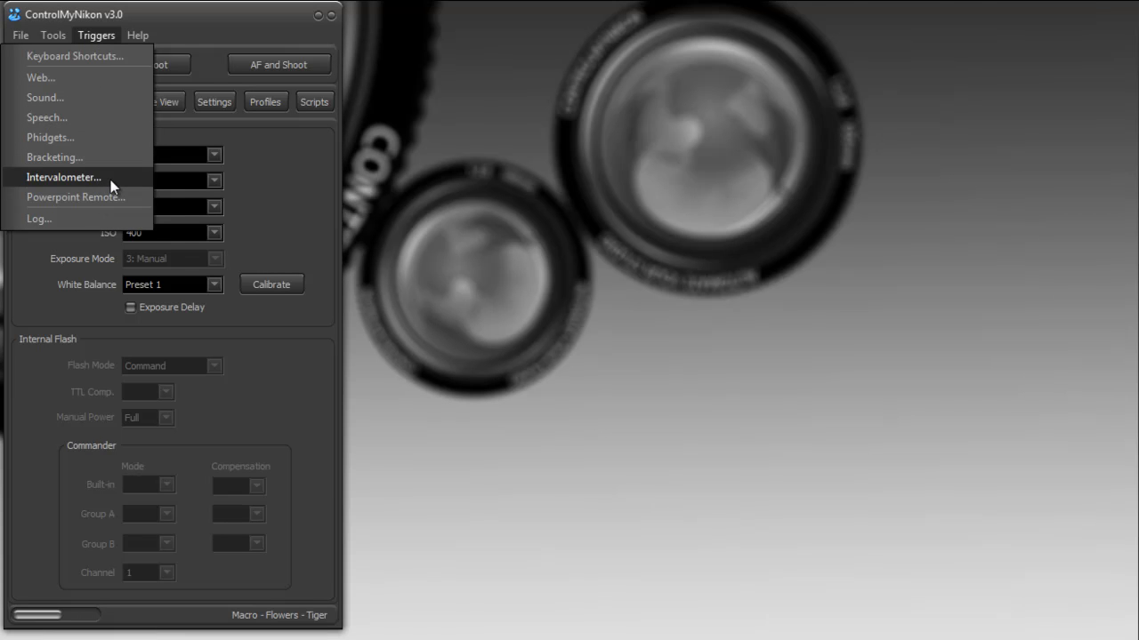
Set the intervalometer video calculator to 24 fps for 10 seconds, stopping after 240 captures.
{"action": "left_click", "coordinate": [62, 178]}
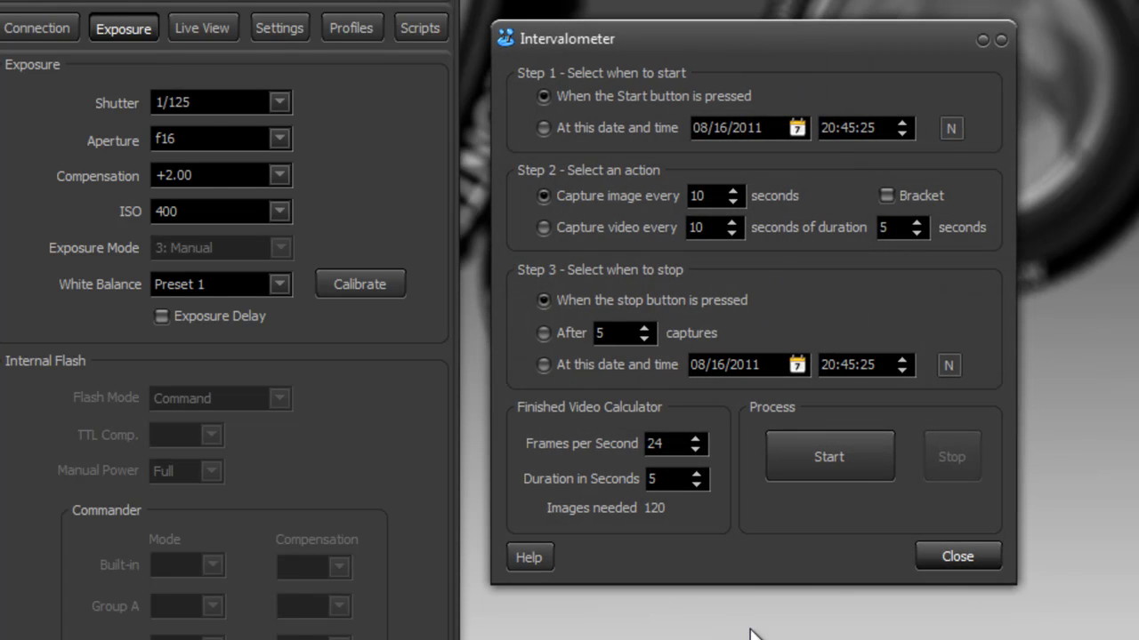
{"action": "mouse_move", "coordinate": [694, 631]}
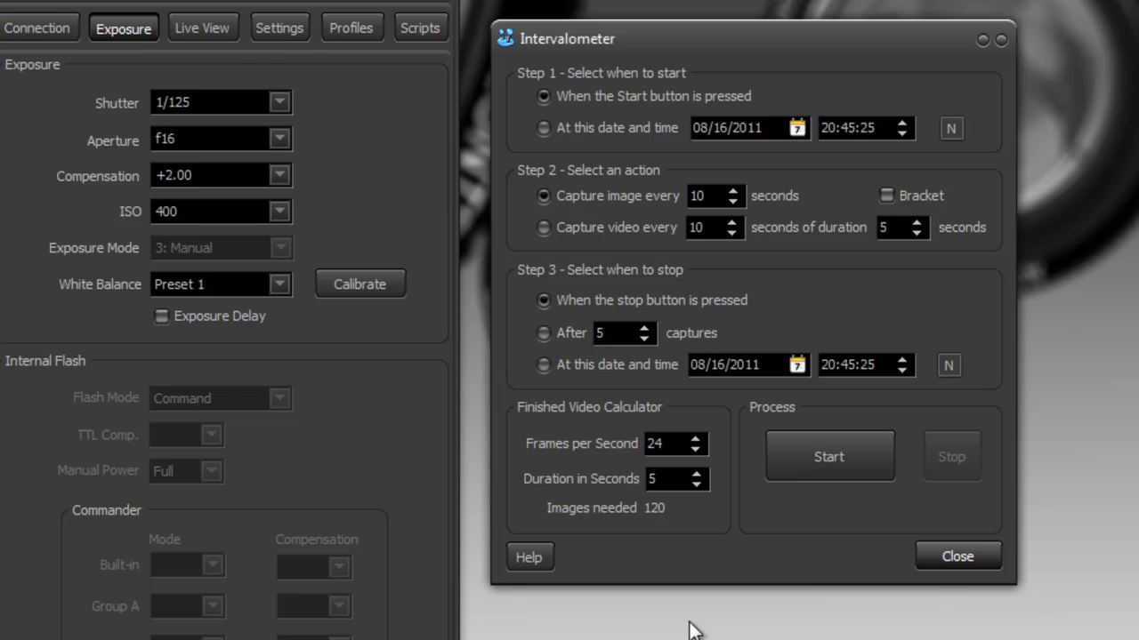
{"action": "mouse_move", "coordinate": [578, 169]}
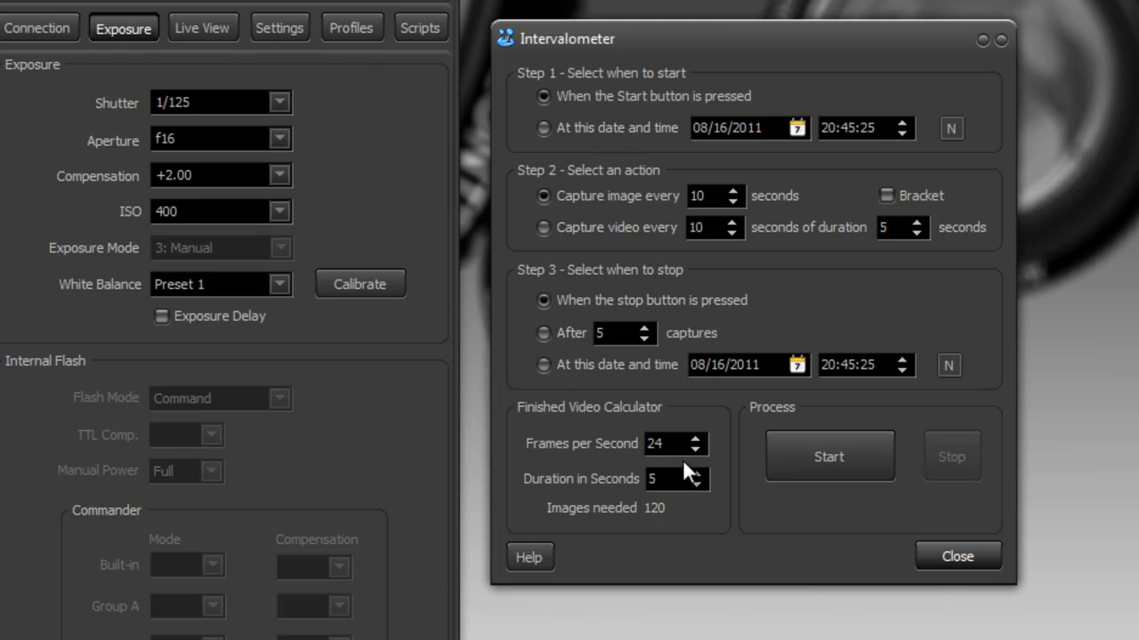
{"action": "mouse_move", "coordinate": [674, 444]}
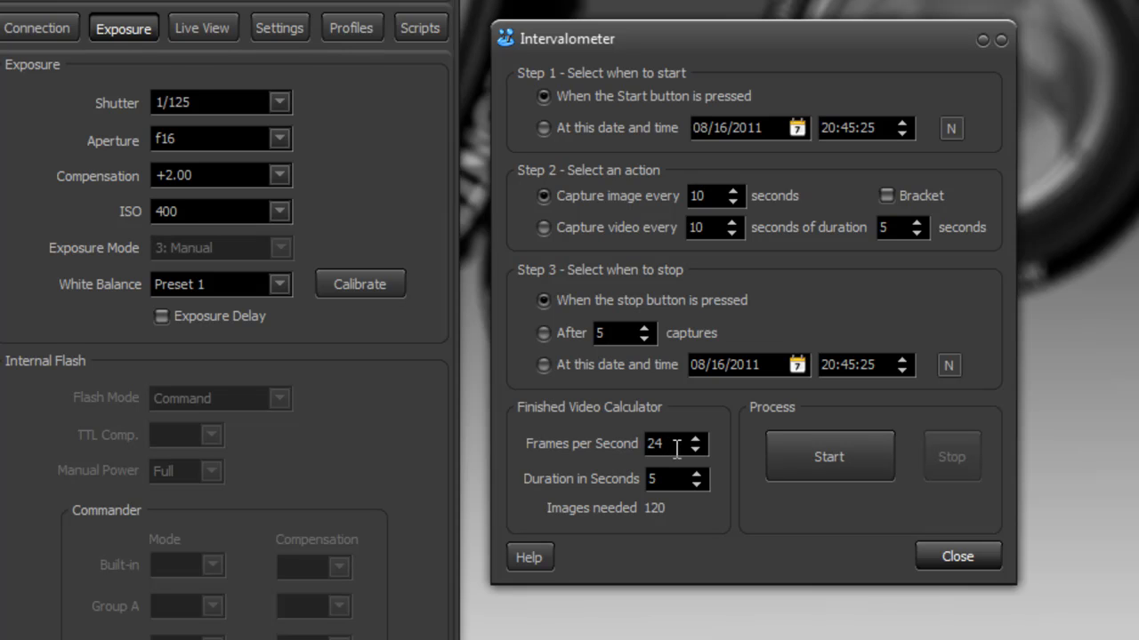
{"action": "mouse_move", "coordinate": [692, 459]}
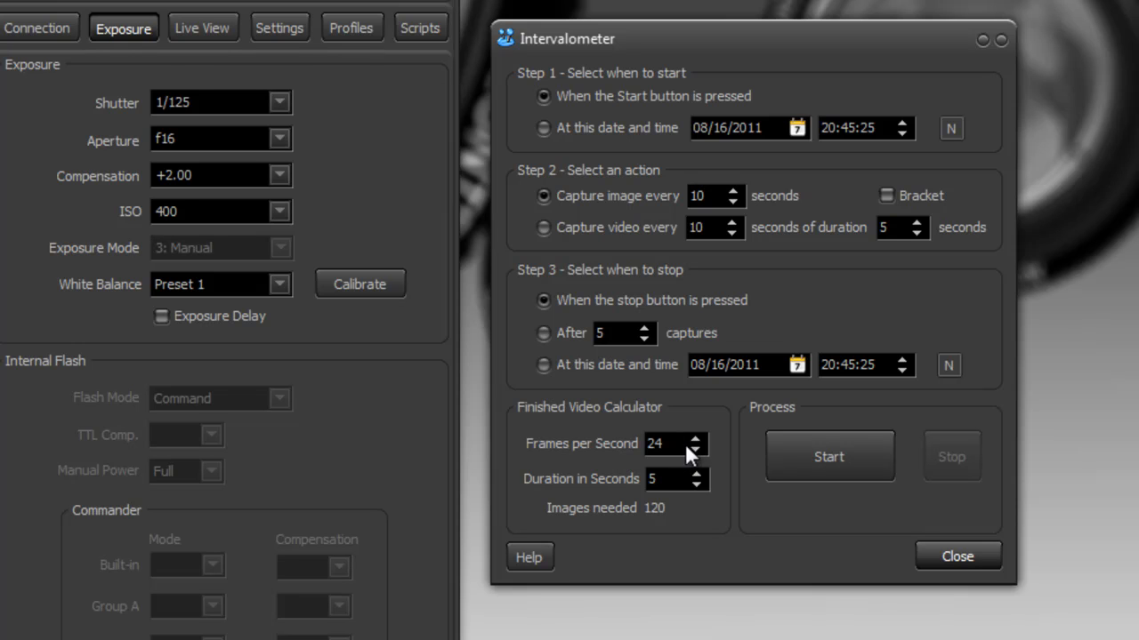
{"action": "mouse_move", "coordinate": [674, 478]}
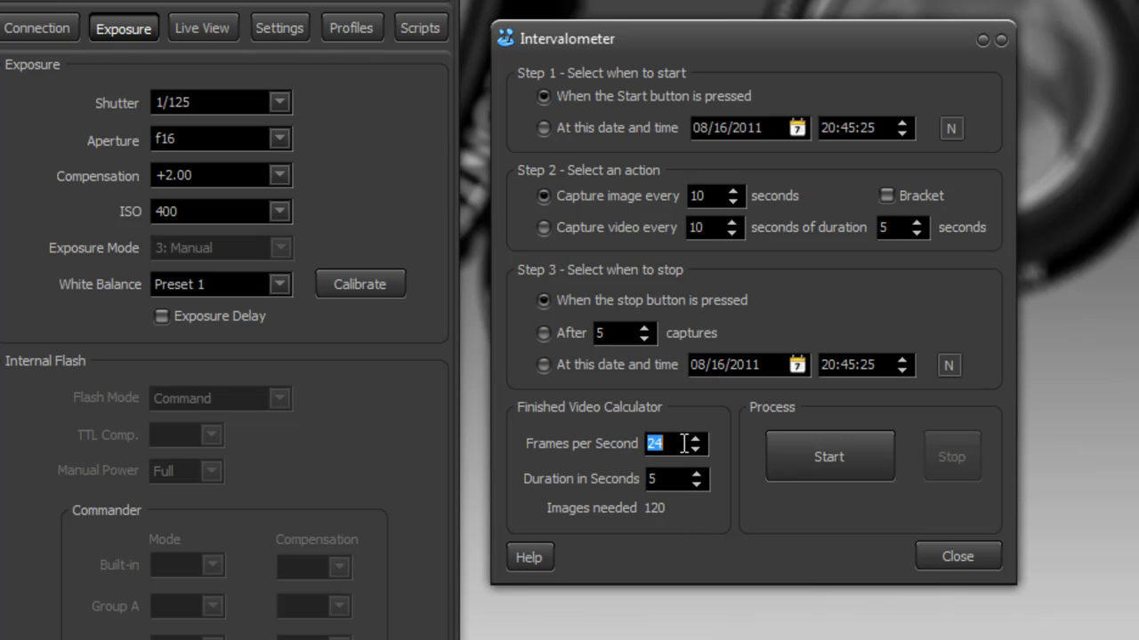
{"action": "mouse_move", "coordinate": [651, 520]}
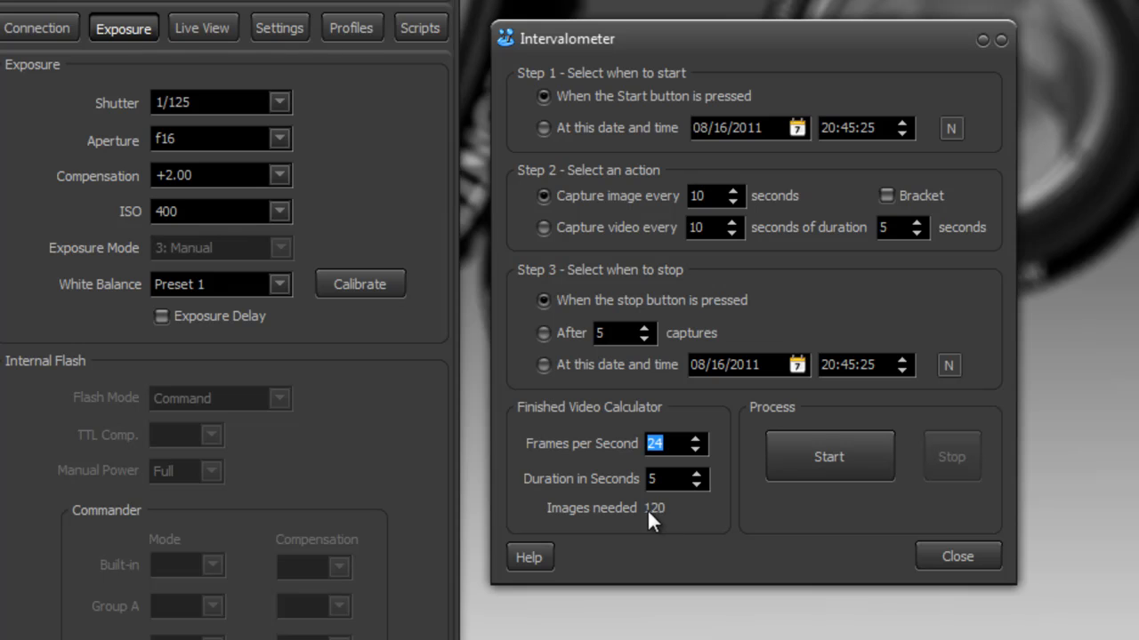
{"action": "mouse_move", "coordinate": [568, 427]}
{"action": "type", "text": "15"}
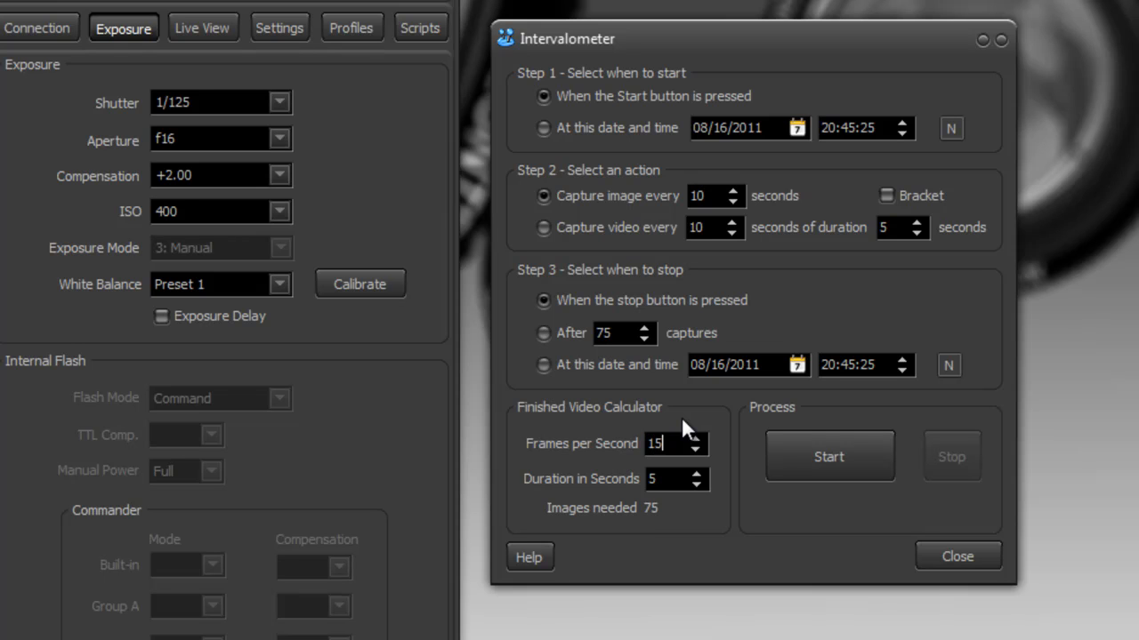
{"action": "mouse_move", "coordinate": [658, 523]}
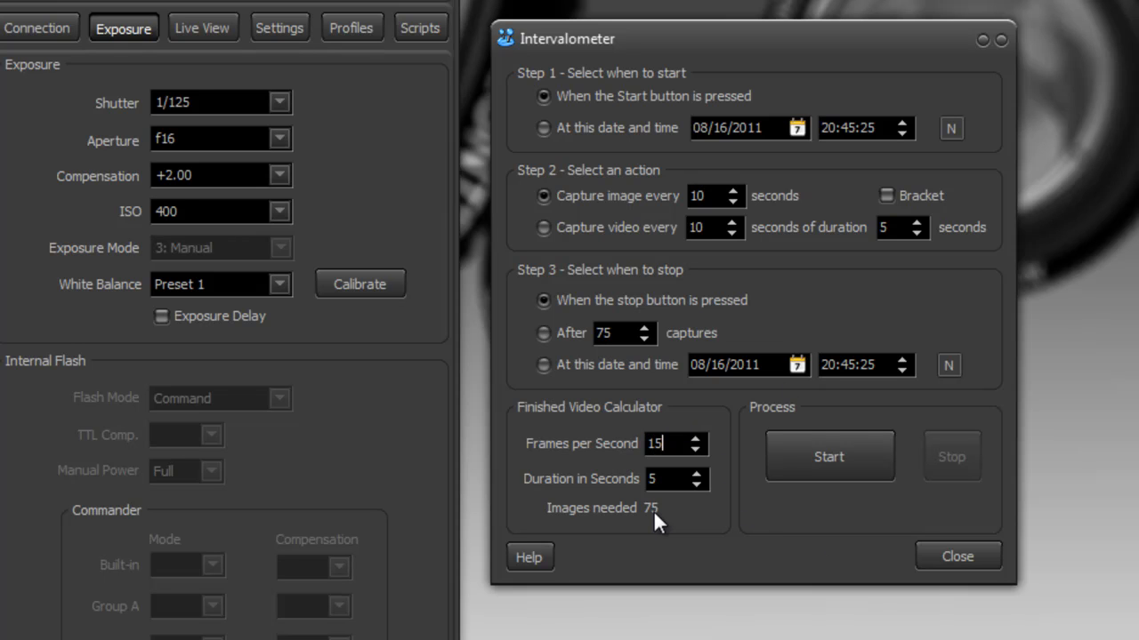
{"action": "mouse_move", "coordinate": [659, 420]}
{"action": "type", "text": "24"}
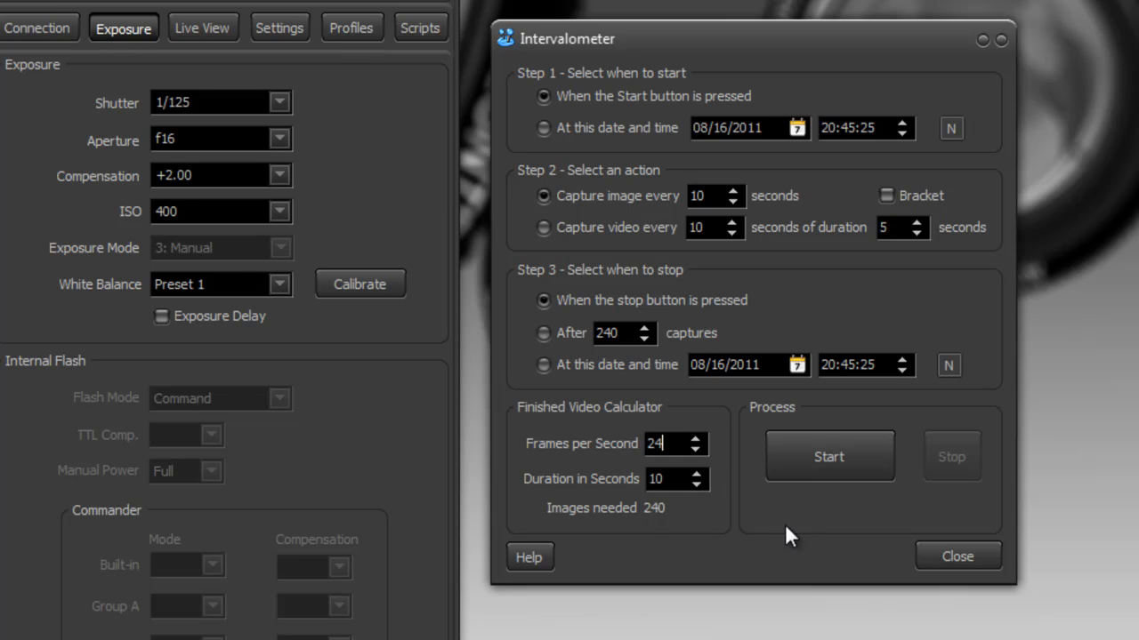
{"action": "mouse_move", "coordinate": [712, 416]}
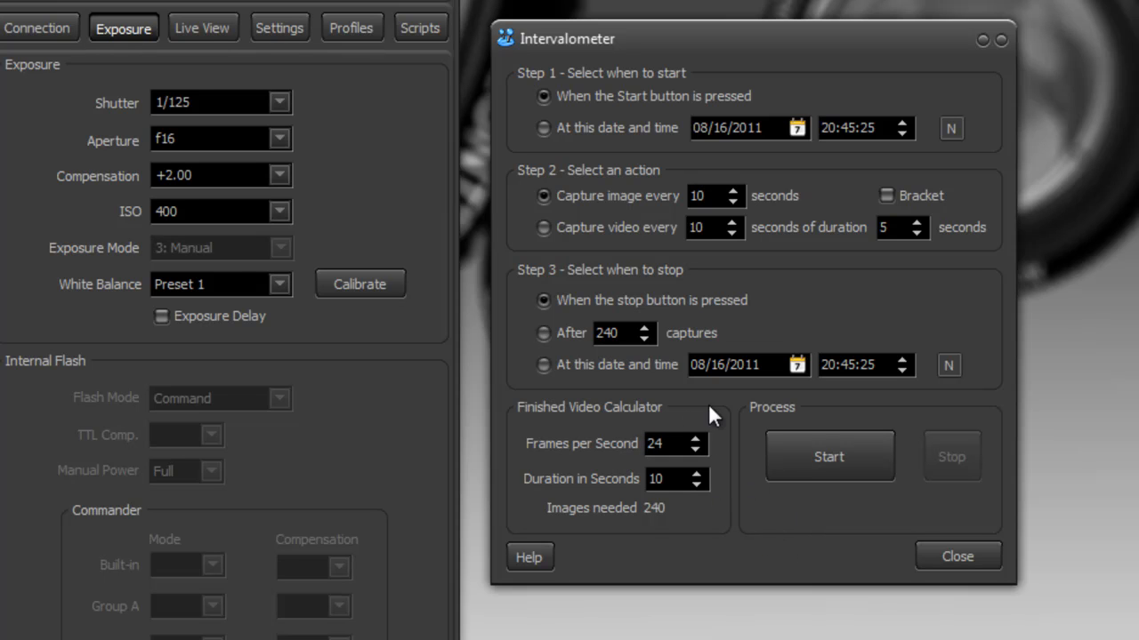
{"action": "mouse_move", "coordinate": [793, 537]}
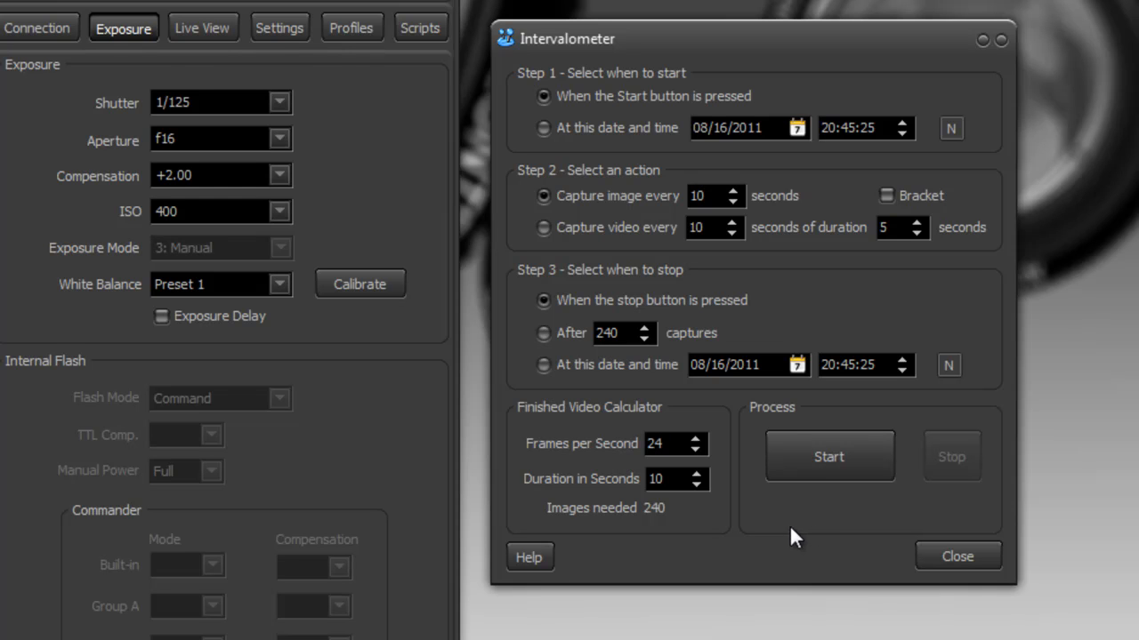
{"action": "mouse_move", "coordinate": [819, 530]}
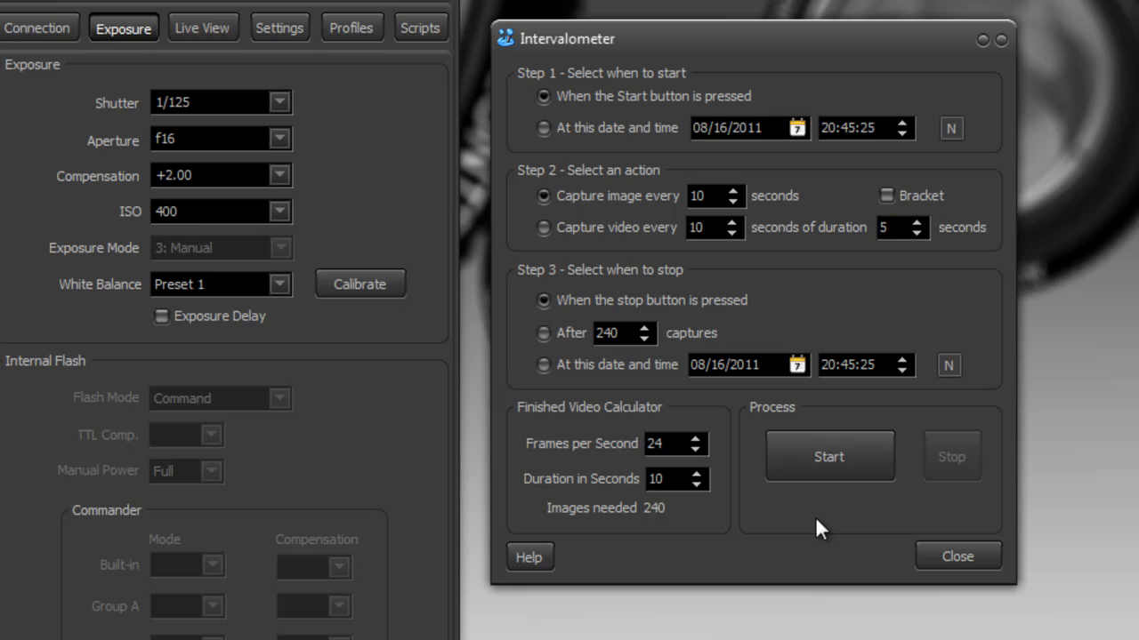
{"action": "left_click", "coordinate": [669, 443]}
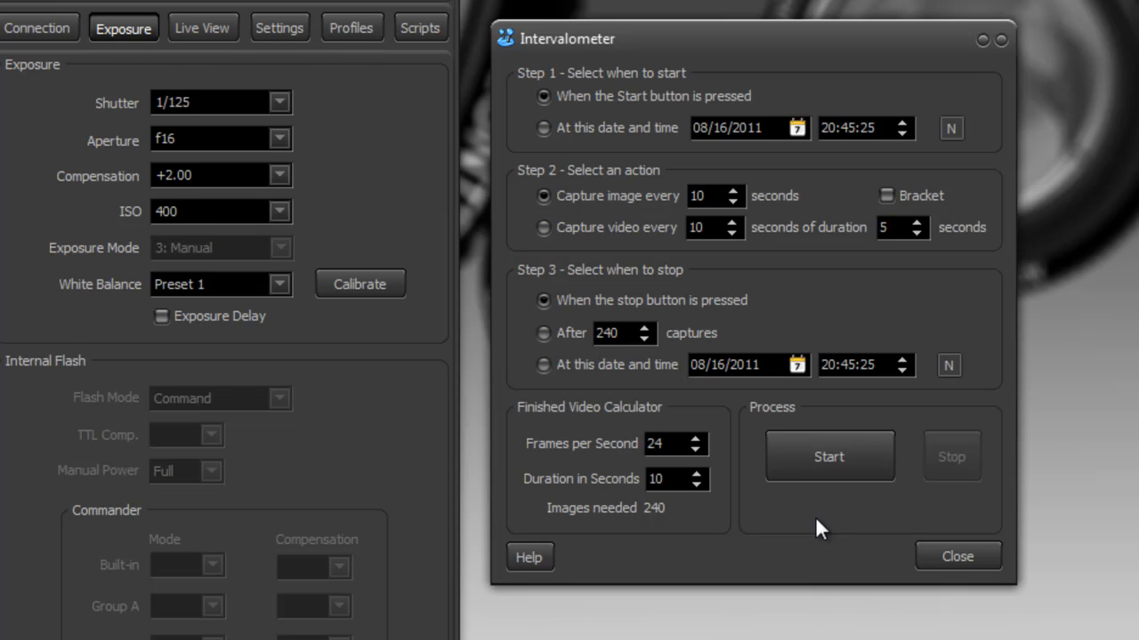
{"action": "mouse_move", "coordinate": [929, 466]}
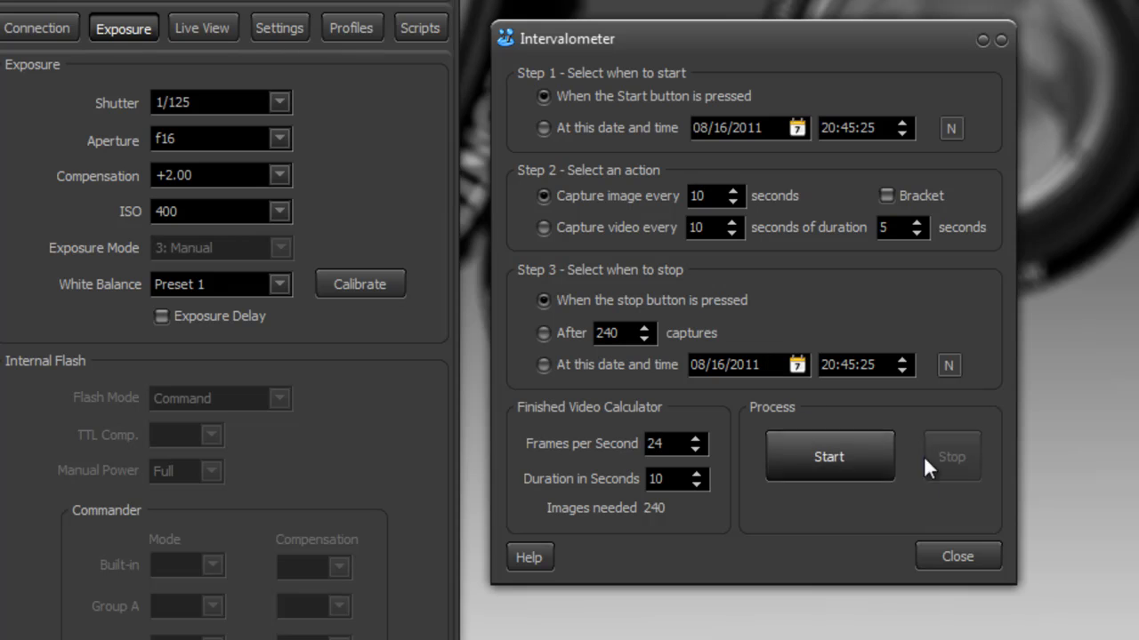
{"action": "mouse_move", "coordinate": [641, 532]}
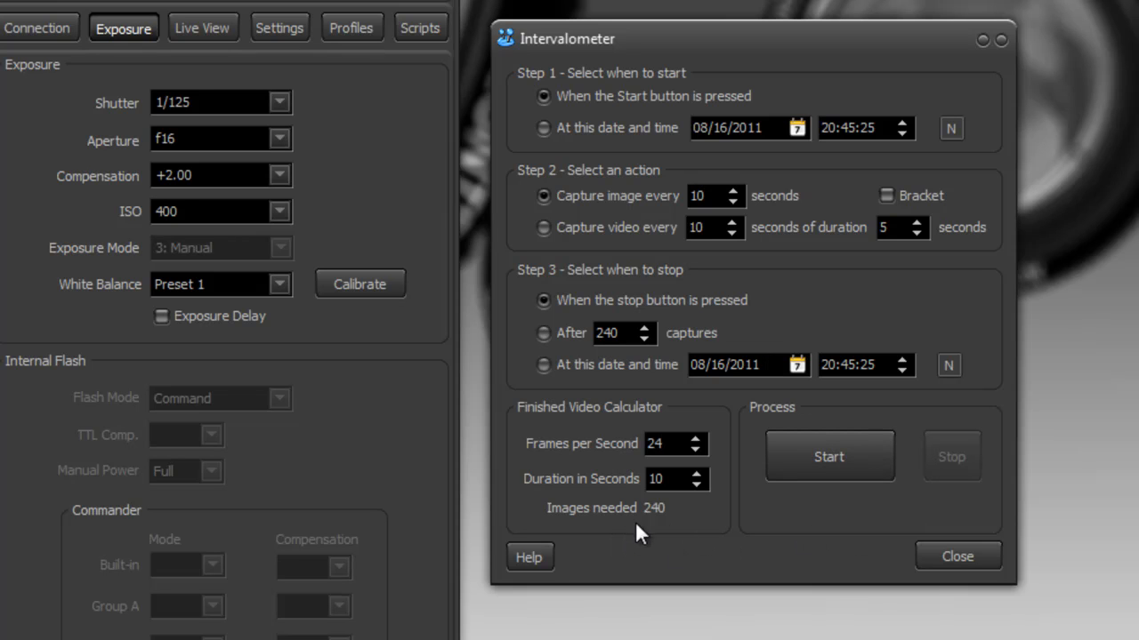
{"action": "mouse_move", "coordinate": [670, 445]}
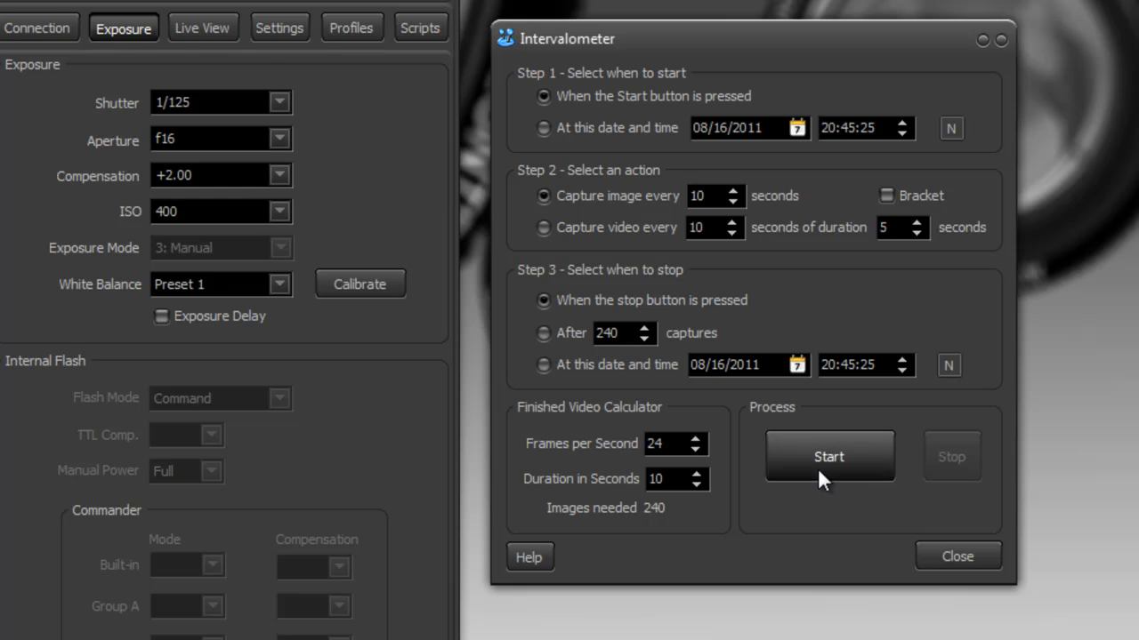
{"action": "mouse_move", "coordinate": [829, 502]}
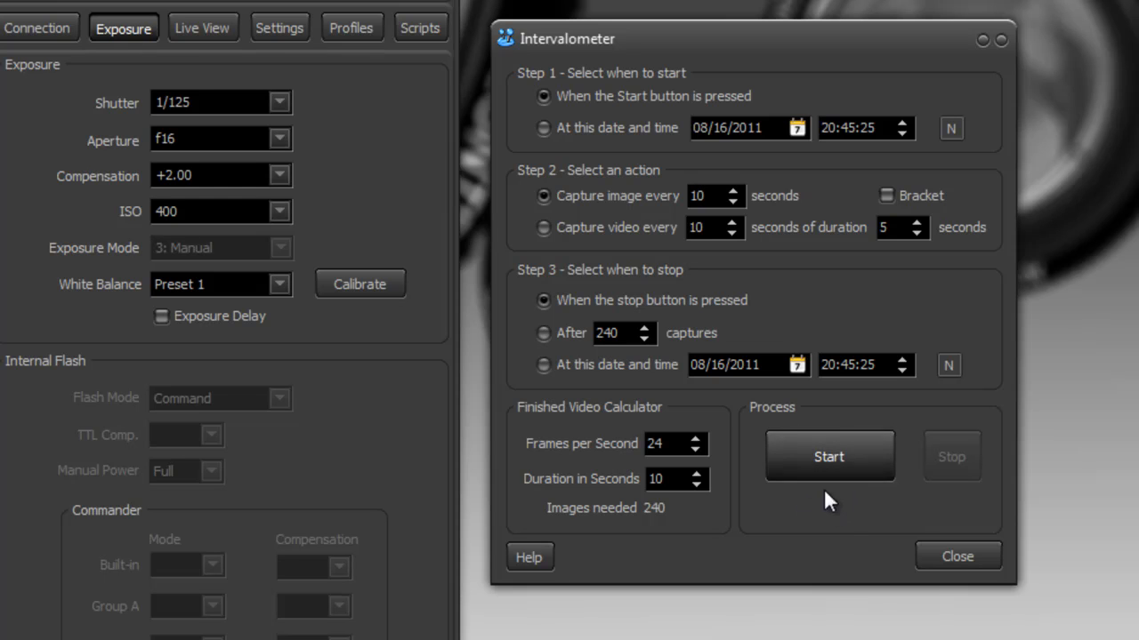
{"action": "mouse_move", "coordinate": [950, 456]}
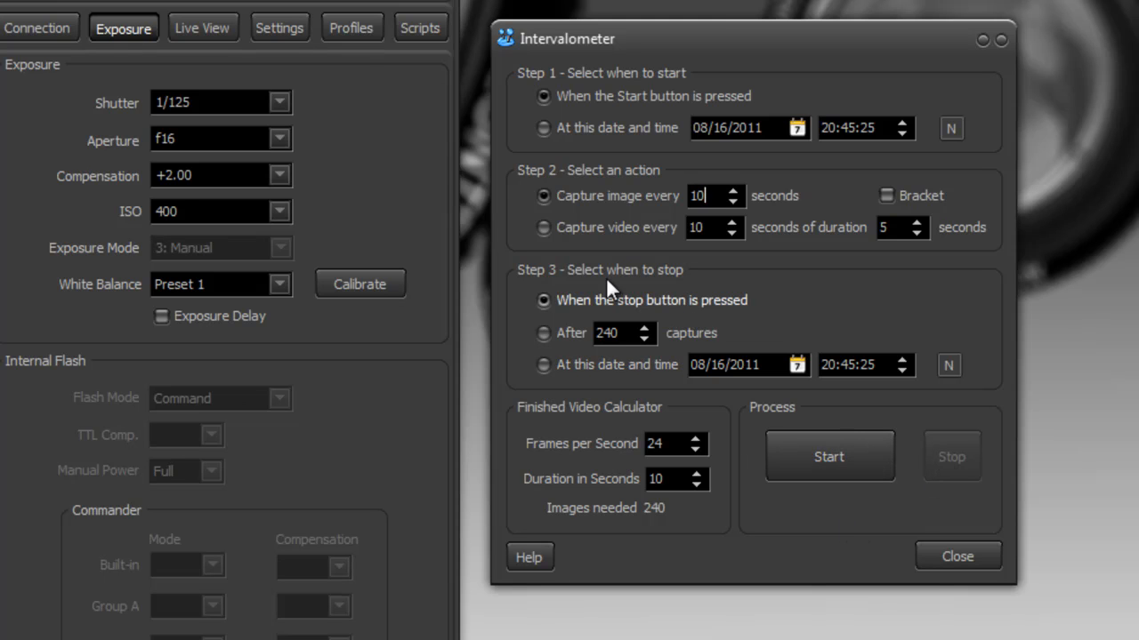
{"action": "mouse_move", "coordinate": [605, 97]}
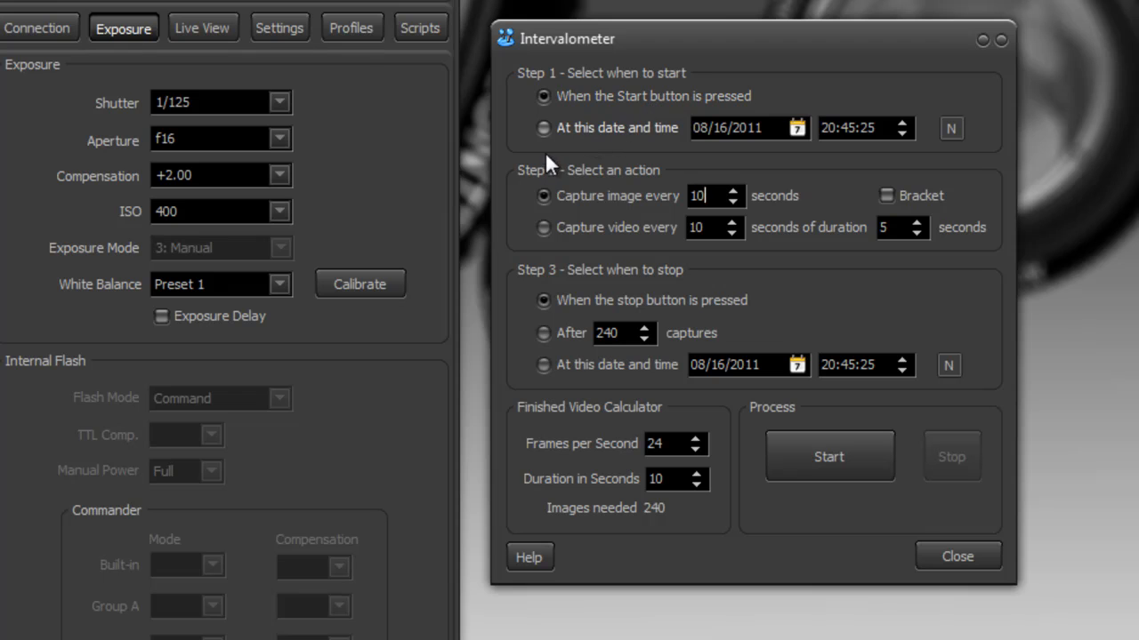
{"action": "mouse_move", "coordinate": [669, 212]}
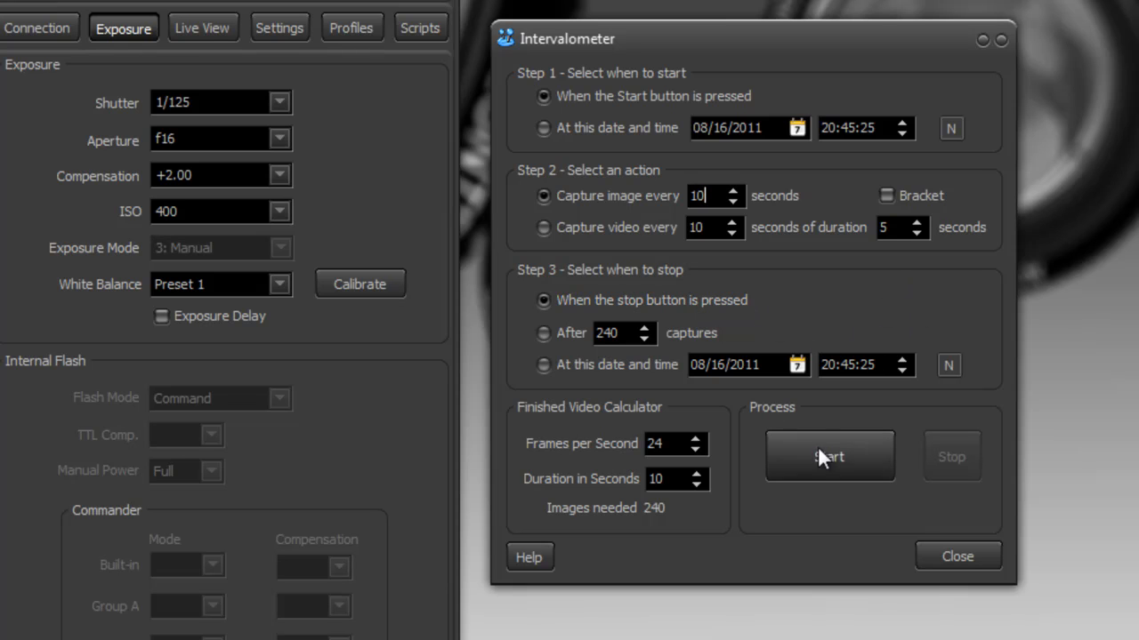
Start the intervalometer capture run toward 240 images.
{"action": "left_click", "coordinate": [829, 456]}
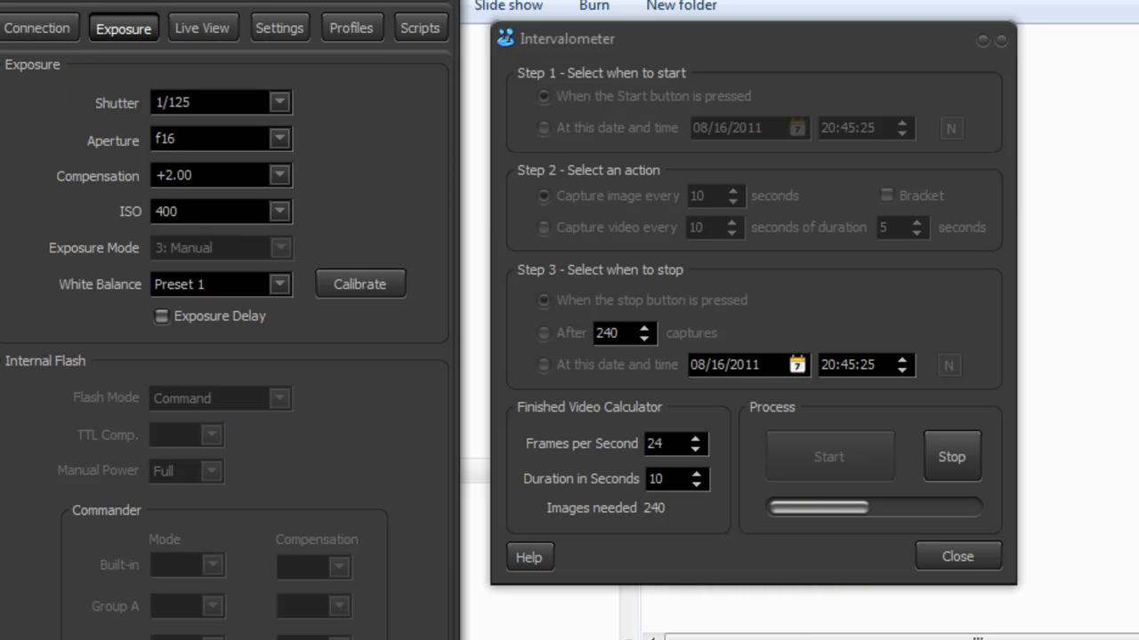
{"action": "left_click", "coordinate": [280, 28]}
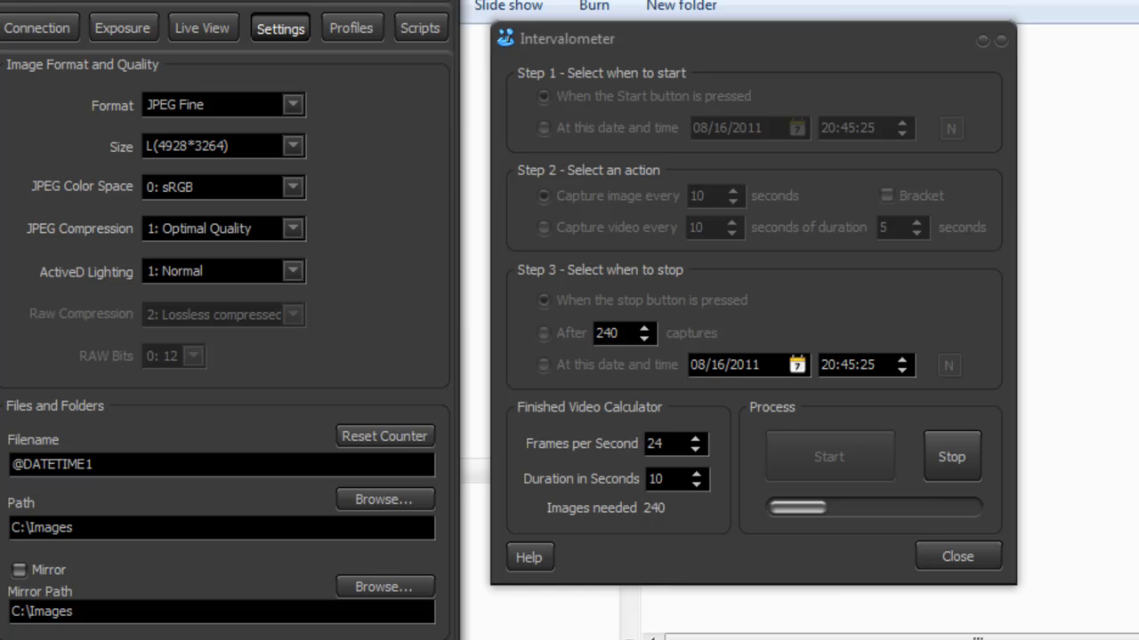
{"action": "left_click", "coordinate": [957, 555]}
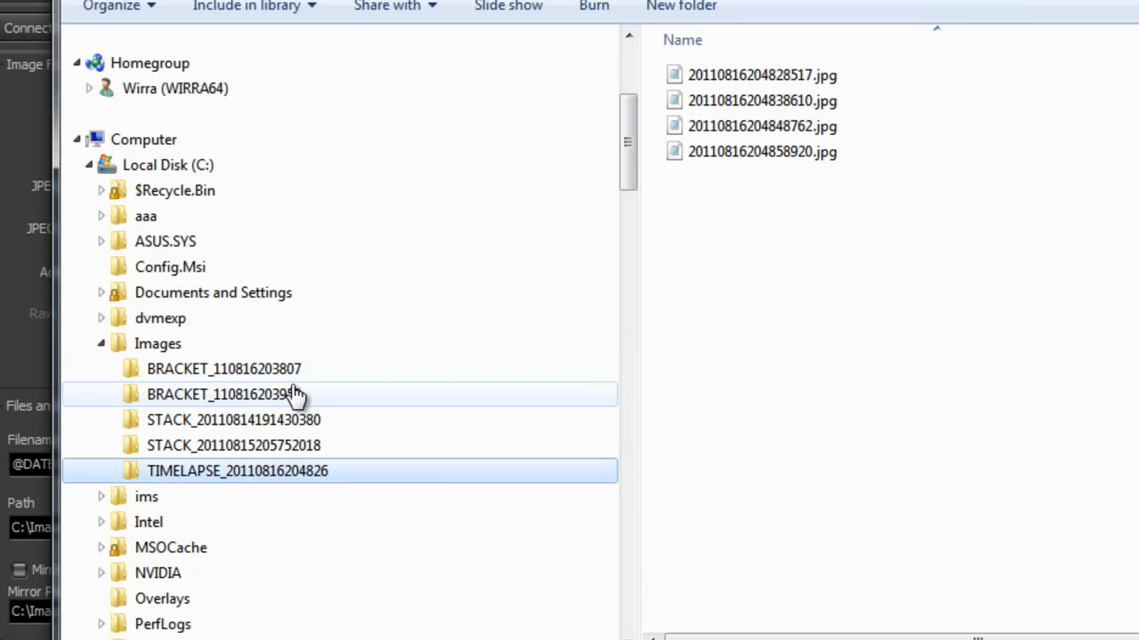
{"action": "mouse_move", "coordinate": [194, 483]}
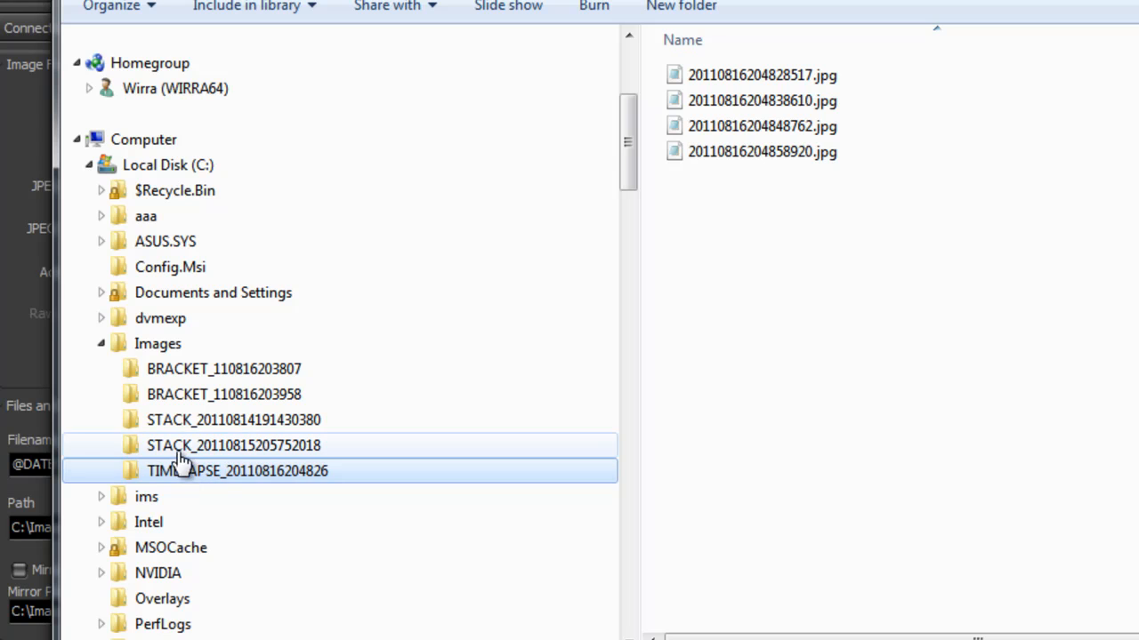
{"action": "left_click", "coordinate": [238, 470]}
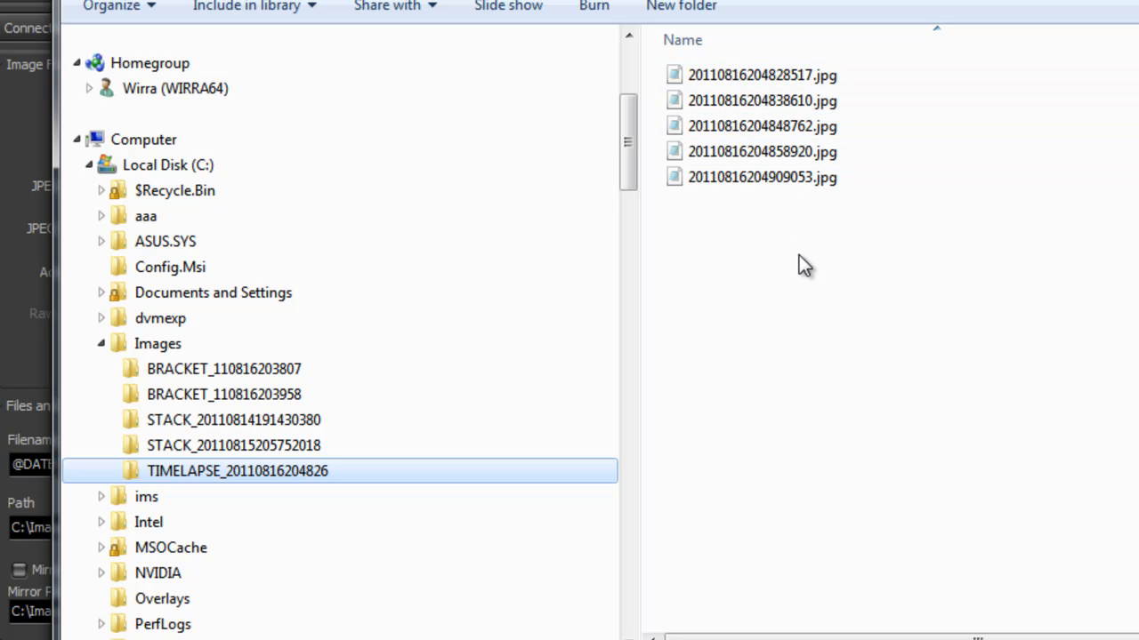
{"action": "mouse_move", "coordinate": [804, 263]}
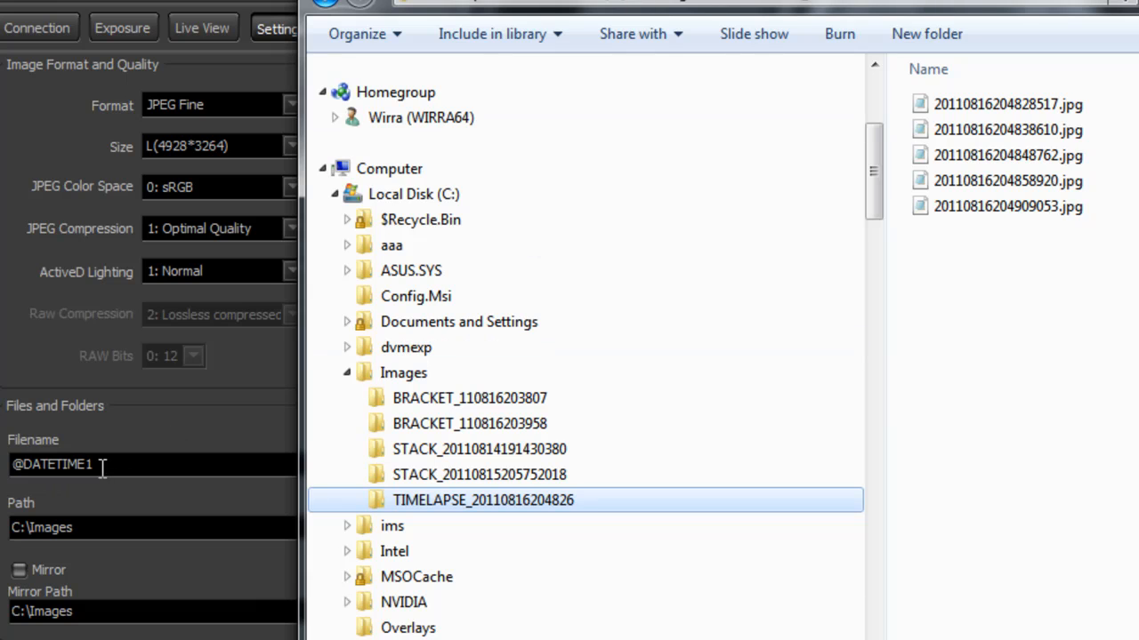
{"action": "mouse_move", "coordinate": [996, 271]}
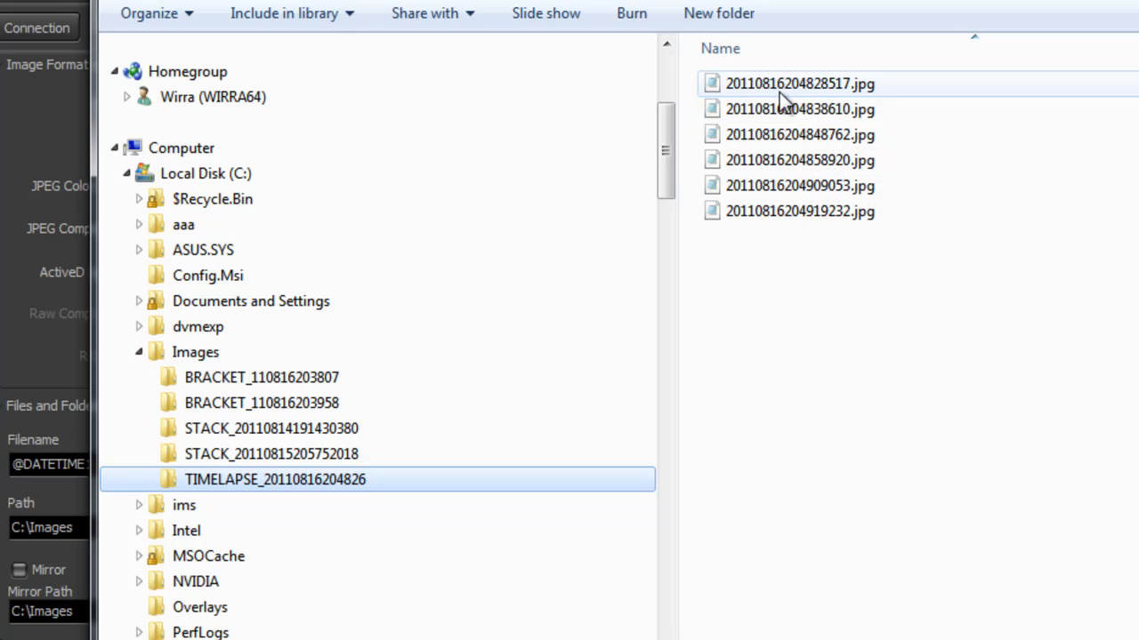
{"action": "mouse_move", "coordinate": [793, 135]}
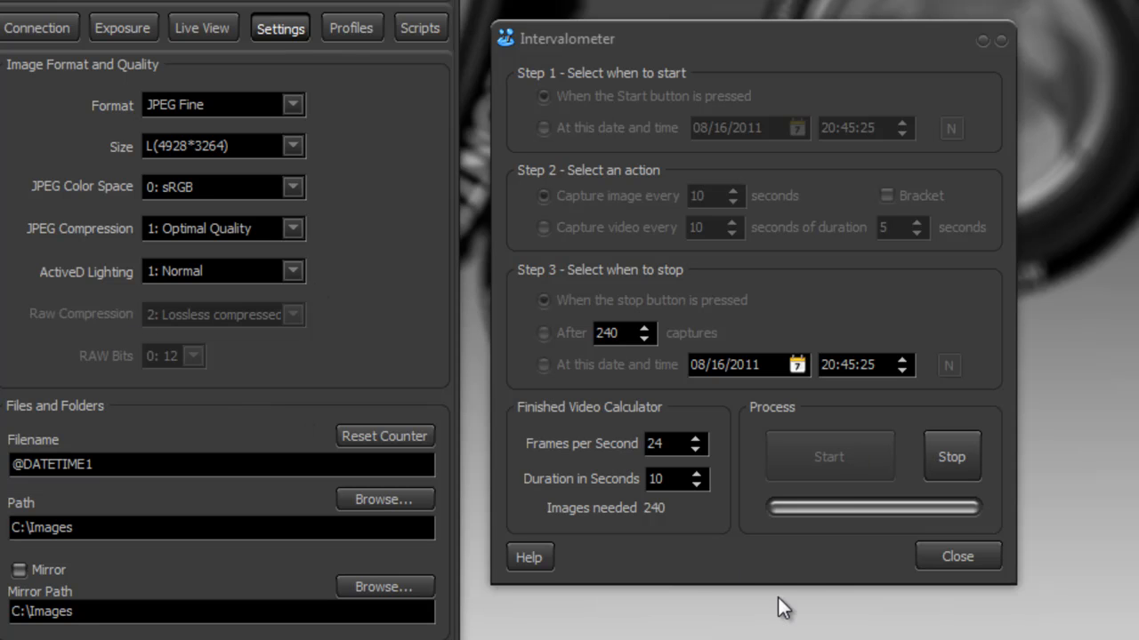
Stop the running intervalometer capture after several frames are saved.
{"action": "left_click", "coordinate": [950, 456]}
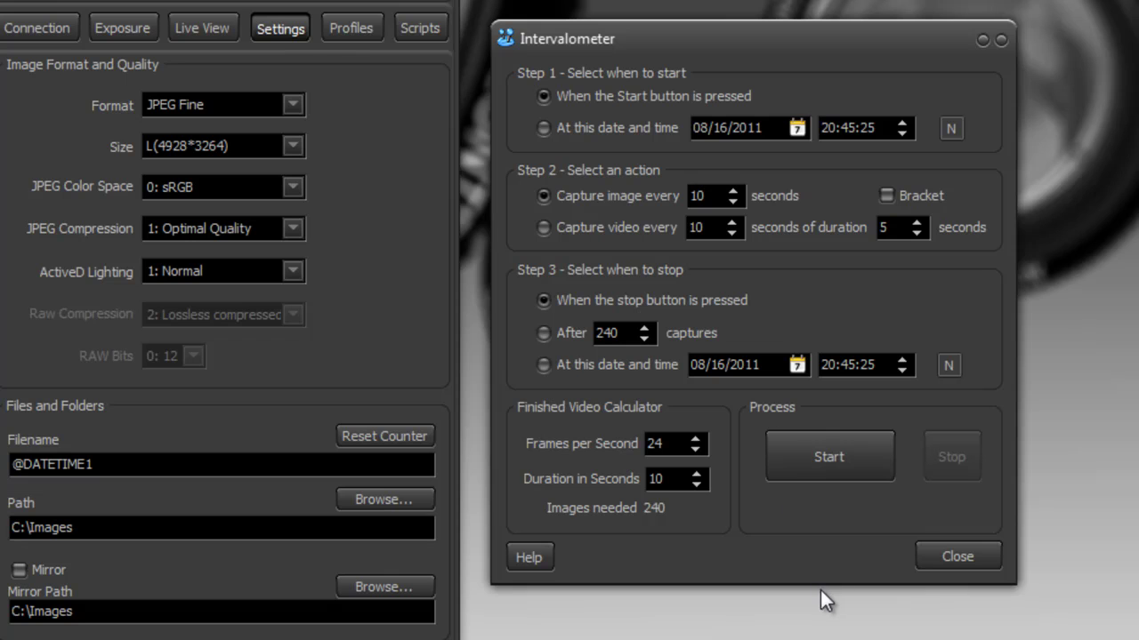
{"action": "mouse_move", "coordinate": [573, 270]}
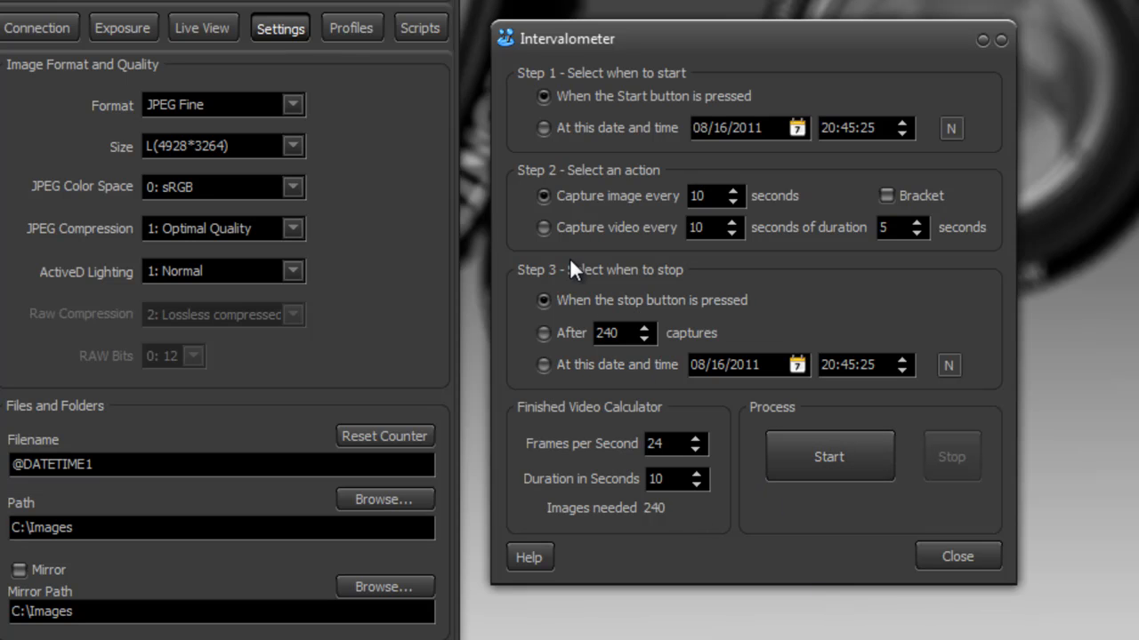
{"action": "mouse_move", "coordinate": [619, 260]}
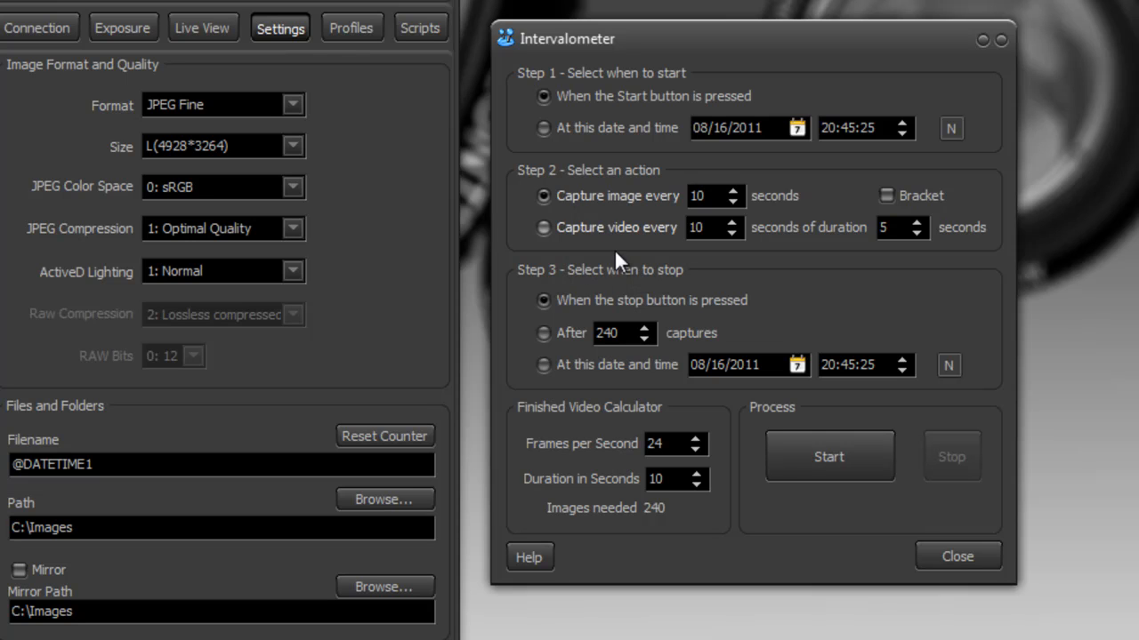
{"action": "mouse_move", "coordinate": [576, 240]}
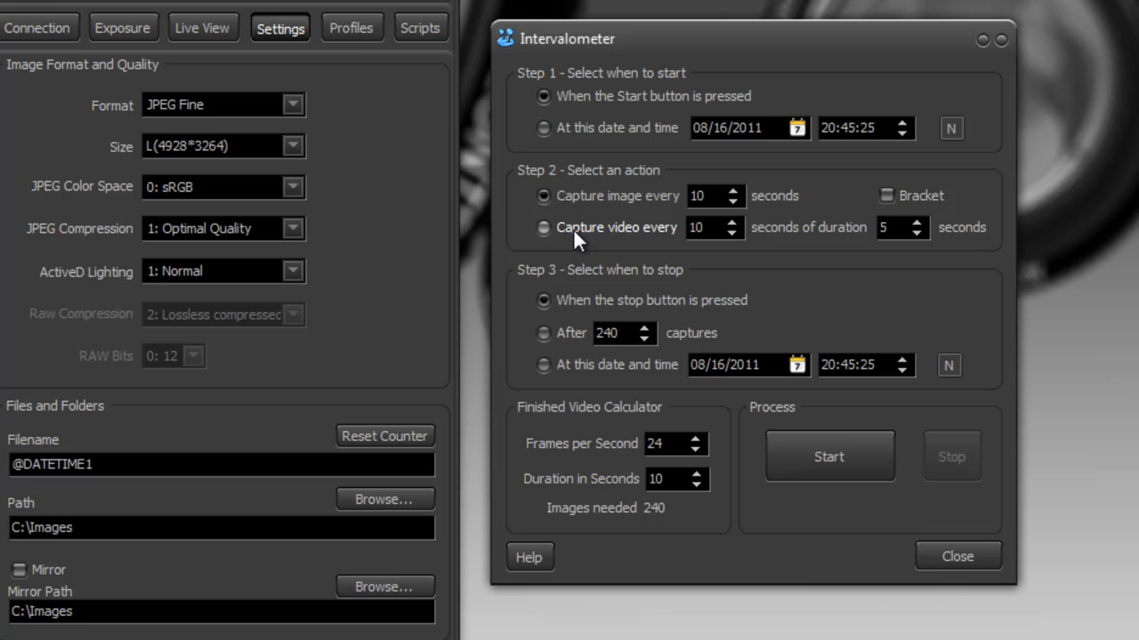
Switch the intervalometer action to capturing video clips of 2 seconds duration.
{"action": "left_click", "coordinate": [545, 228]}
{"action": "type", "text": "2"}
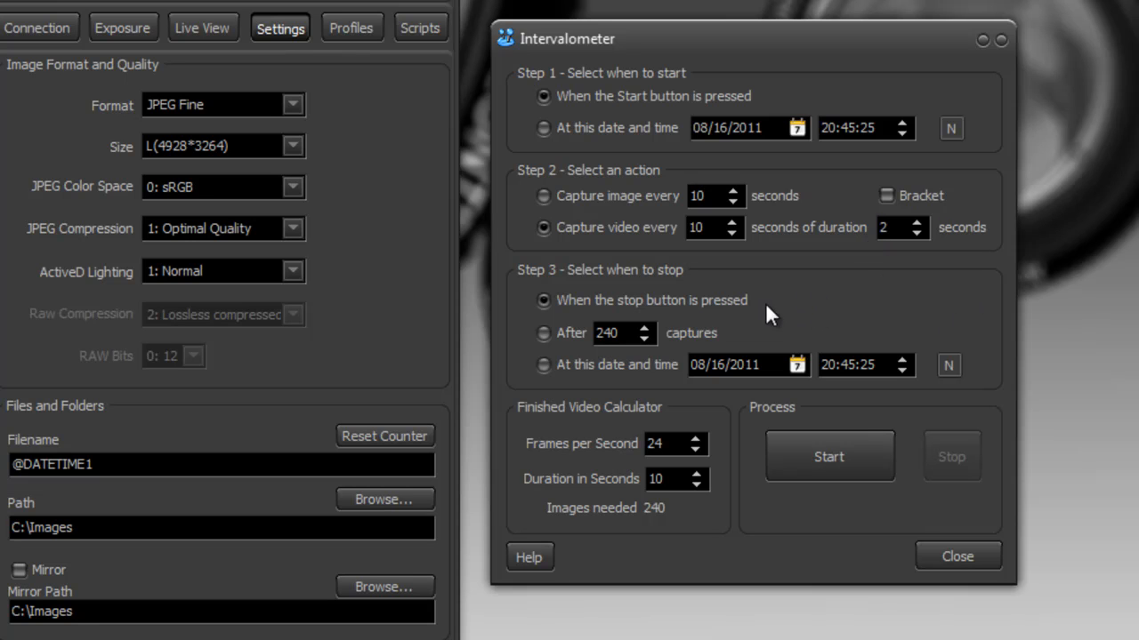
{"action": "mouse_move", "coordinate": [837, 316]}
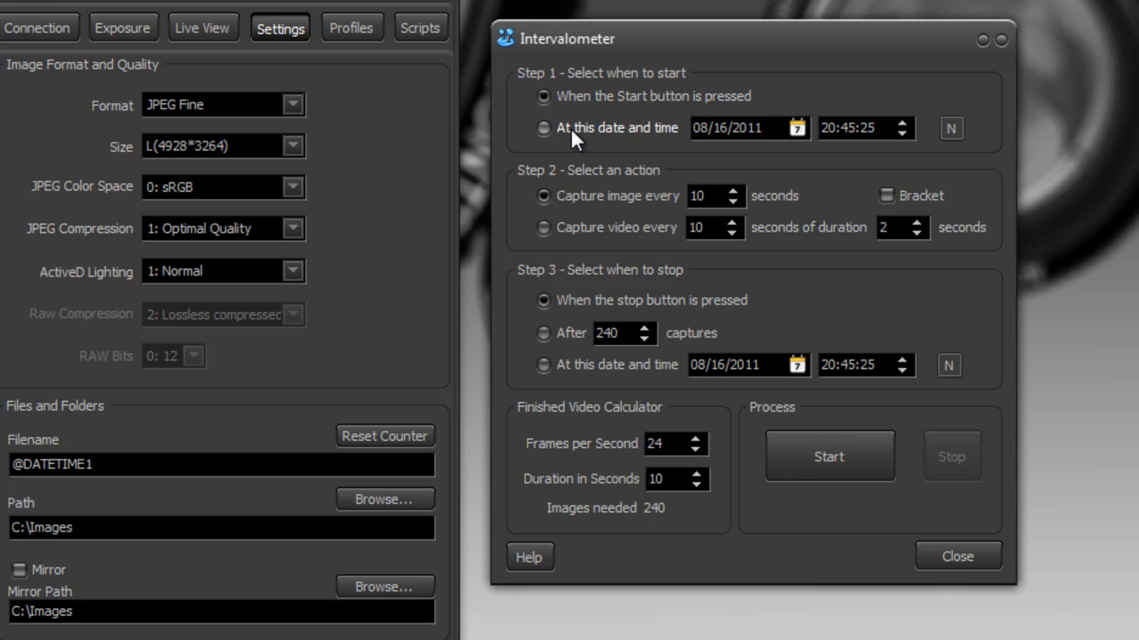
Schedule capture to start at the current time, 08/16/2011 20:51:09, and stop at a set date and time.
{"action": "left_click", "coordinate": [544, 128]}
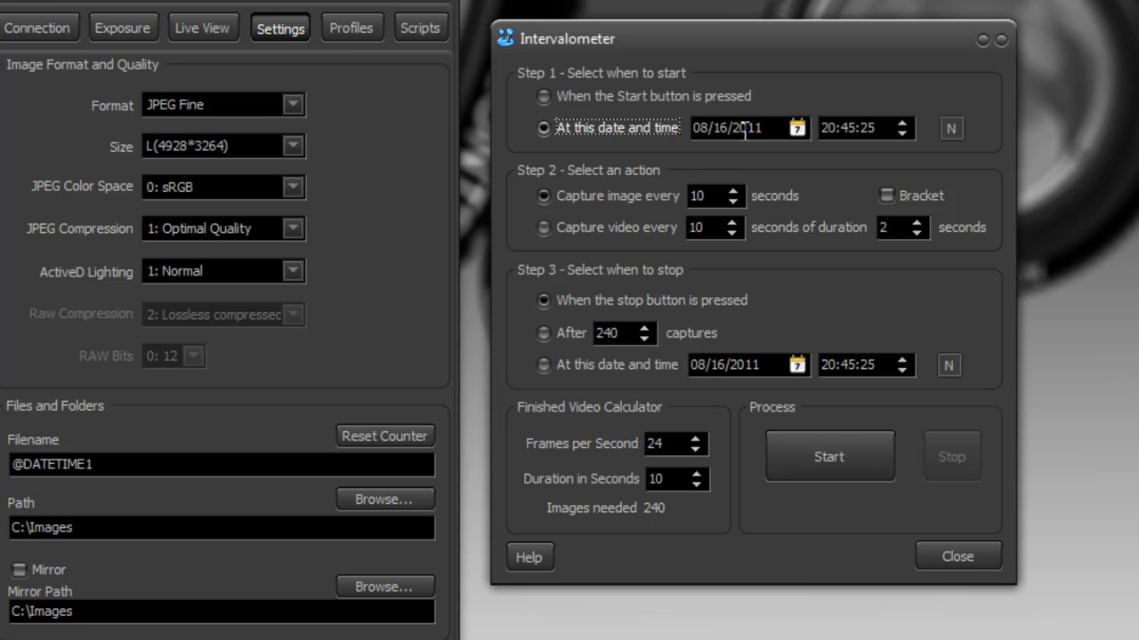
{"action": "mouse_move", "coordinate": [950, 128]}
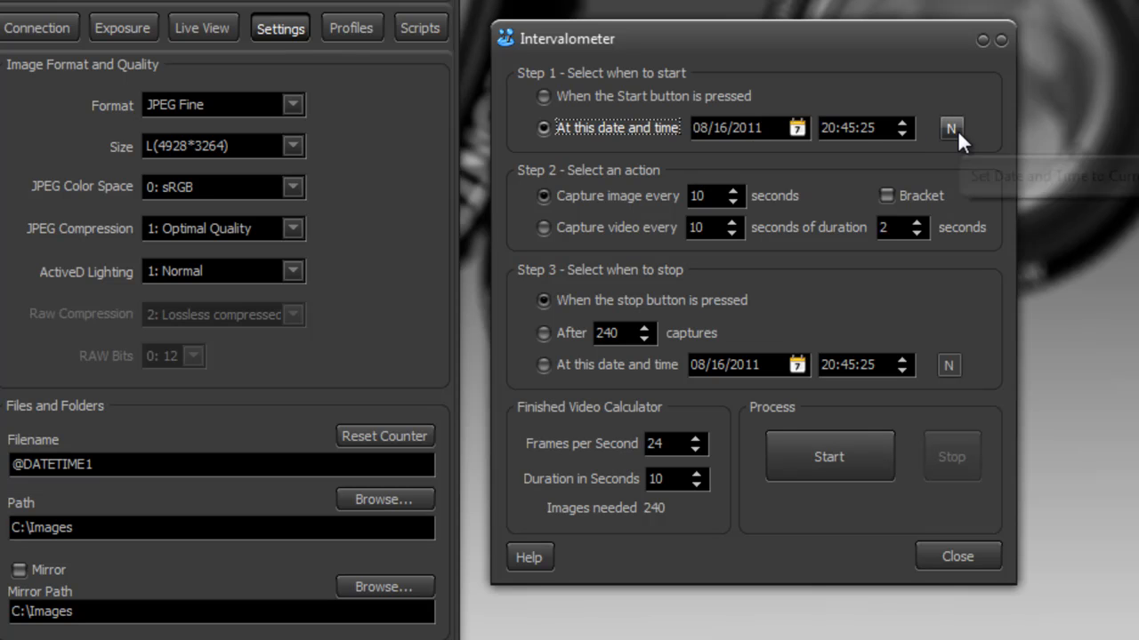
{"action": "mouse_move", "coordinate": [843, 128]}
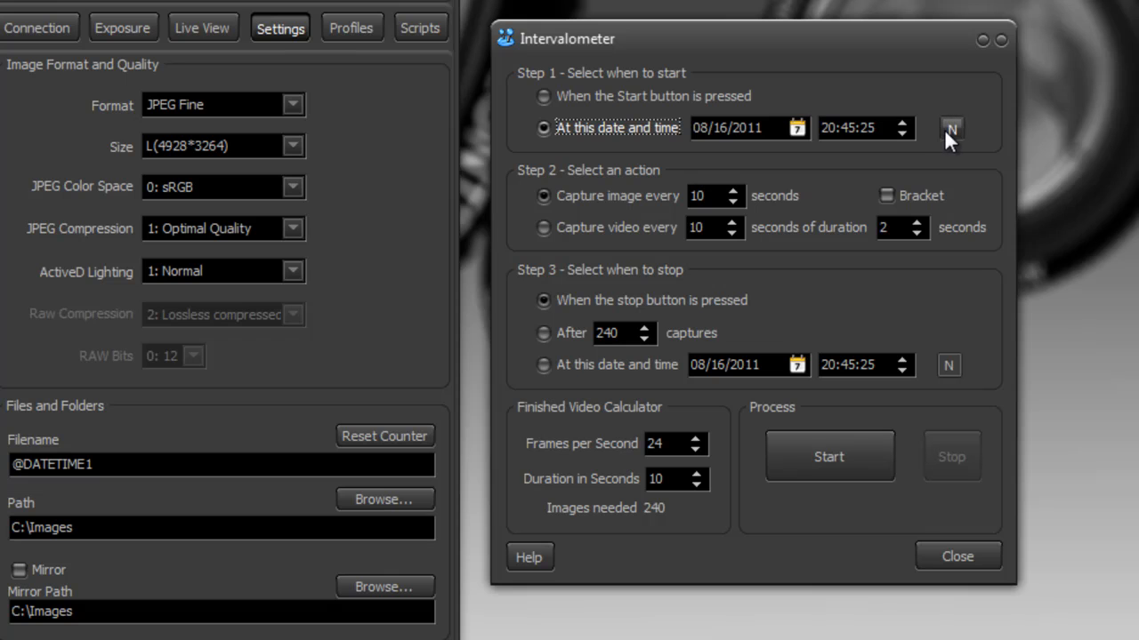
{"action": "left_click", "coordinate": [950, 128]}
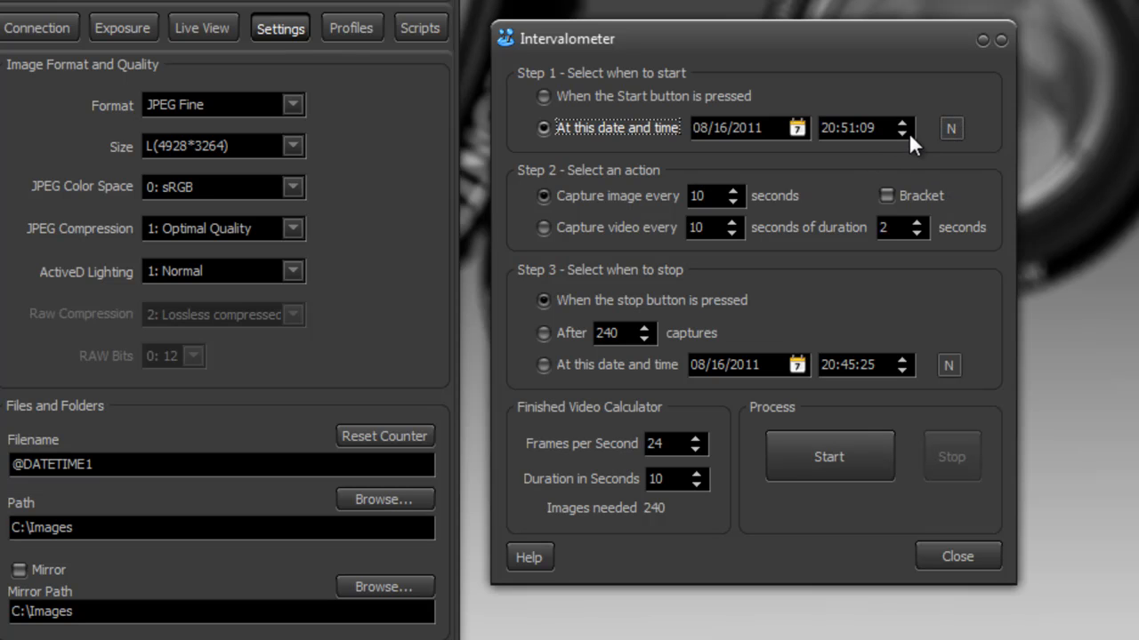
{"action": "mouse_move", "coordinate": [726, 128]}
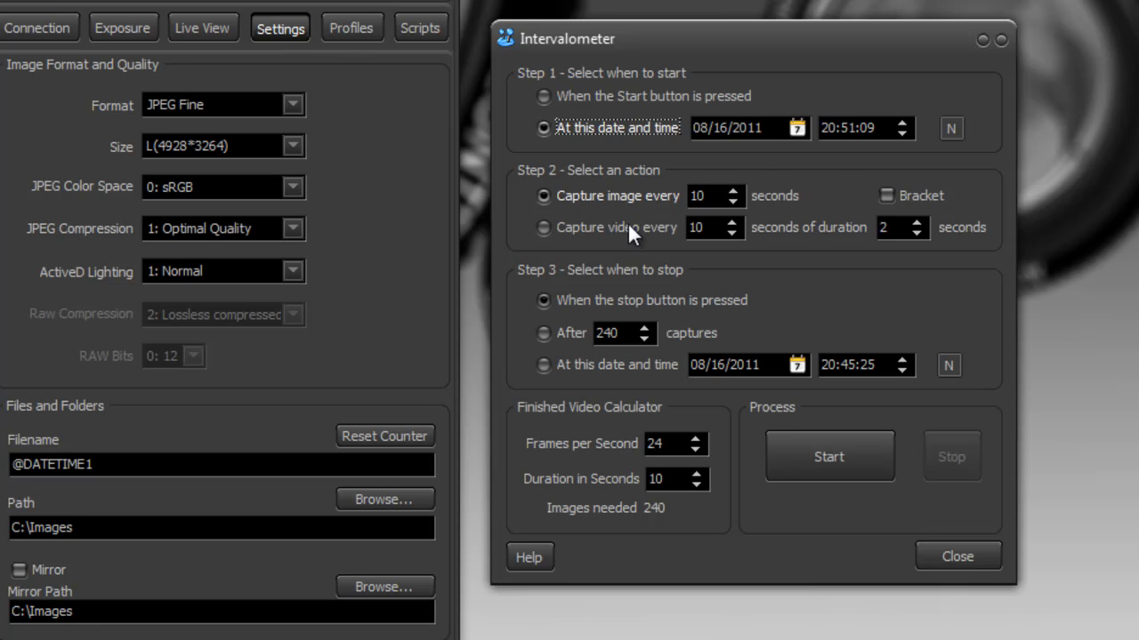
{"action": "left_click", "coordinate": [545, 365]}
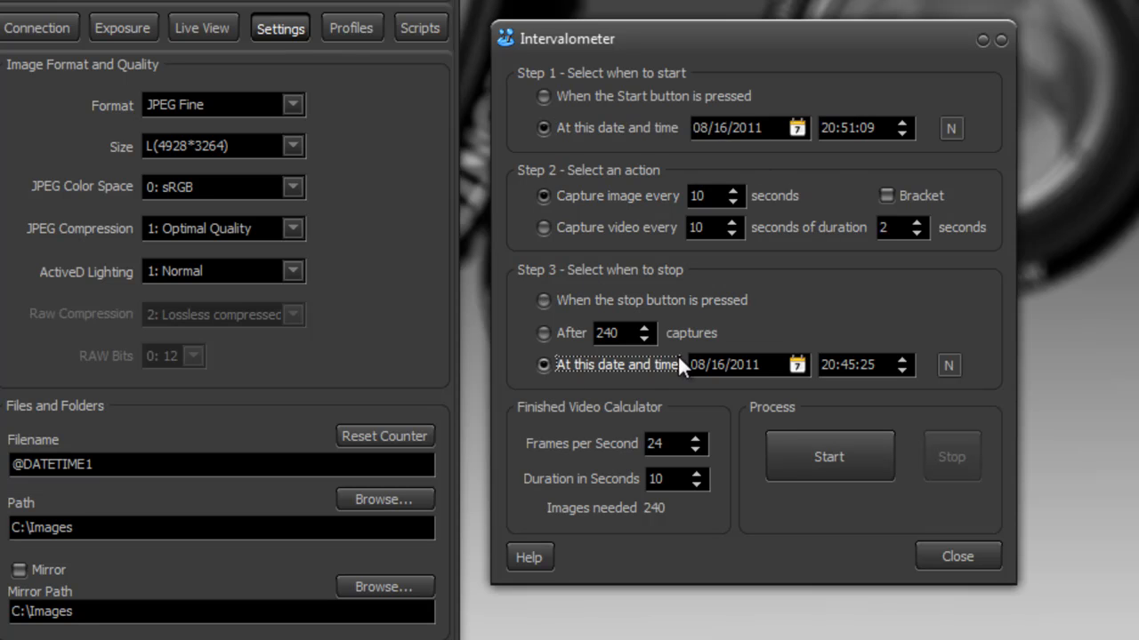
{"action": "mouse_move", "coordinate": [756, 368]}
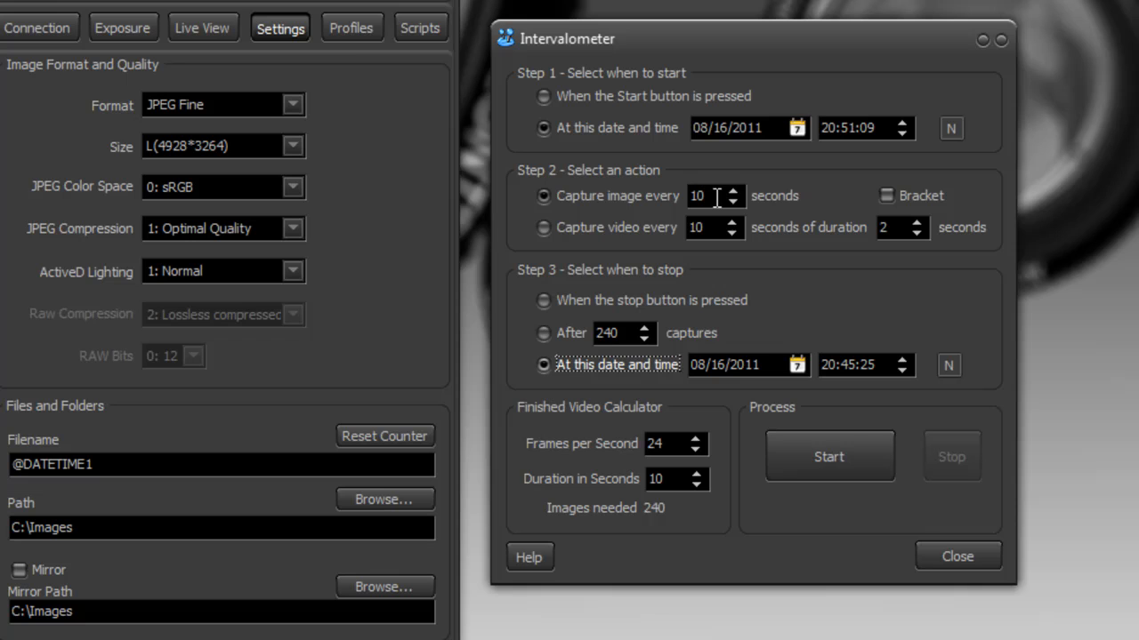
{"action": "mouse_move", "coordinate": [779, 221]}
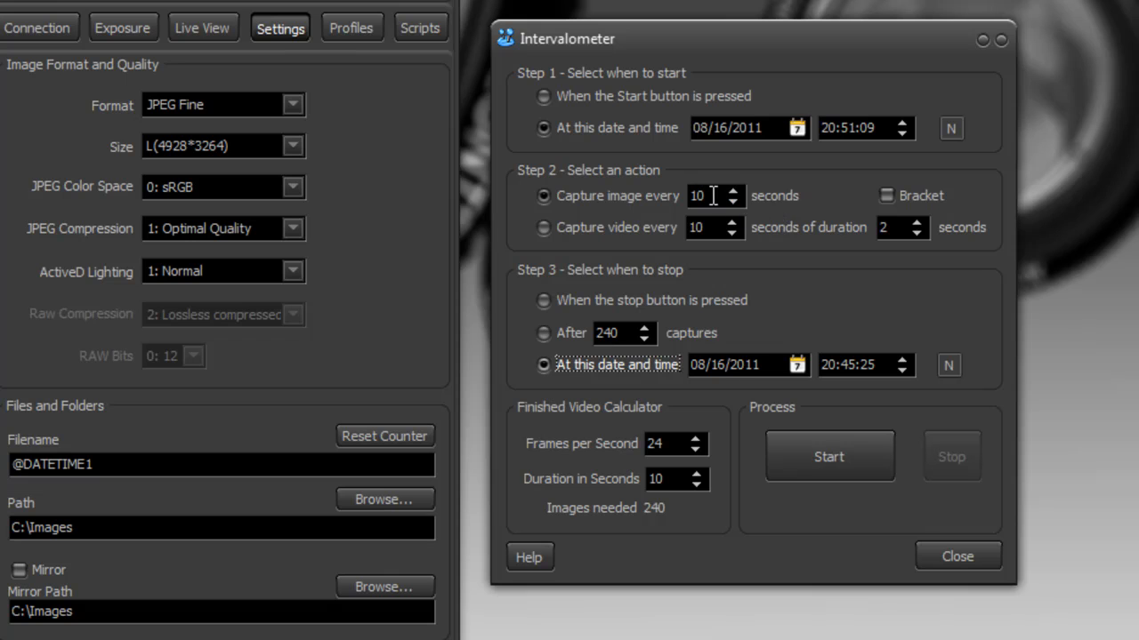
{"action": "mouse_move", "coordinate": [845, 210]}
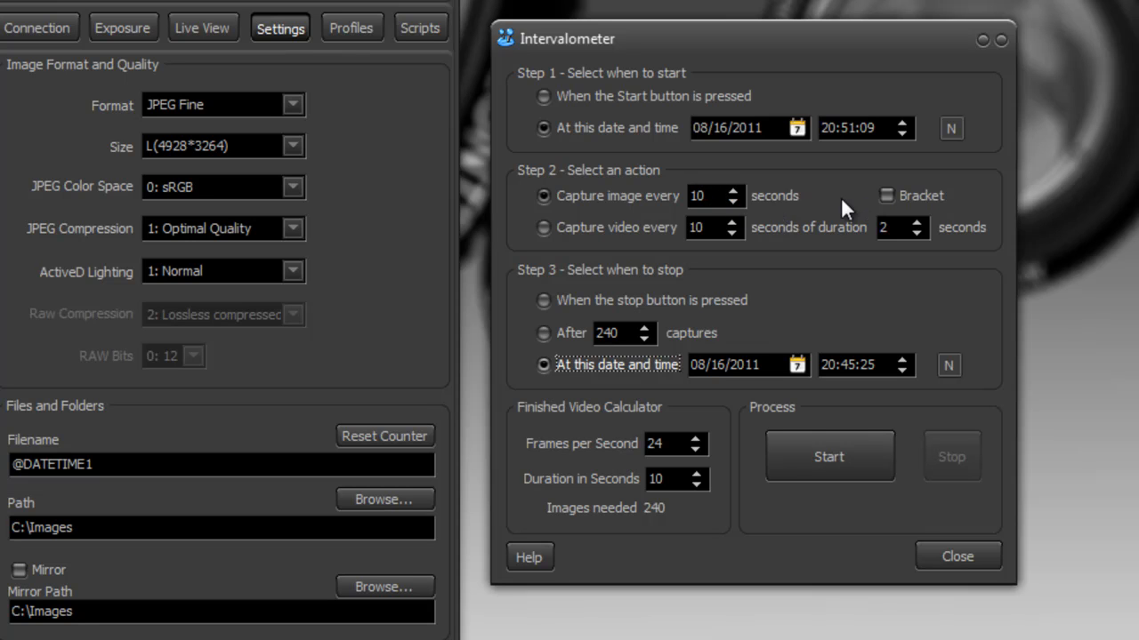
{"action": "mouse_move", "coordinate": [502, 263]}
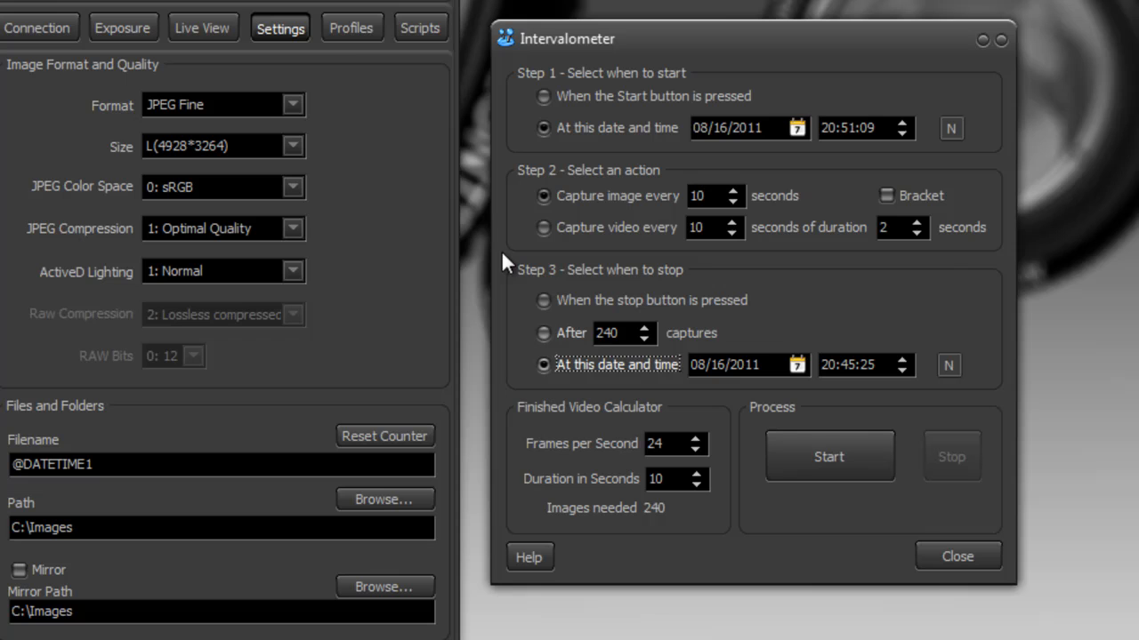
Return the intervalometer to starting only when the Start button is pressed.
{"action": "left_click", "coordinate": [544, 96]}
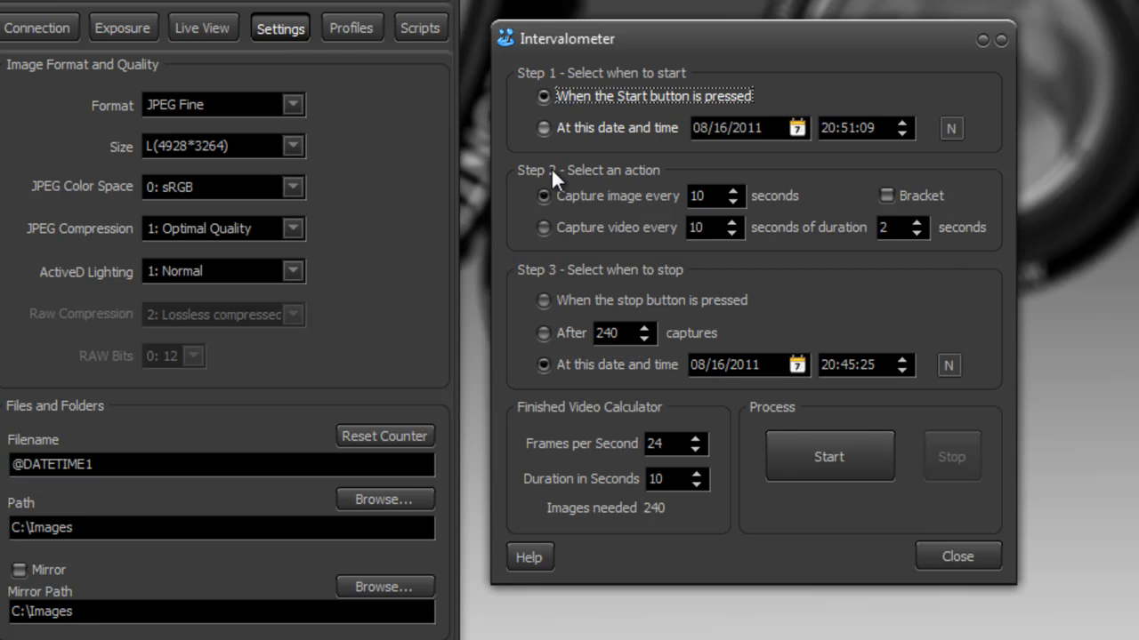
{"action": "mouse_move", "coordinate": [584, 121]}
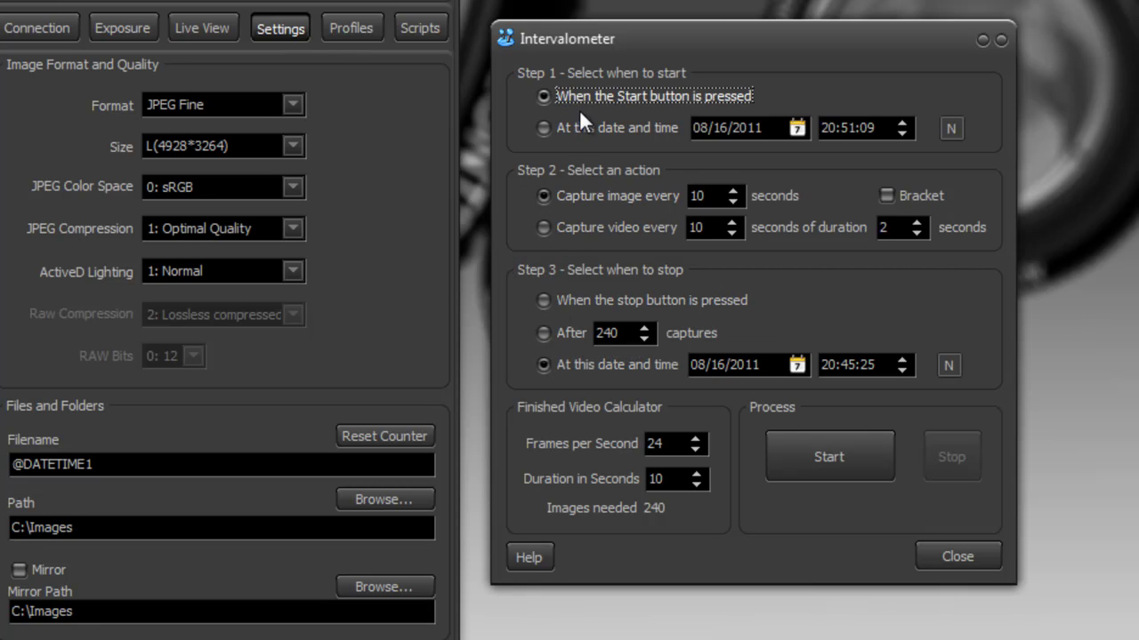
{"action": "mouse_move", "coordinate": [545, 300]}
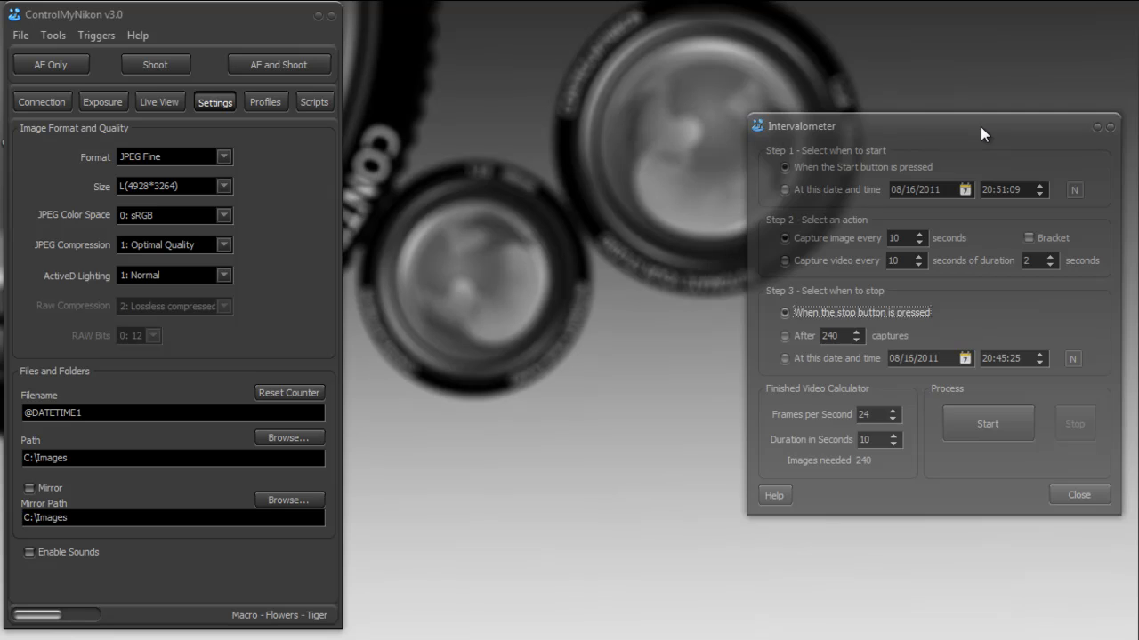
Bring up the Bracketing window from Triggers and place it beside the Intervalometer window.
{"action": "left_click", "coordinate": [96, 36]}
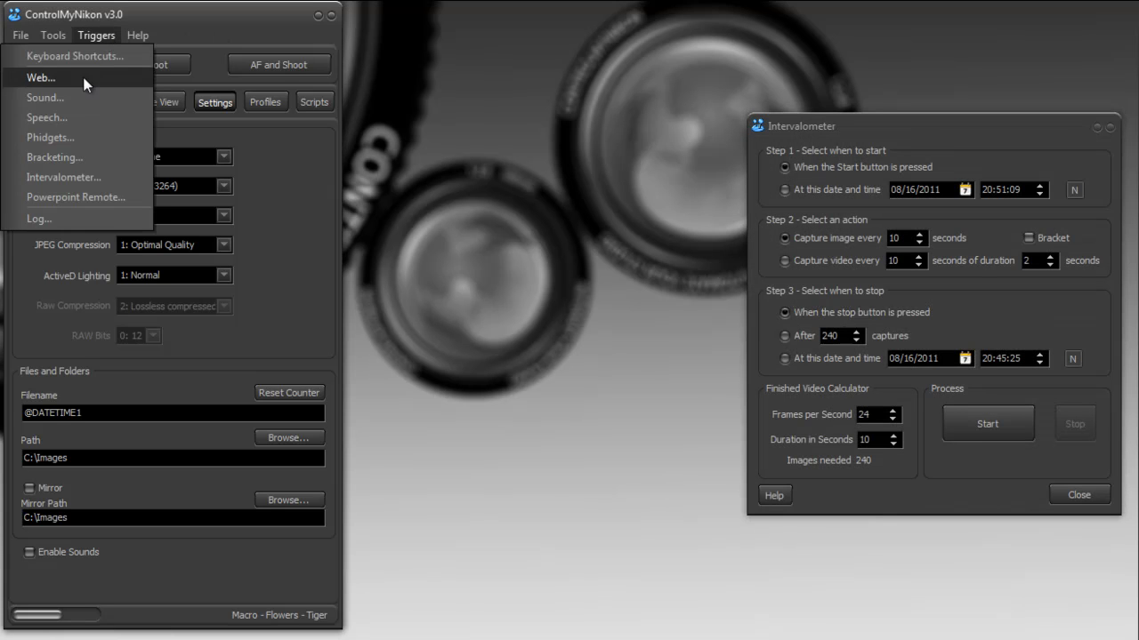
{"action": "left_click", "coordinate": [54, 157]}
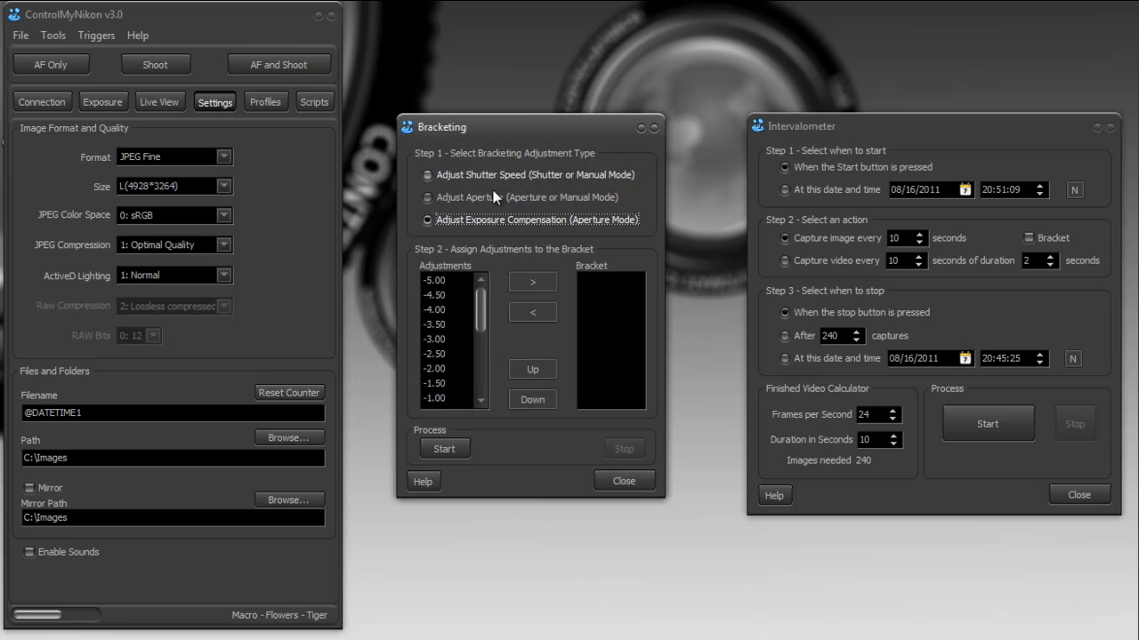
{"action": "mouse_move", "coordinate": [498, 474]}
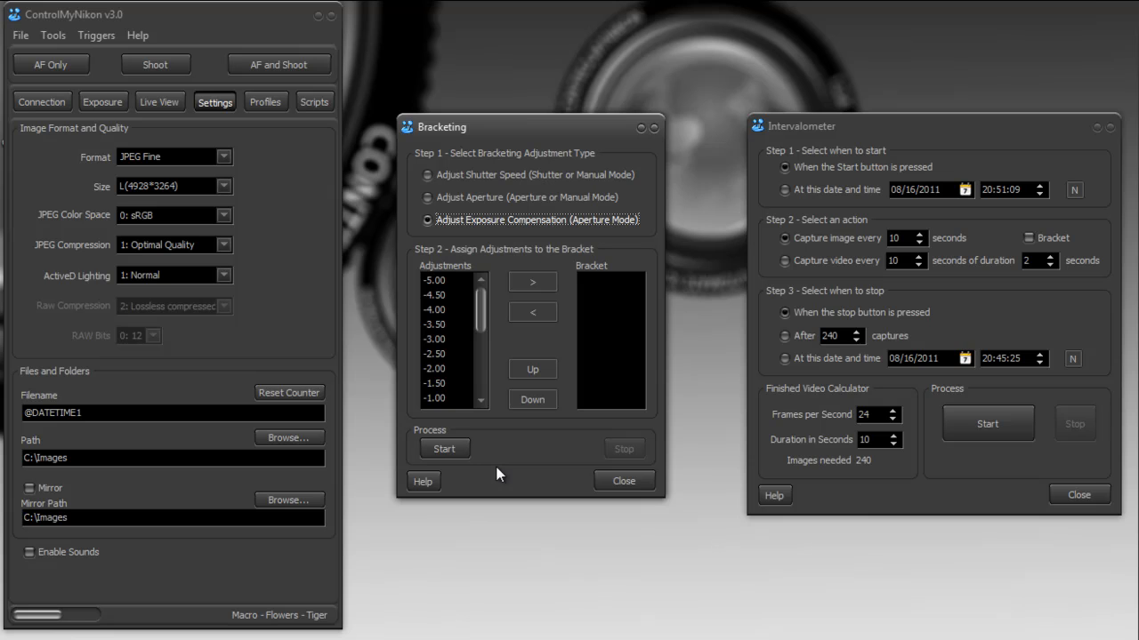
{"action": "mouse_move", "coordinate": [850, 131]}
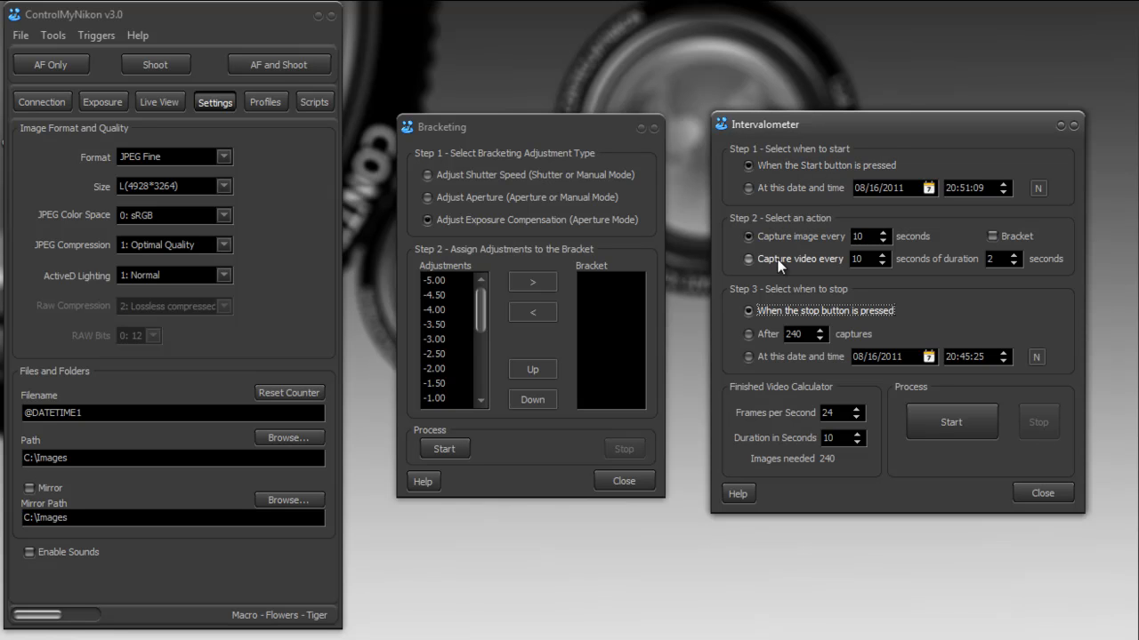
{"action": "mouse_move", "coordinate": [718, 396]}
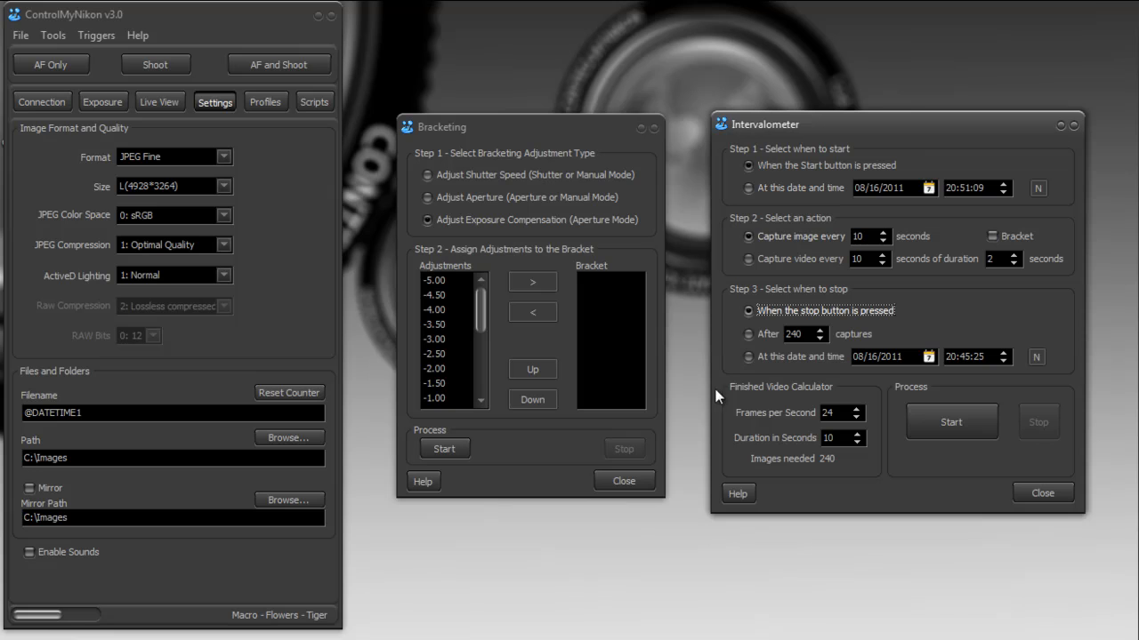
{"action": "mouse_move", "coordinate": [805, 455]}
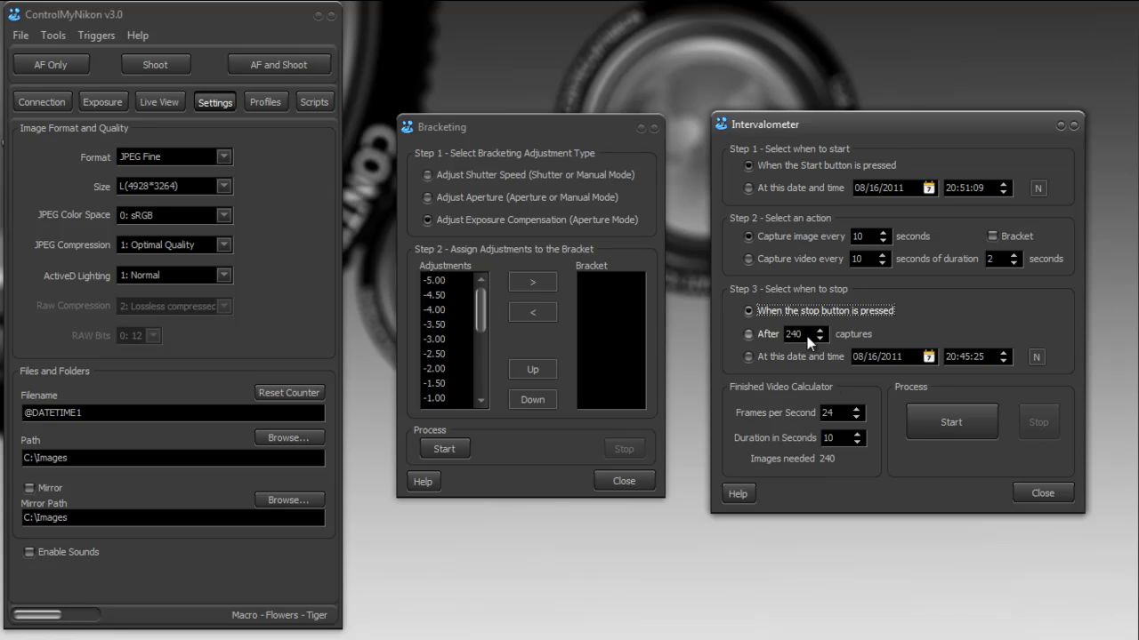
{"action": "left_click", "coordinate": [747, 165]}
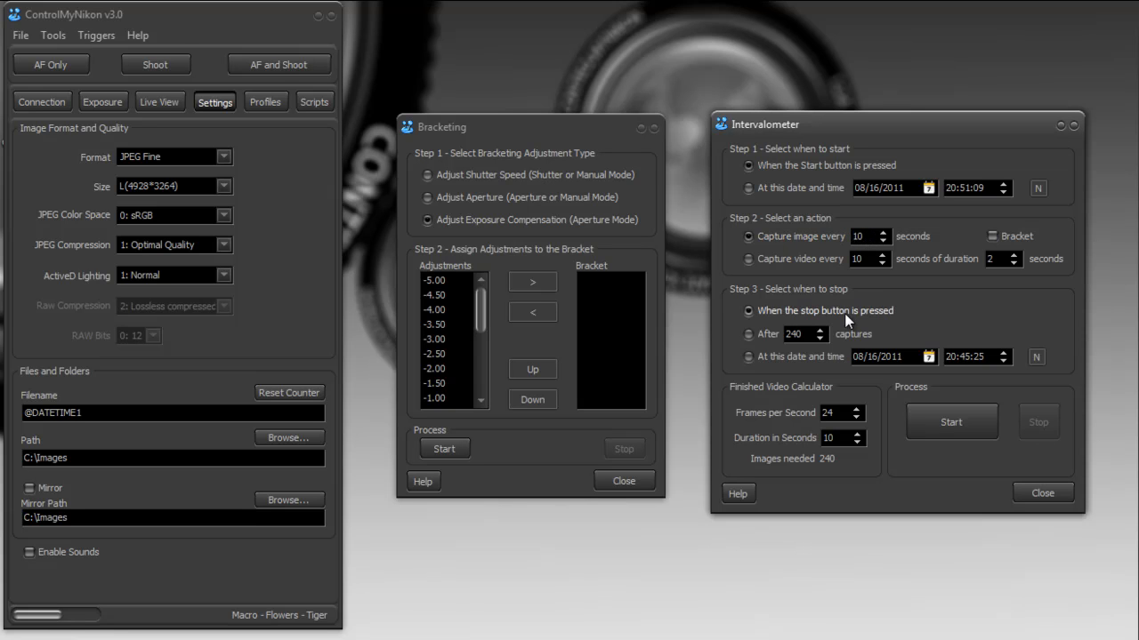
{"action": "left_click", "coordinate": [992, 234]}
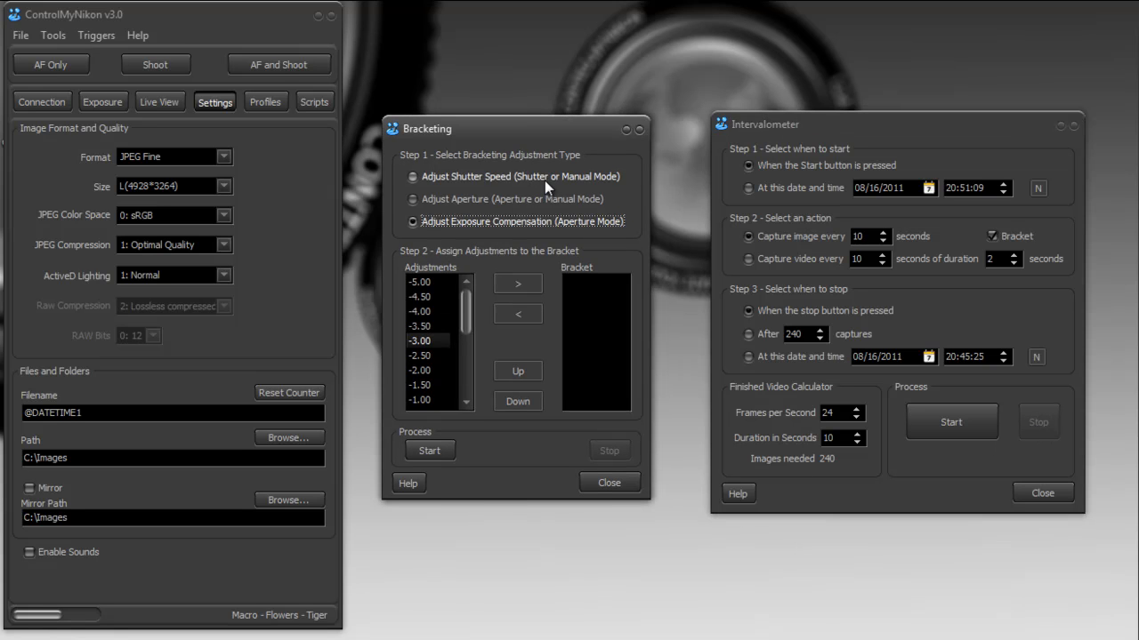
{"action": "mouse_move", "coordinate": [545, 247]}
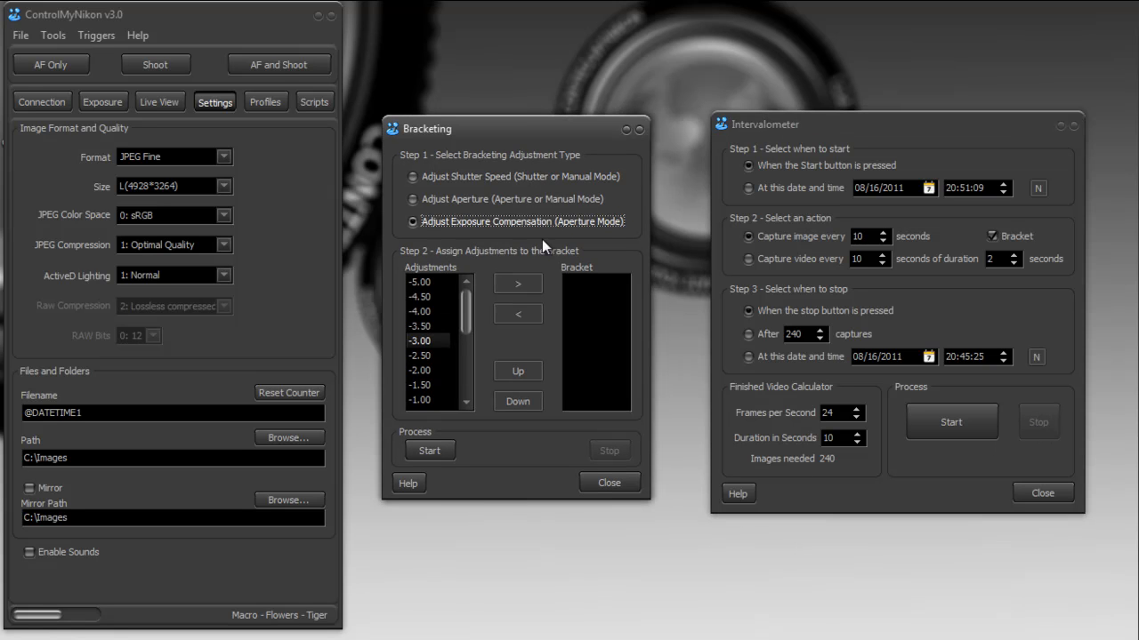
{"action": "mouse_move", "coordinate": [587, 240]}
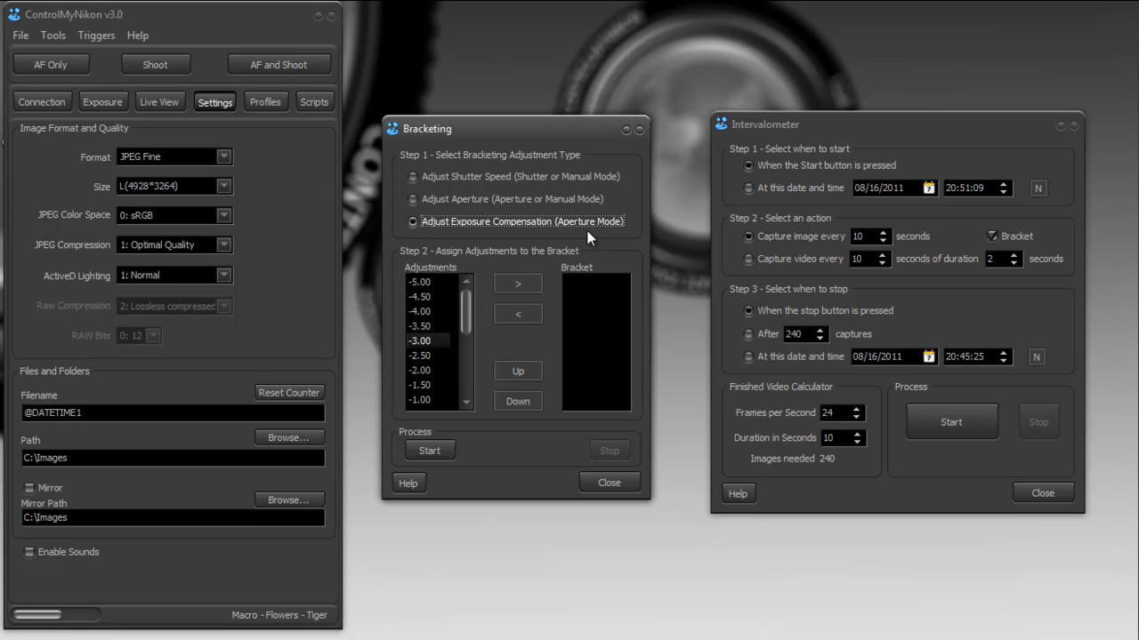
{"action": "mouse_move", "coordinate": [580, 260]}
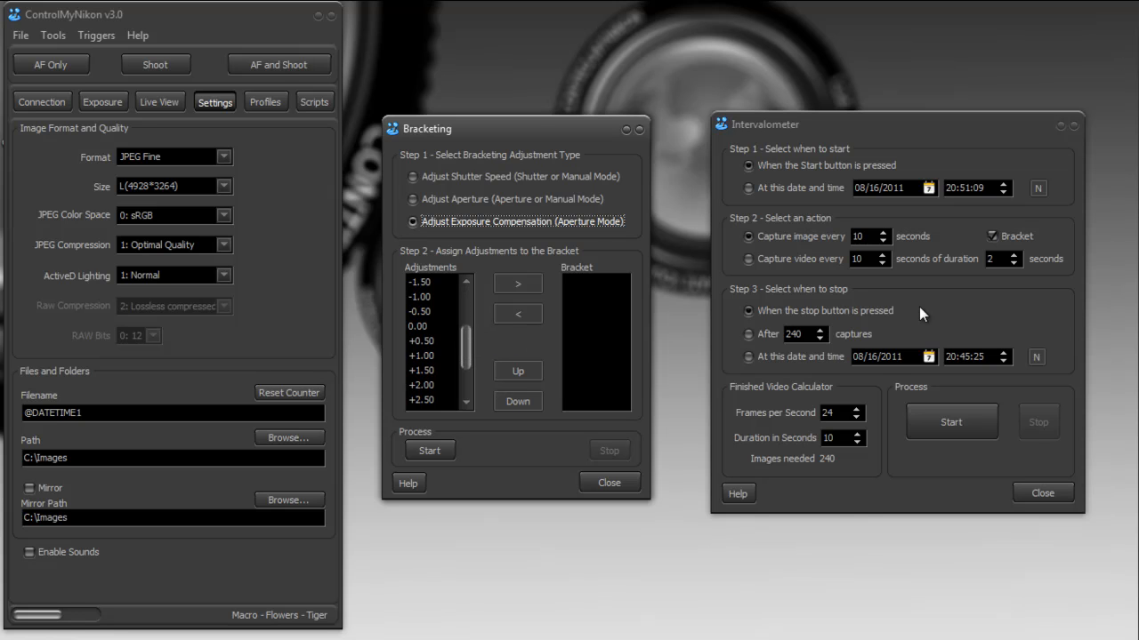
{"action": "mouse_move", "coordinate": [579, 365]}
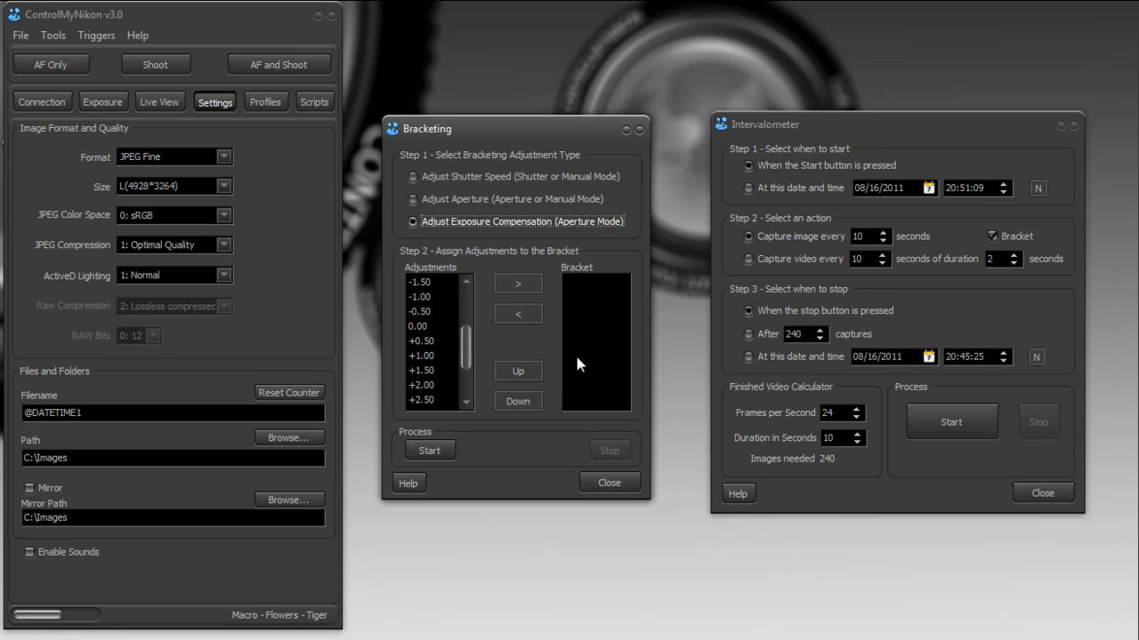
Add -2.00, 0.00 and +2.00 exposure-compensation steps to the bracket list.
{"action": "left_click", "coordinate": [427, 342]}
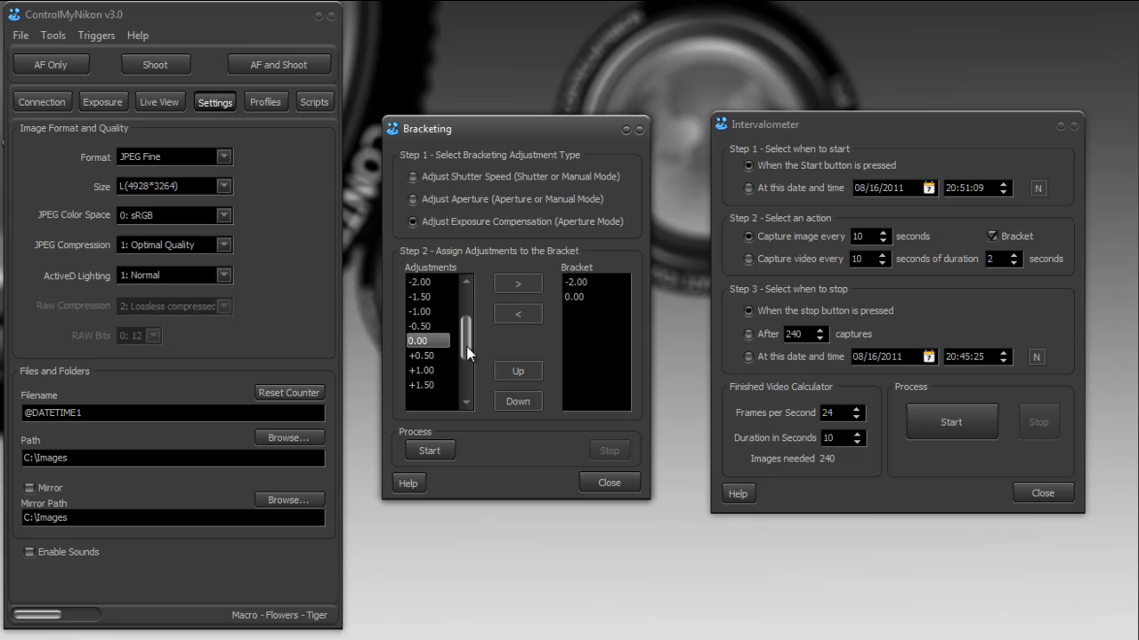
{"action": "left_click", "coordinate": [516, 283]}
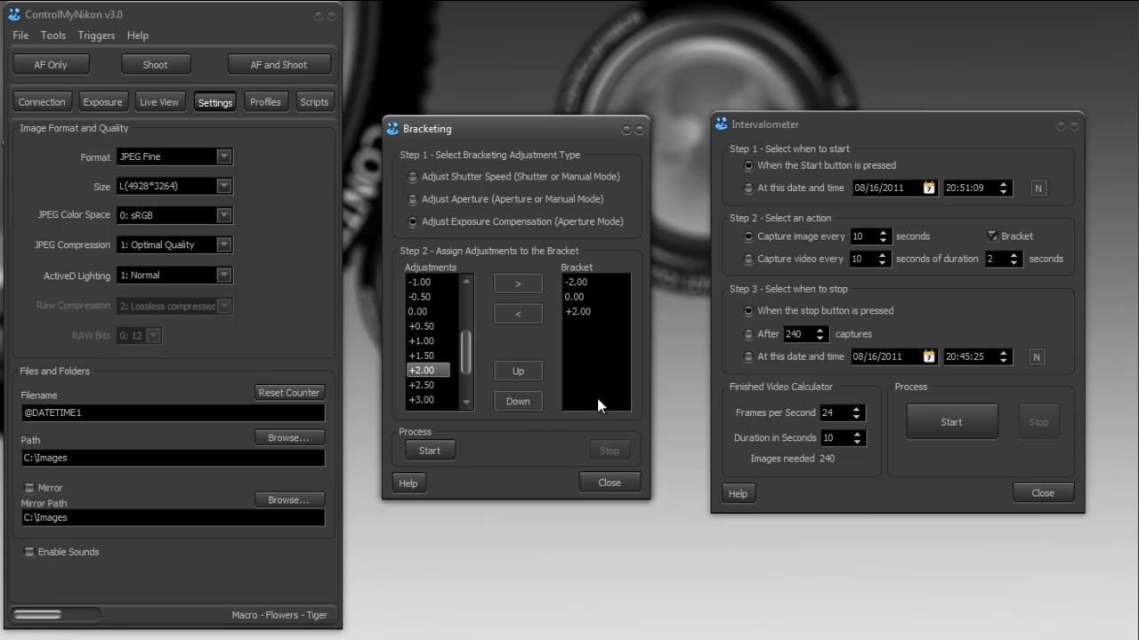
{"action": "mouse_move", "coordinate": [838, 493]}
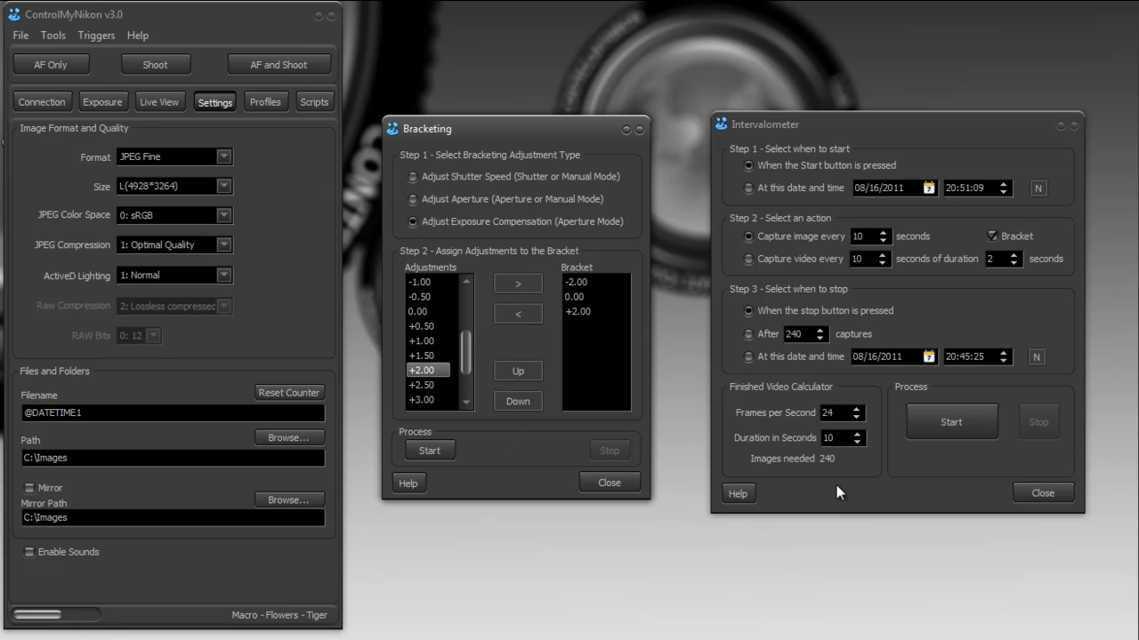
{"action": "mouse_move", "coordinate": [833, 470]}
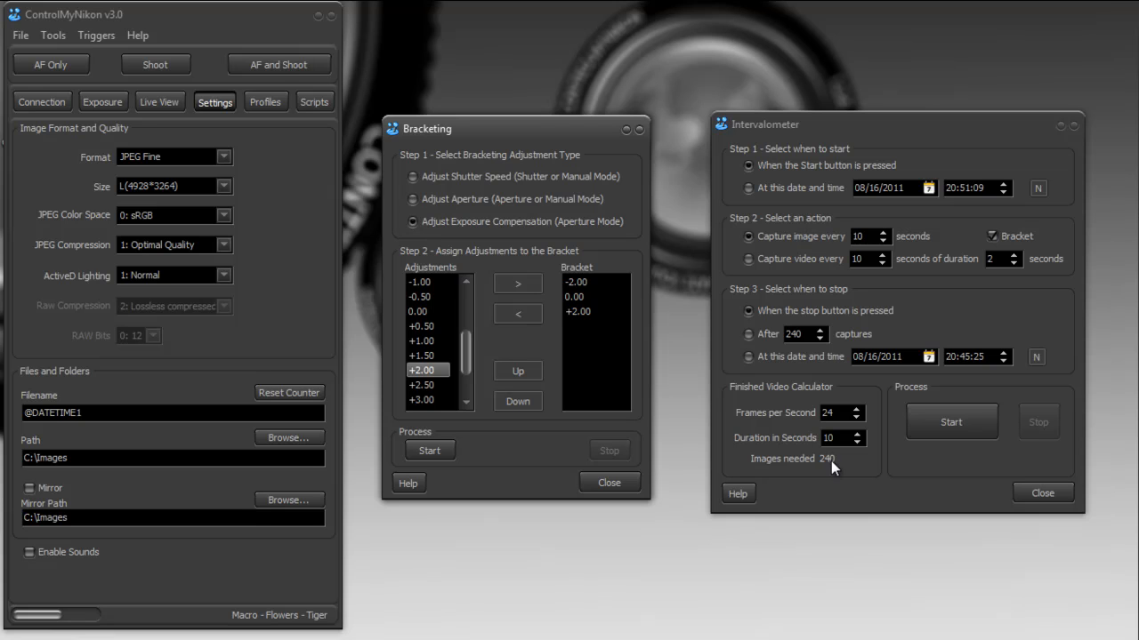
{"action": "left_click", "coordinate": [584, 297]}
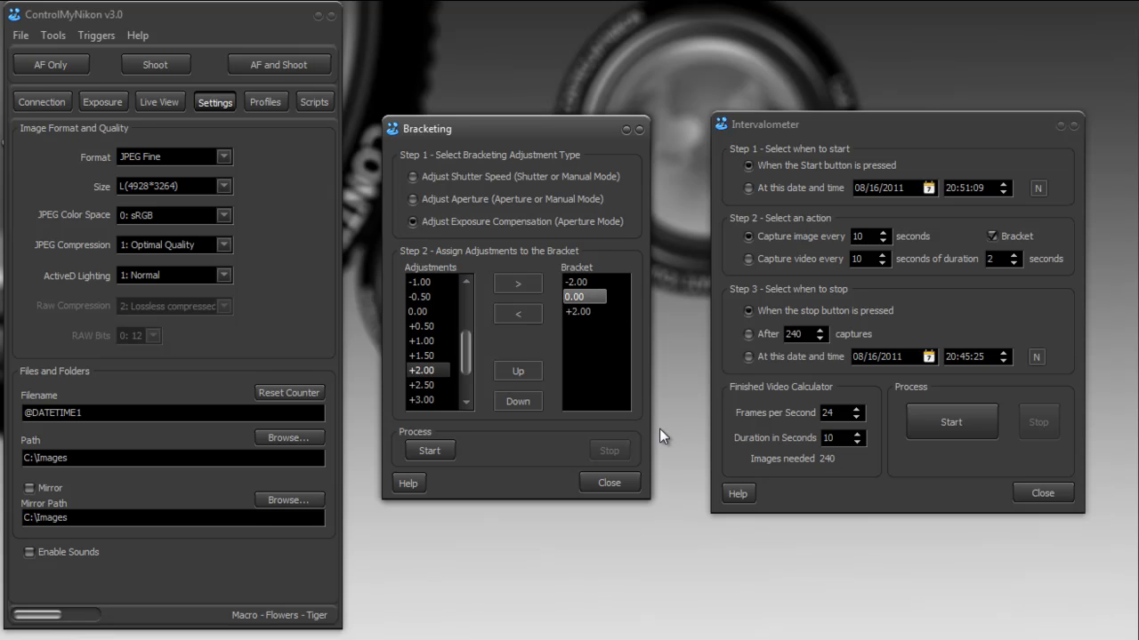
{"action": "mouse_move", "coordinate": [651, 434]}
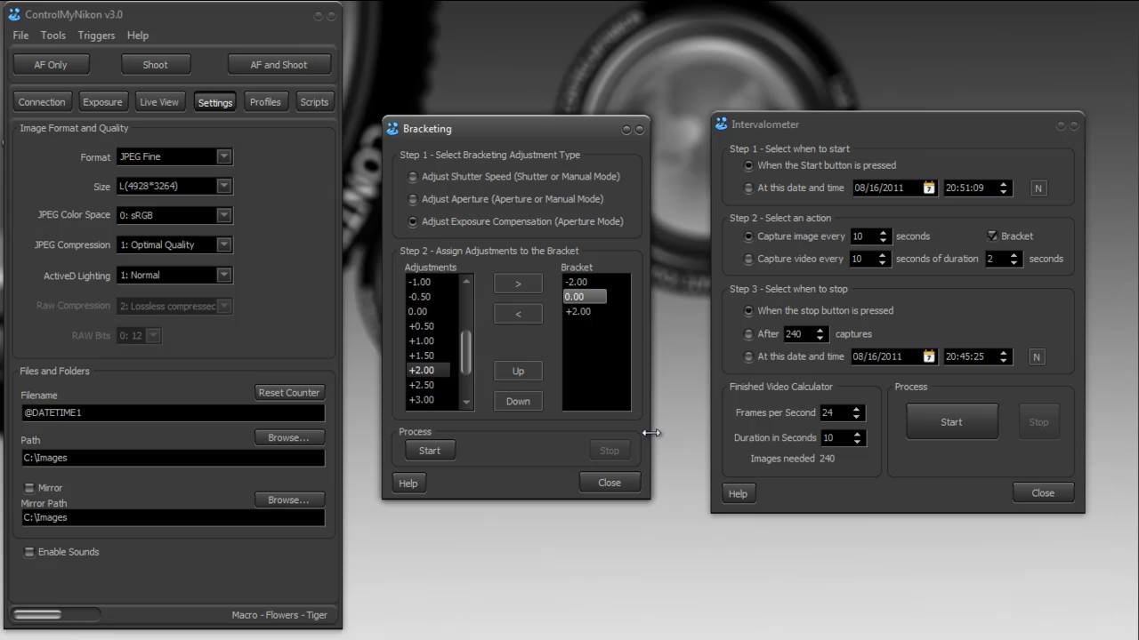
{"action": "mouse_move", "coordinate": [943, 473]}
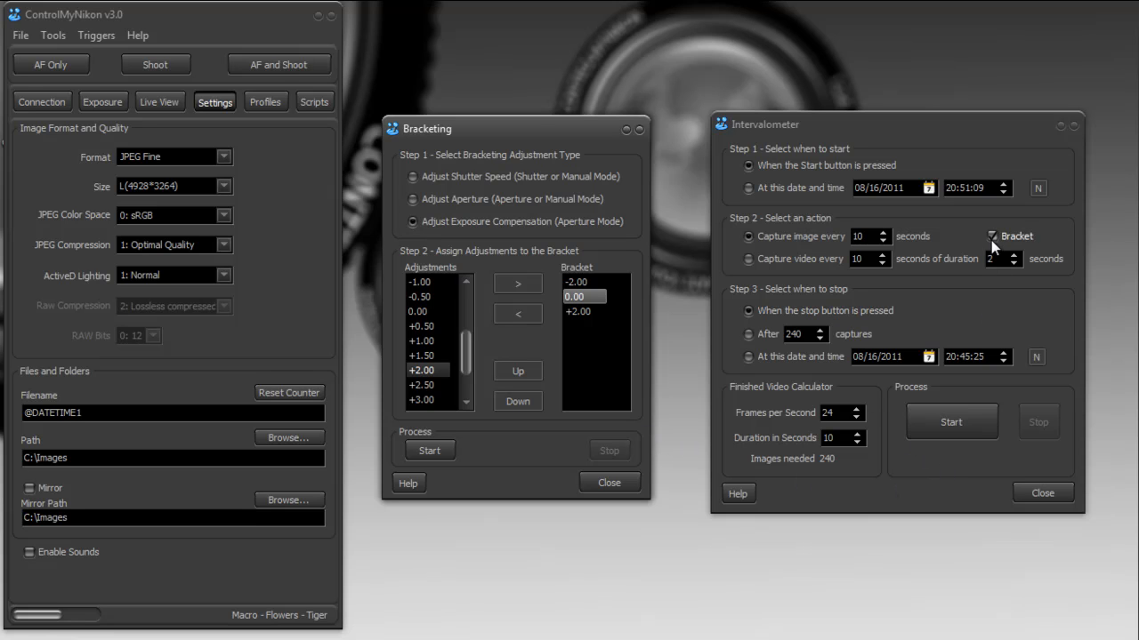
{"action": "mouse_move", "coordinate": [1000, 247]}
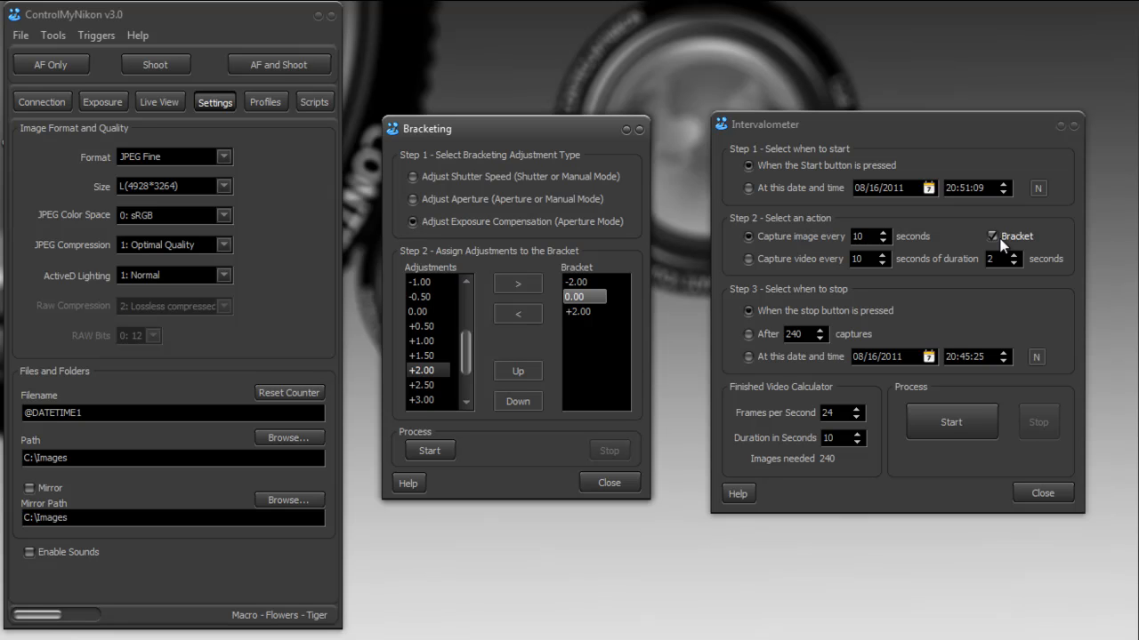
Start the intervalometer with Bracket enabled so each interval captures the -2, 0 and +2 shots.
{"action": "left_click", "coordinate": [950, 420]}
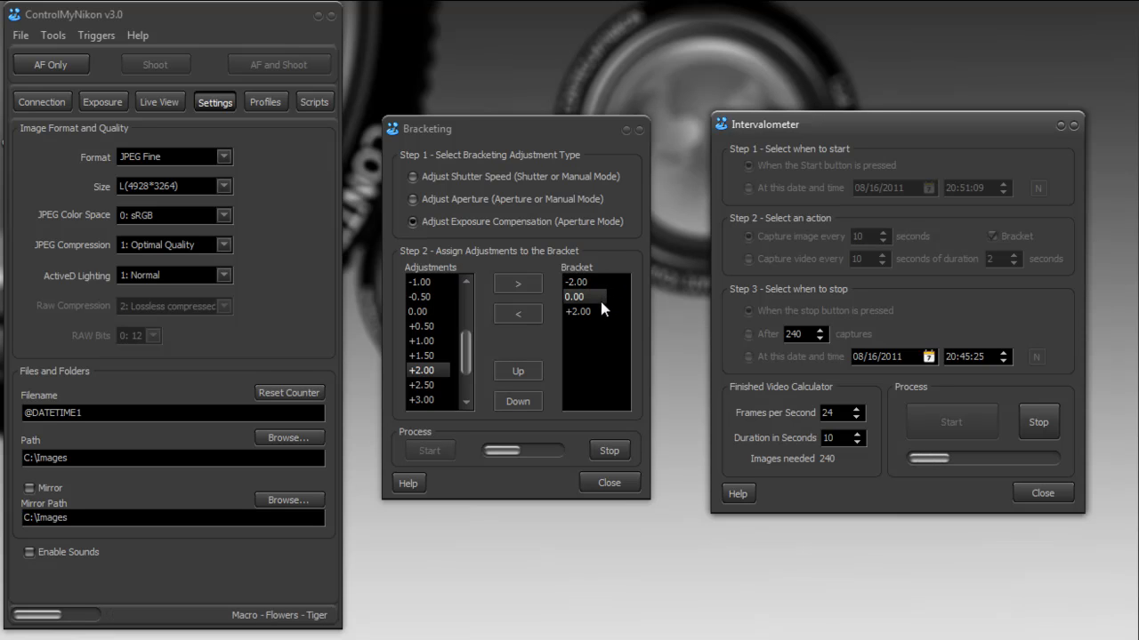
{"action": "left_click", "coordinate": [583, 312]}
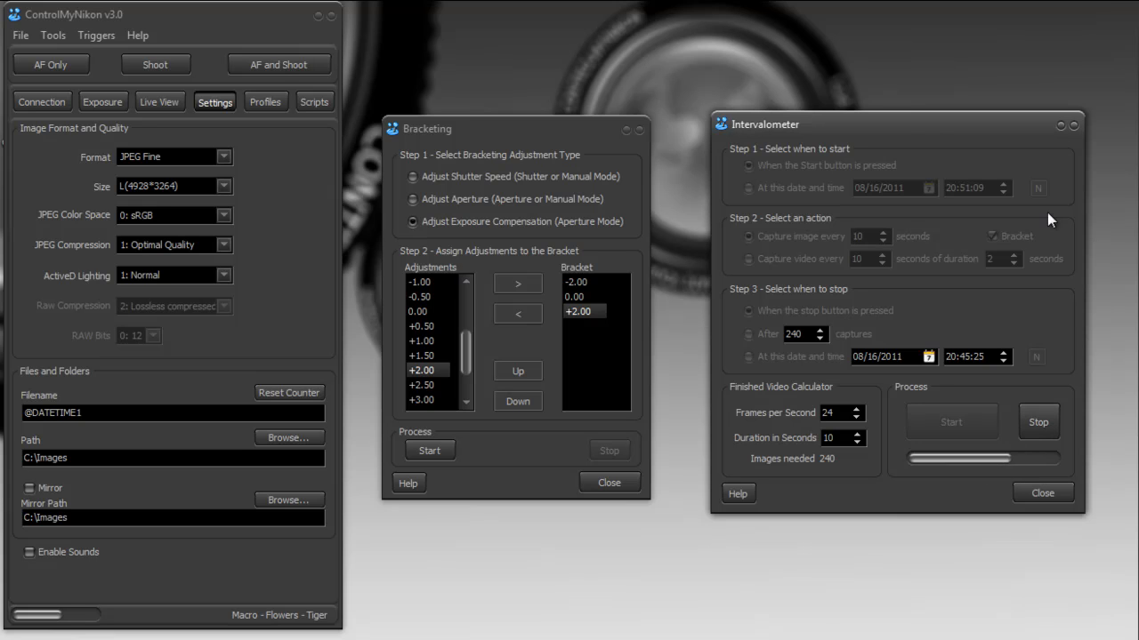
{"action": "mouse_move", "coordinate": [897, 345]}
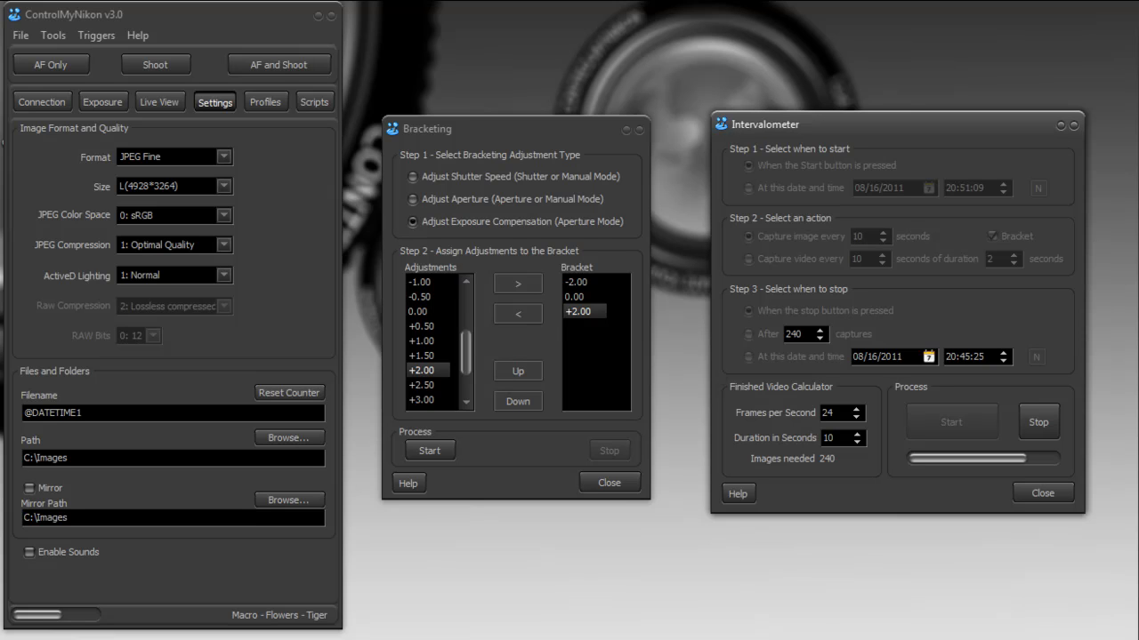
{"action": "left_click", "coordinate": [428, 450]}
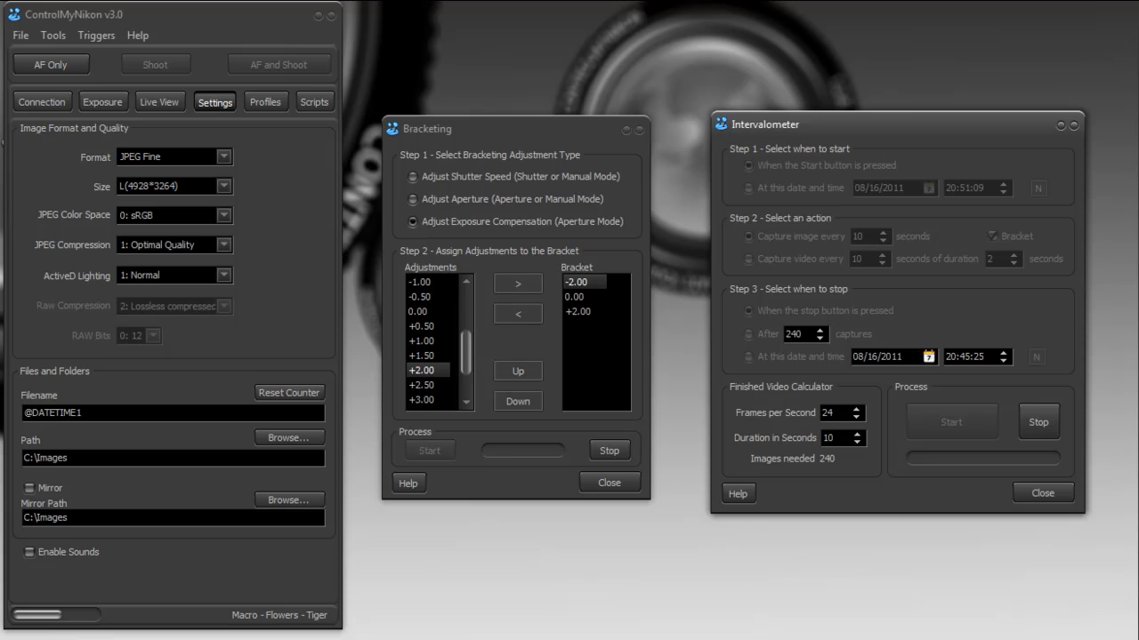
{"action": "left_click", "coordinate": [578, 296]}
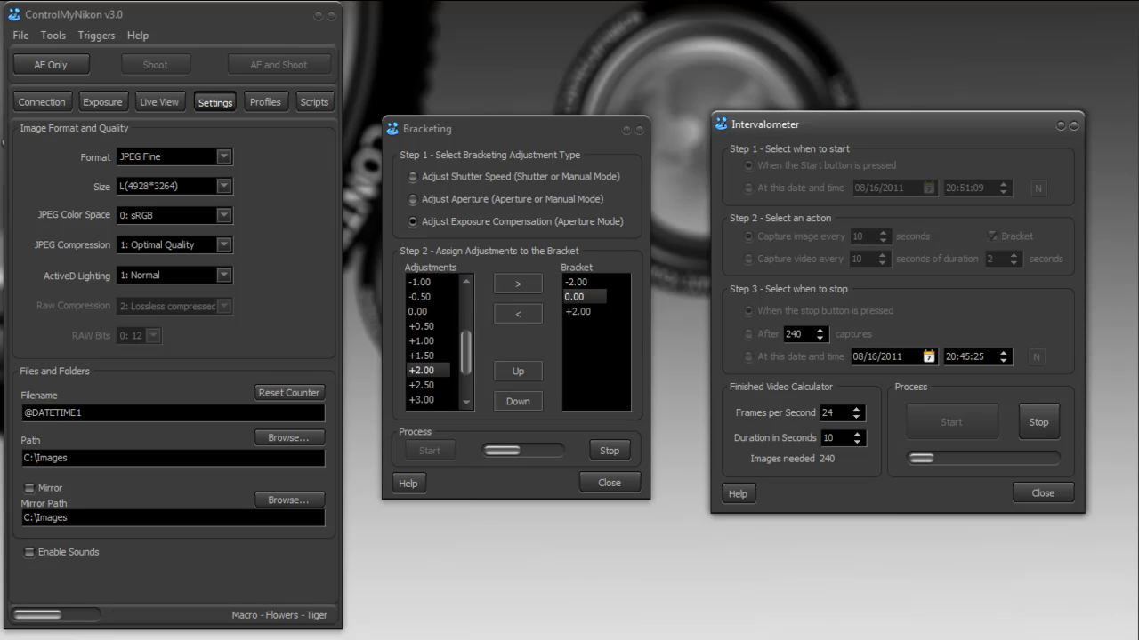
{"action": "left_click", "coordinate": [578, 311]}
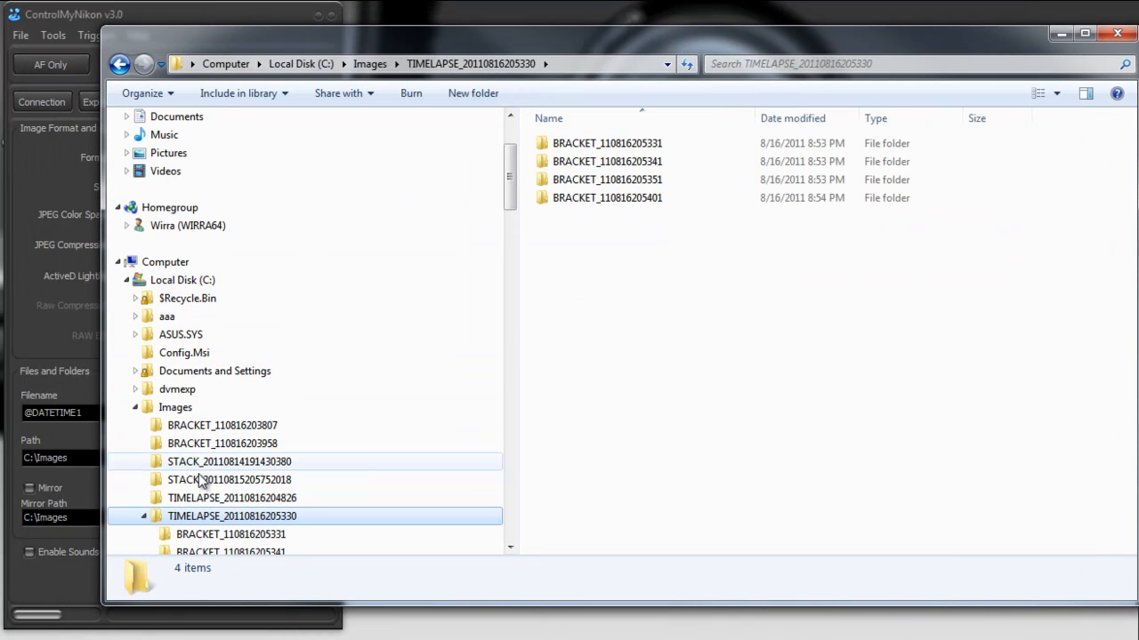
{"action": "scroll", "scroll_direction": "down", "scroll_amount": 3}
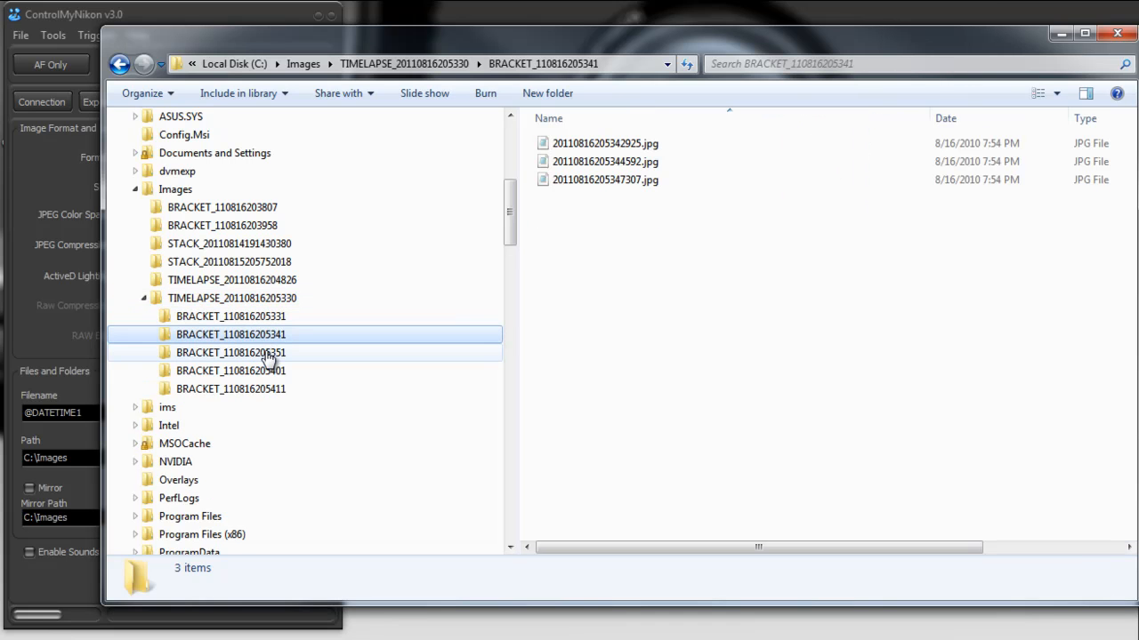
{"action": "left_click", "coordinate": [232, 372]}
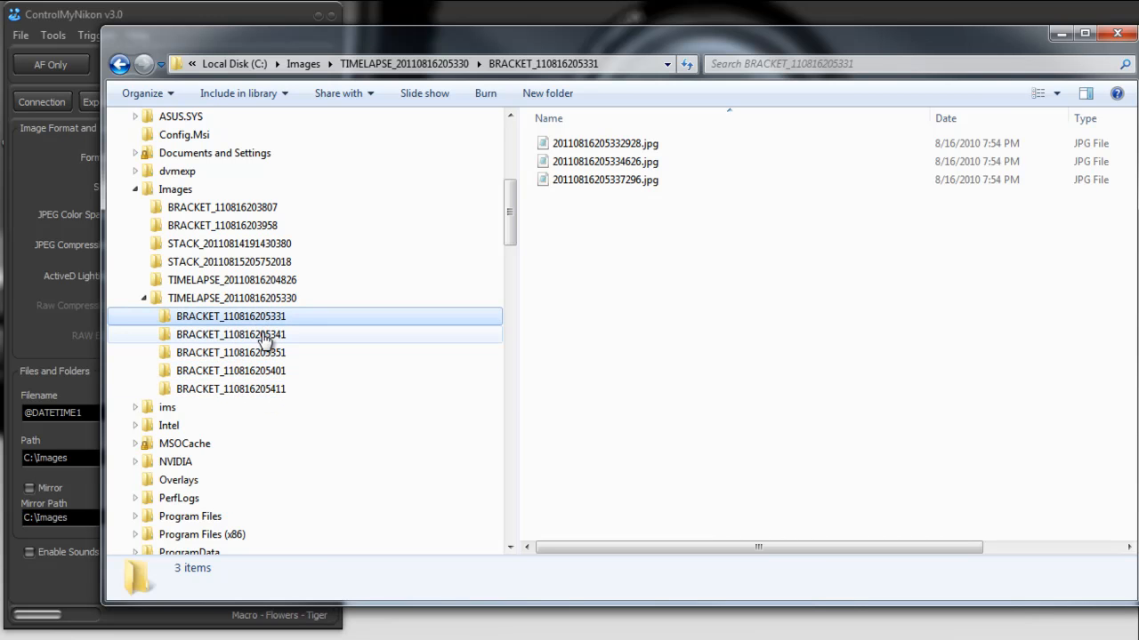
{"action": "left_click", "coordinate": [231, 388]}
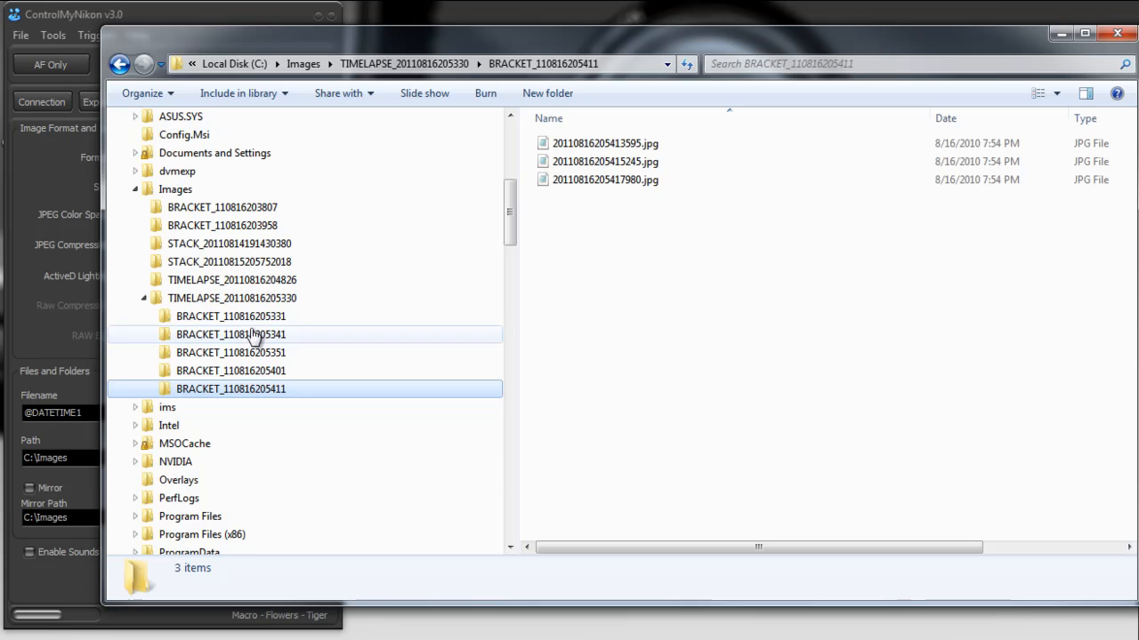
{"action": "left_click", "coordinate": [231, 388]}
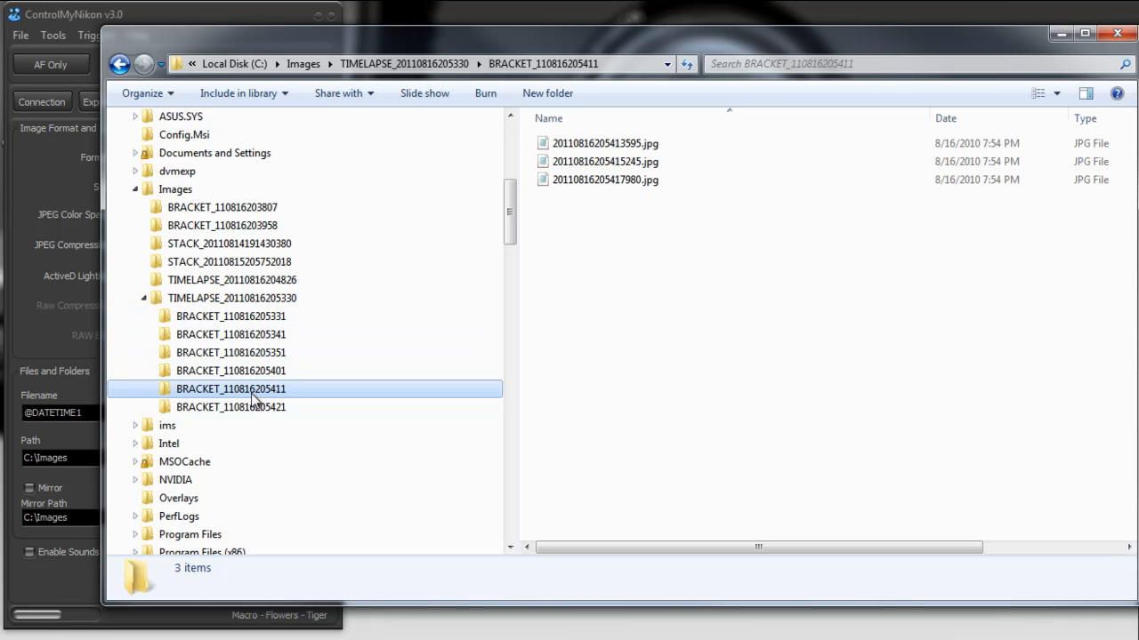
{"action": "mouse_move", "coordinate": [241, 317]}
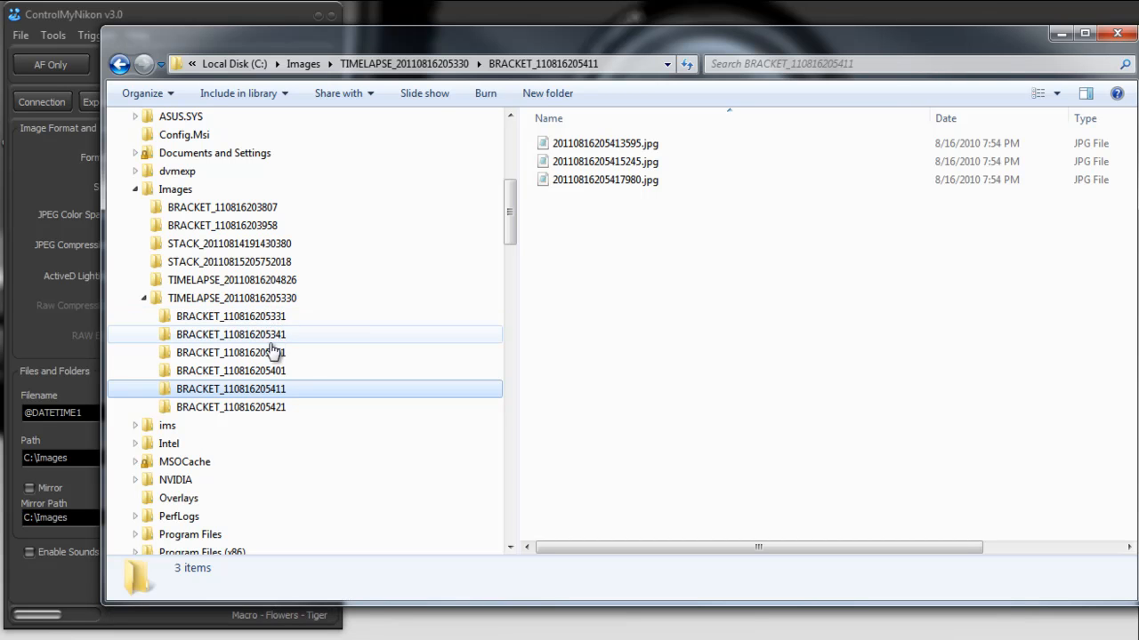
{"action": "mouse_move", "coordinate": [388, 316]}
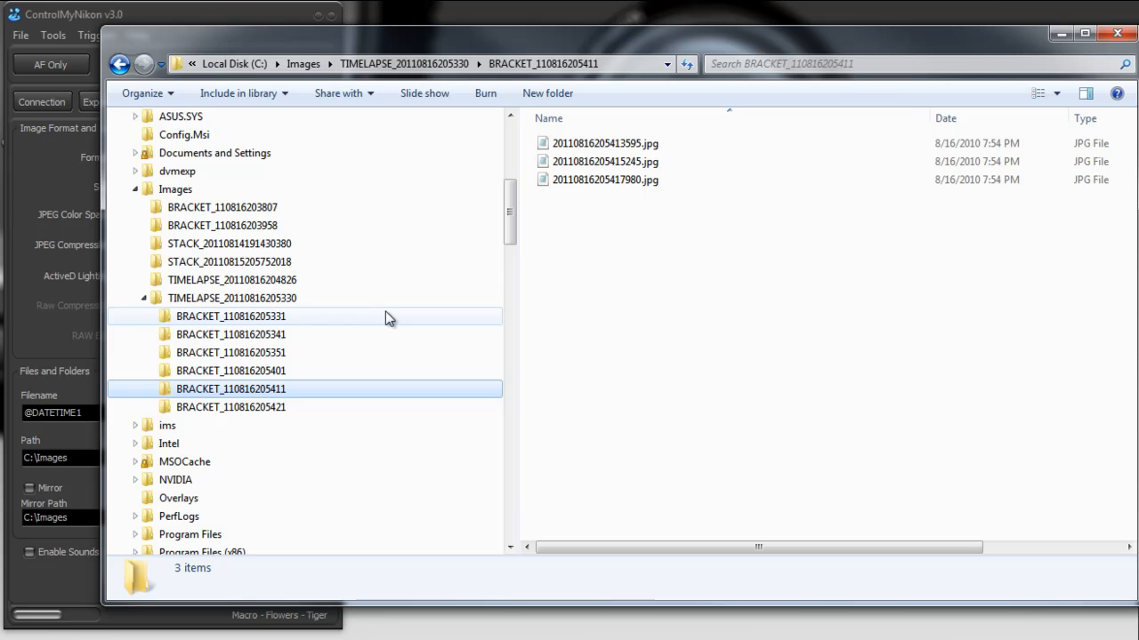
{"action": "mouse_move", "coordinate": [769, 55]}
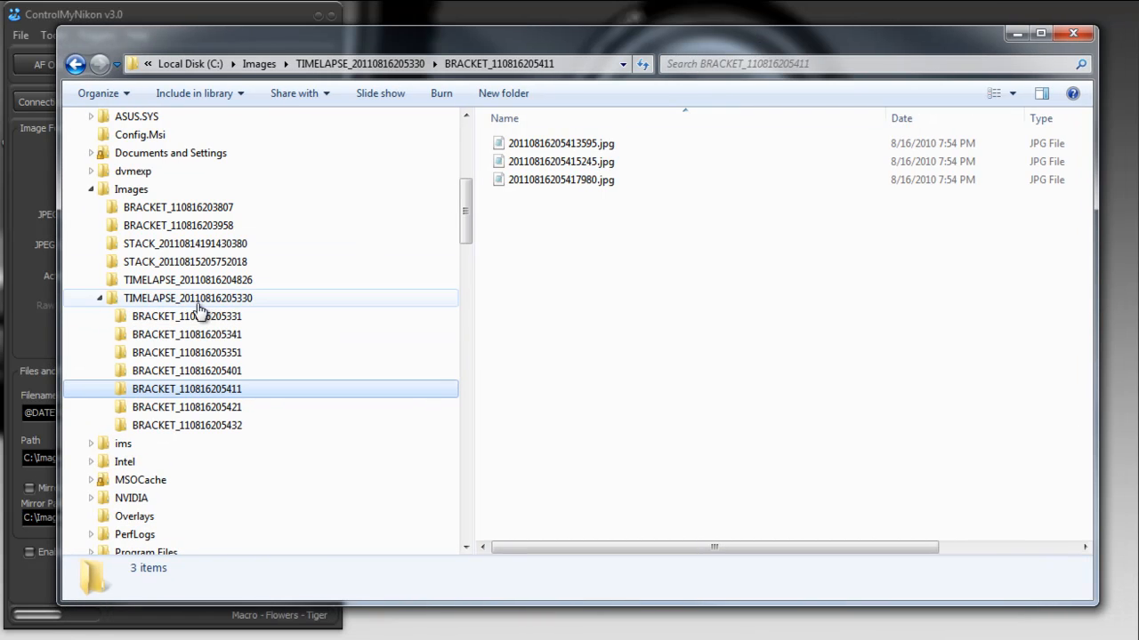
{"action": "mouse_move", "coordinate": [201, 317]}
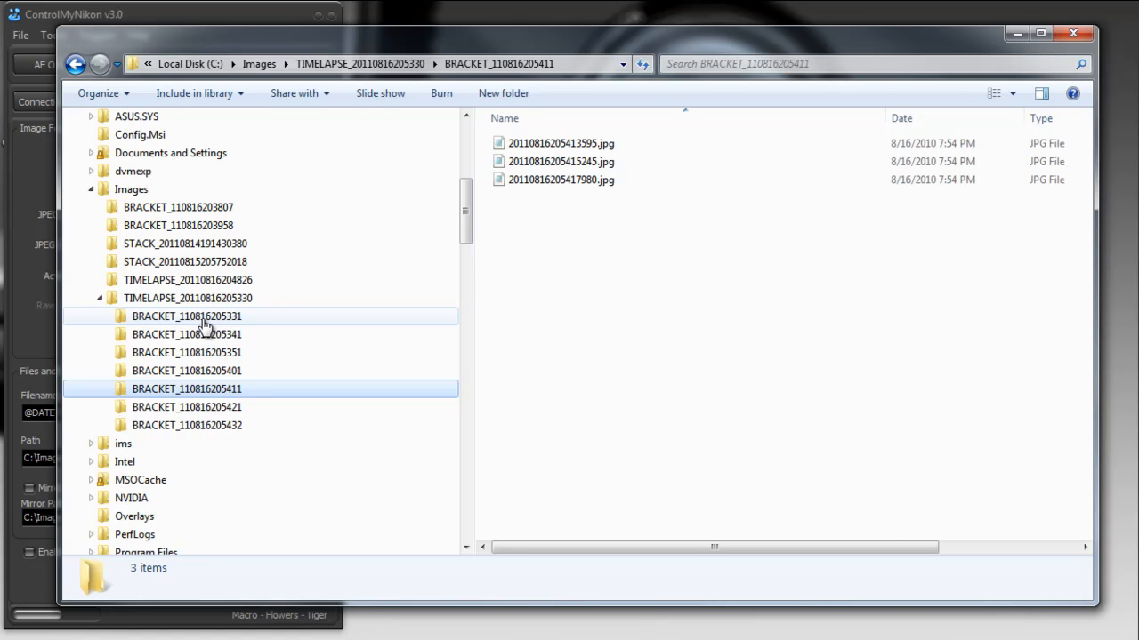
{"action": "left_click", "coordinate": [187, 406]}
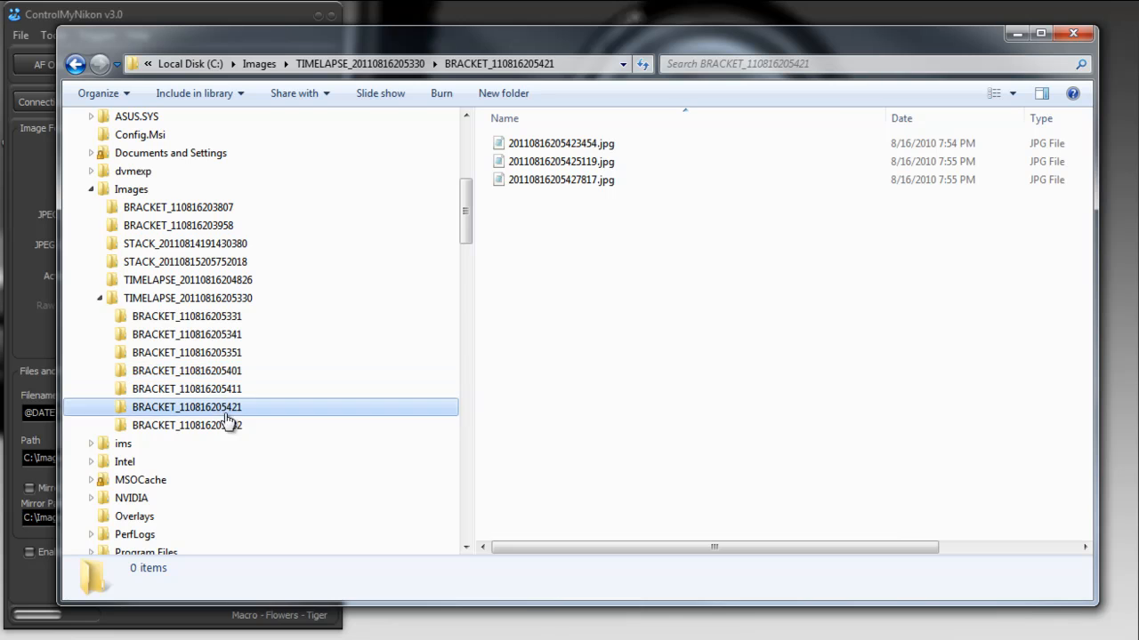
{"action": "left_click", "coordinate": [187, 425]}
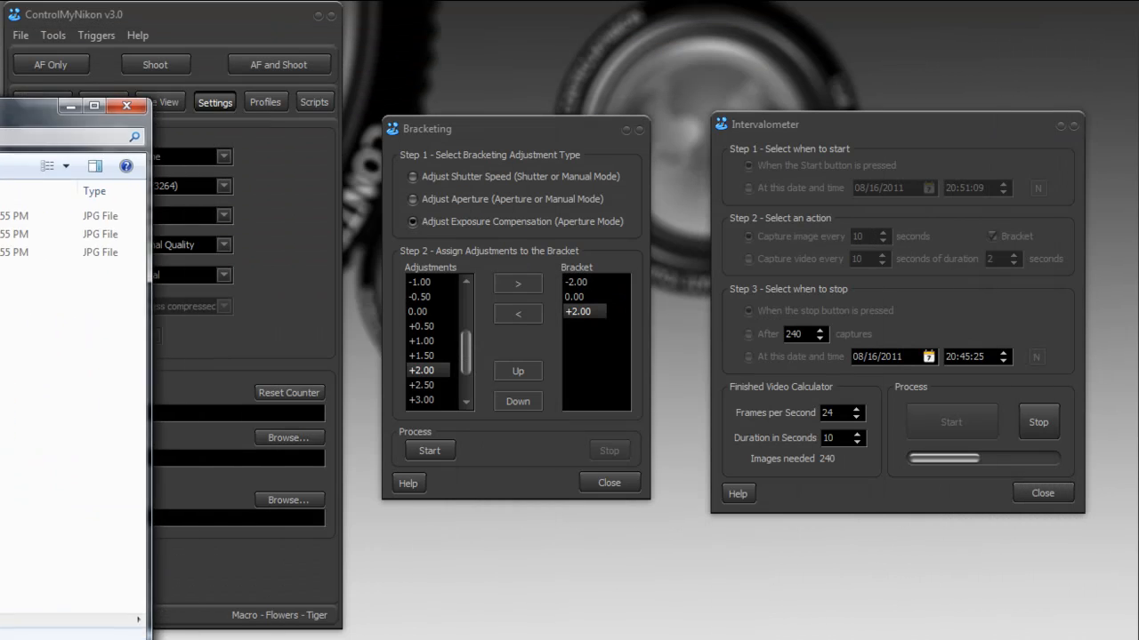
Bring the ControlMyNikon windows forward and stop the running bracketed time-lapse in the Intervalometer.
{"action": "left_click", "coordinate": [126, 105]}
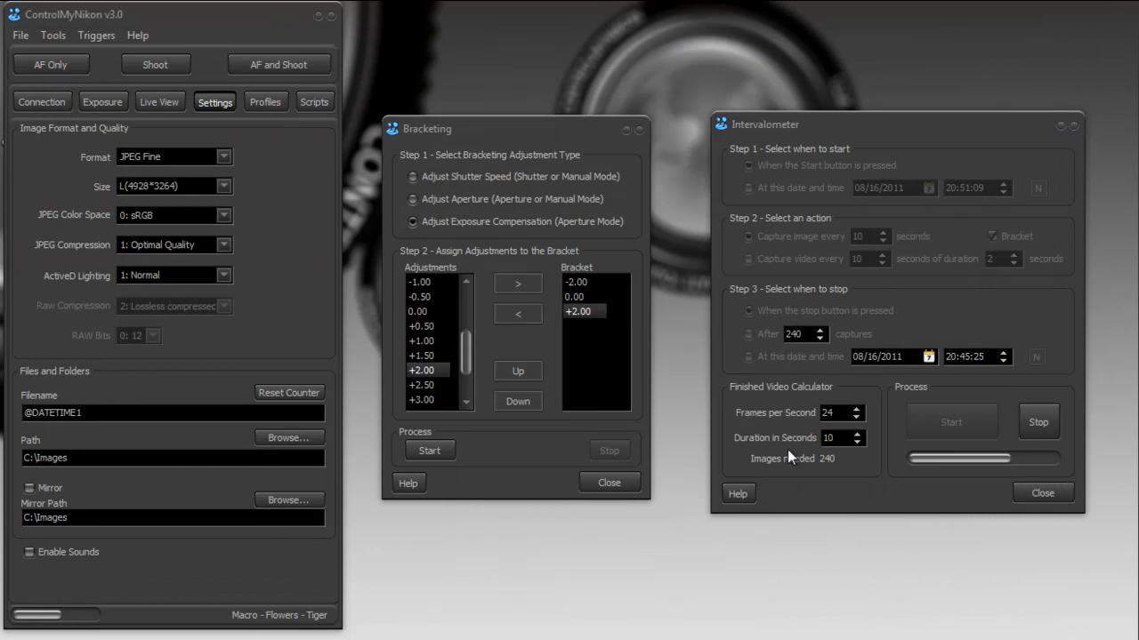
{"action": "left_click", "coordinate": [429, 450]}
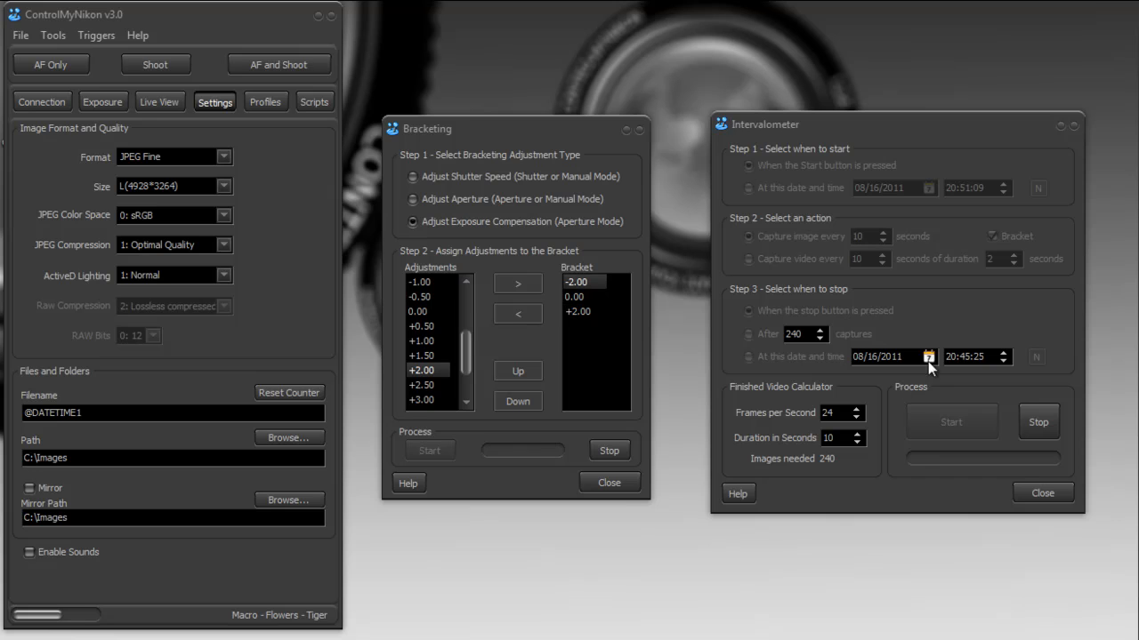
{"action": "left_click", "coordinate": [950, 420]}
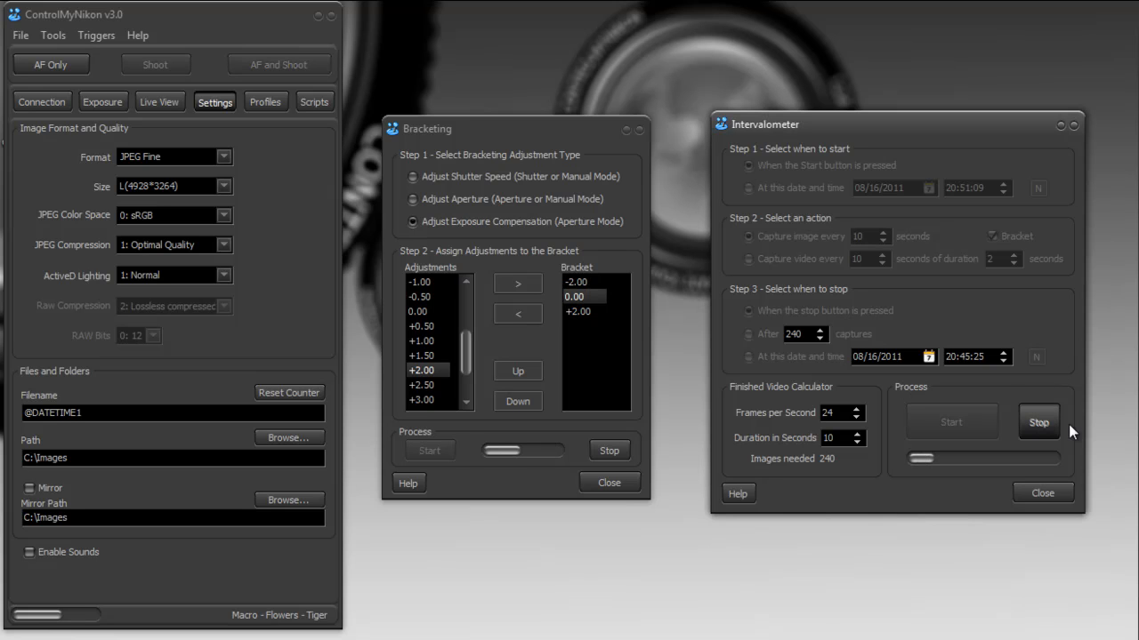
{"action": "left_click", "coordinate": [1039, 422]}
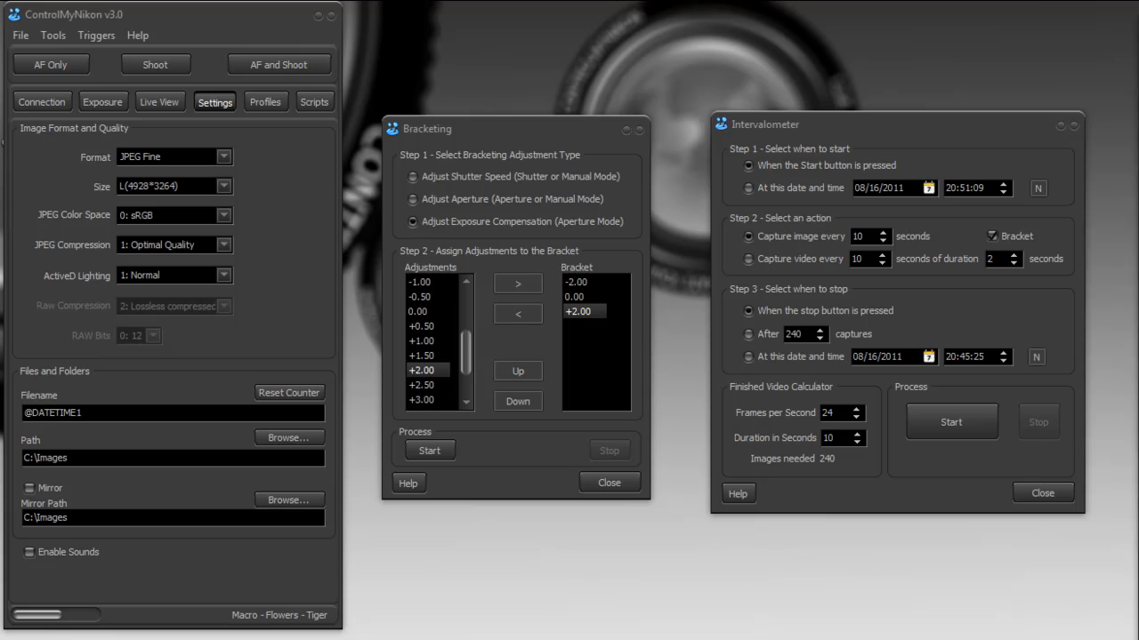
{"action": "left_click", "coordinate": [737, 493]}
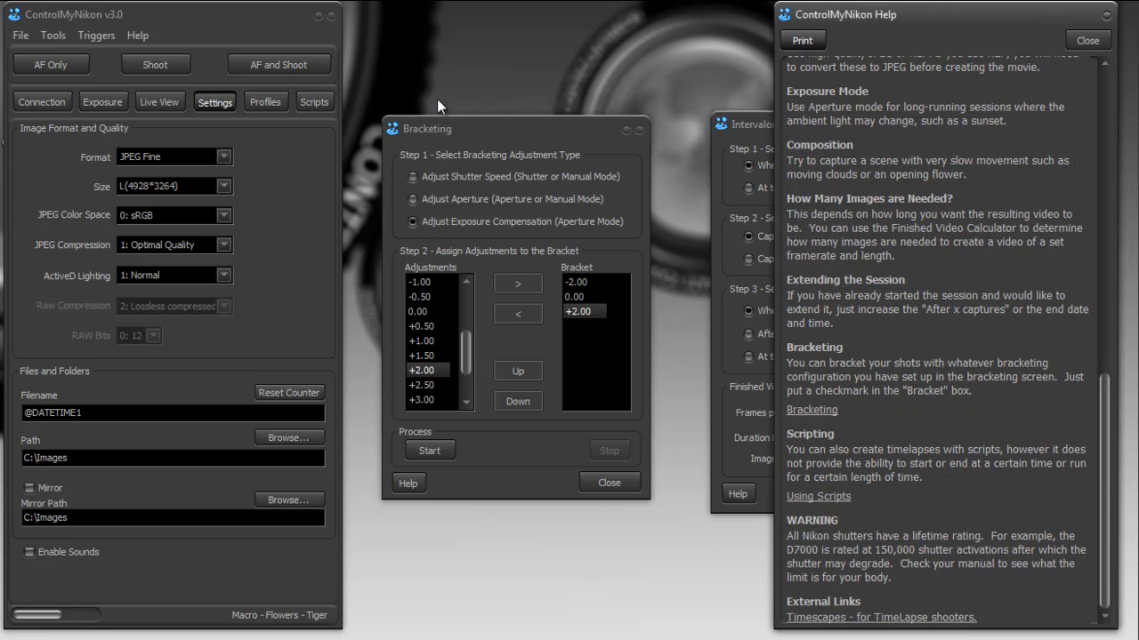
{"action": "mouse_move", "coordinate": [761, 124]}
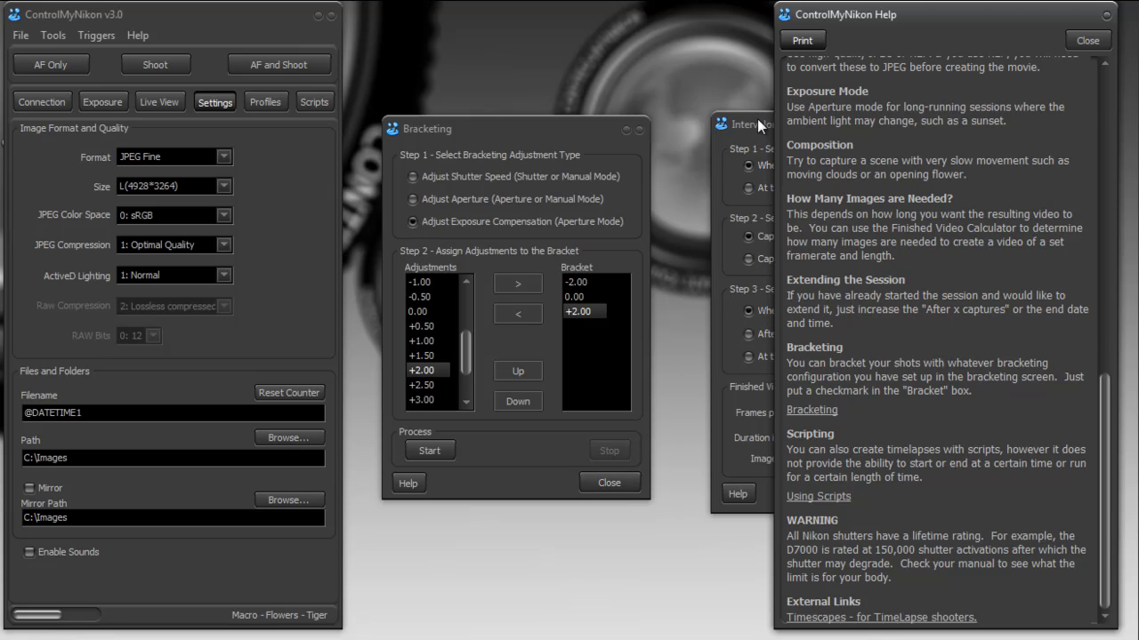
Close the Bracketing window and follow the Help guide's external link to the Timescapes site.
{"action": "left_click", "coordinate": [608, 482]}
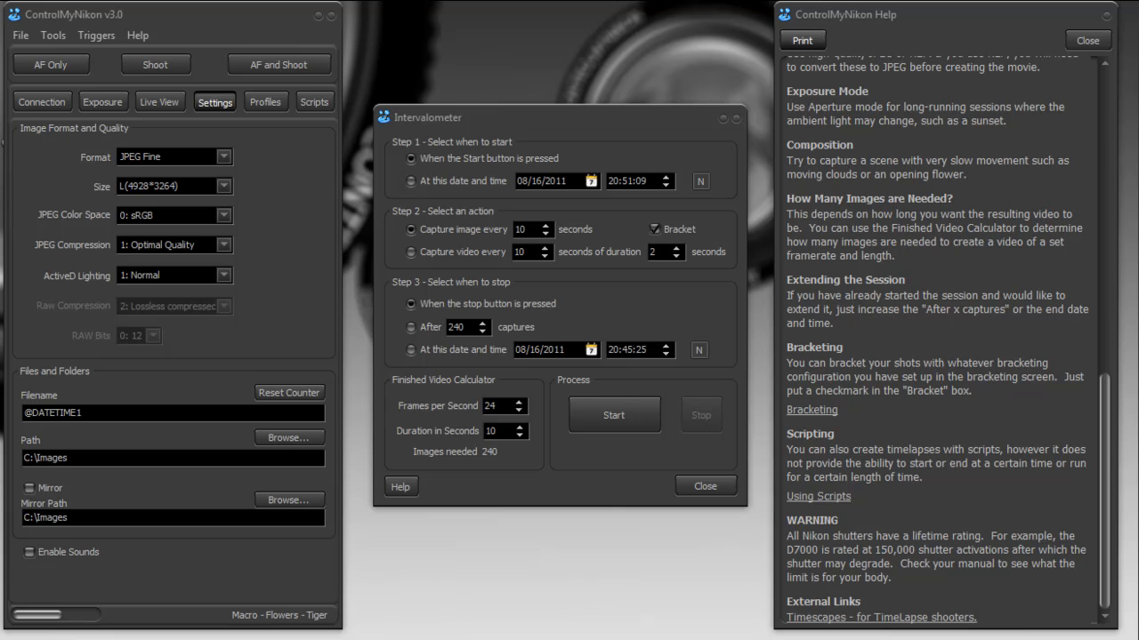
{"action": "left_click", "coordinate": [879, 617]}
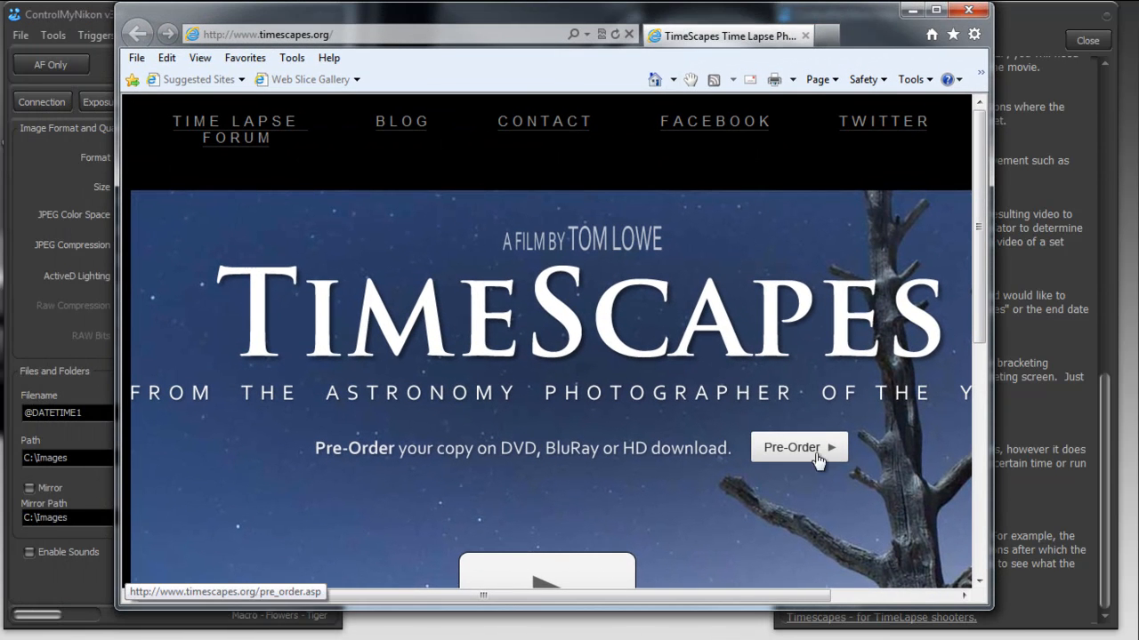
{"action": "mouse_move", "coordinate": [222, 145]}
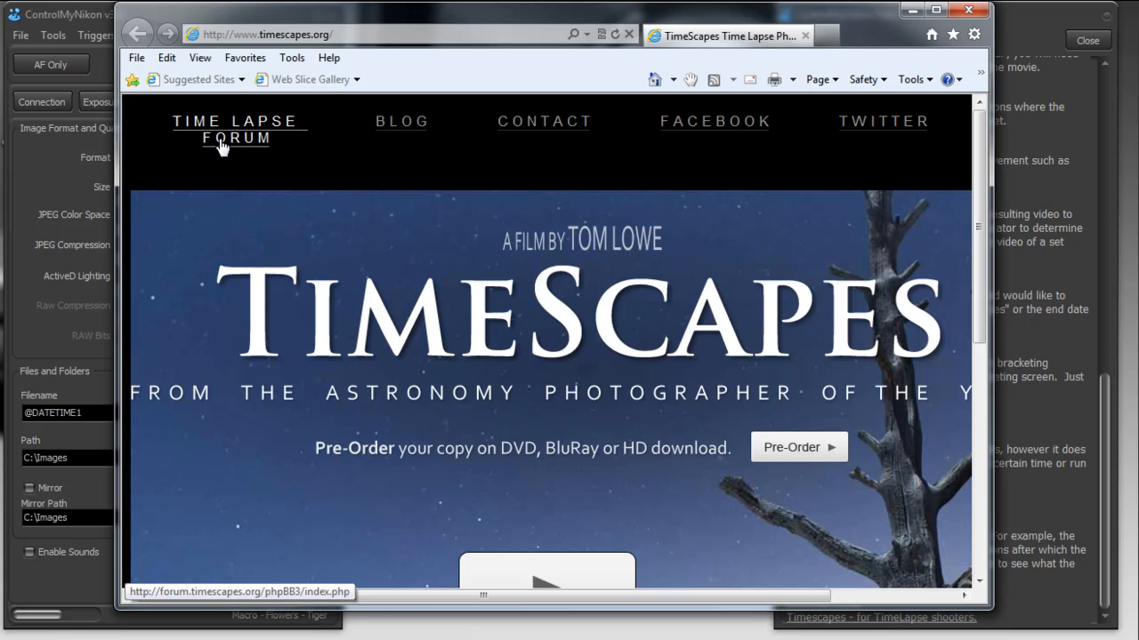
Open the Time Lapse Forum on timescapes.org and scroll through its board index.
{"action": "left_click", "coordinate": [235, 128]}
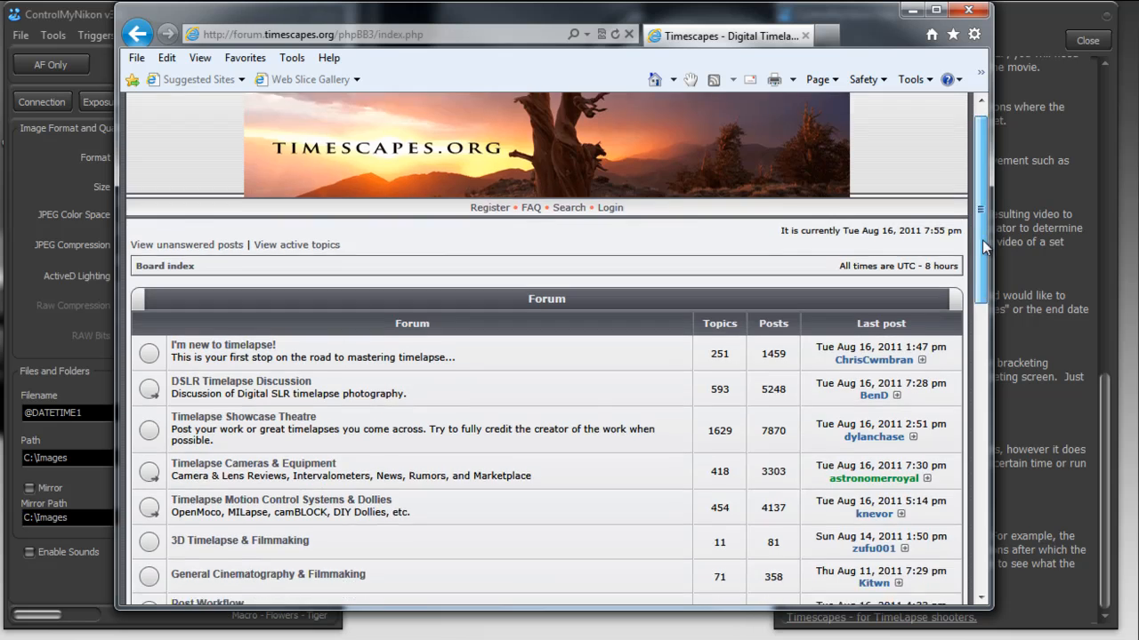
{"action": "scroll", "scroll_direction": "down", "scroll_amount": 3}
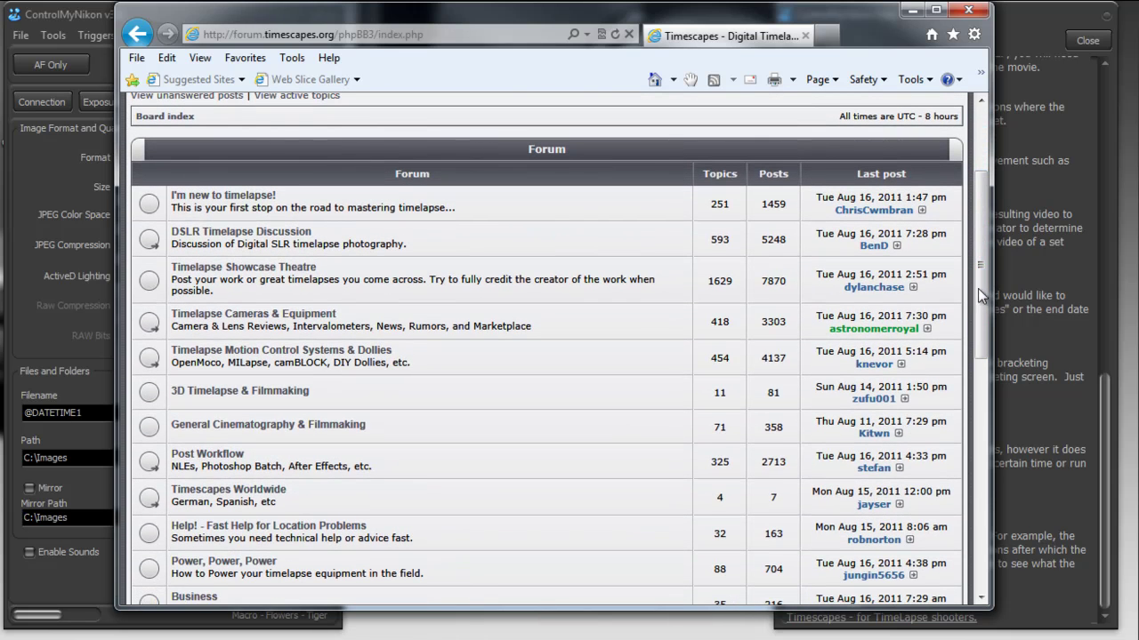
{"action": "mouse_move", "coordinate": [596, 16]}
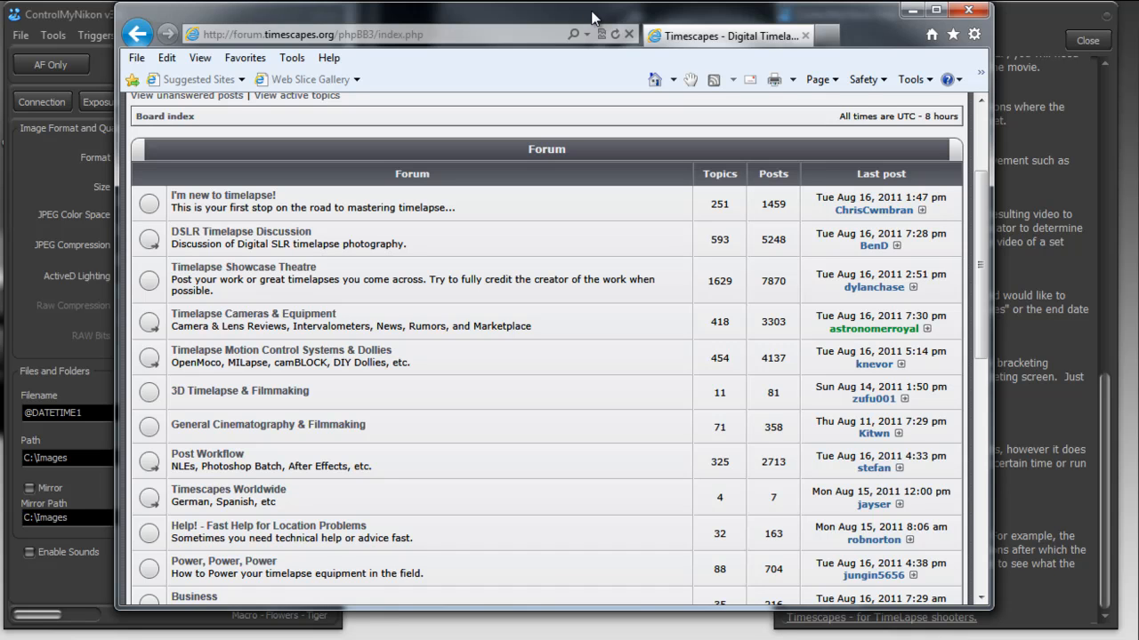
{"action": "mouse_move", "coordinate": [239, 392]}
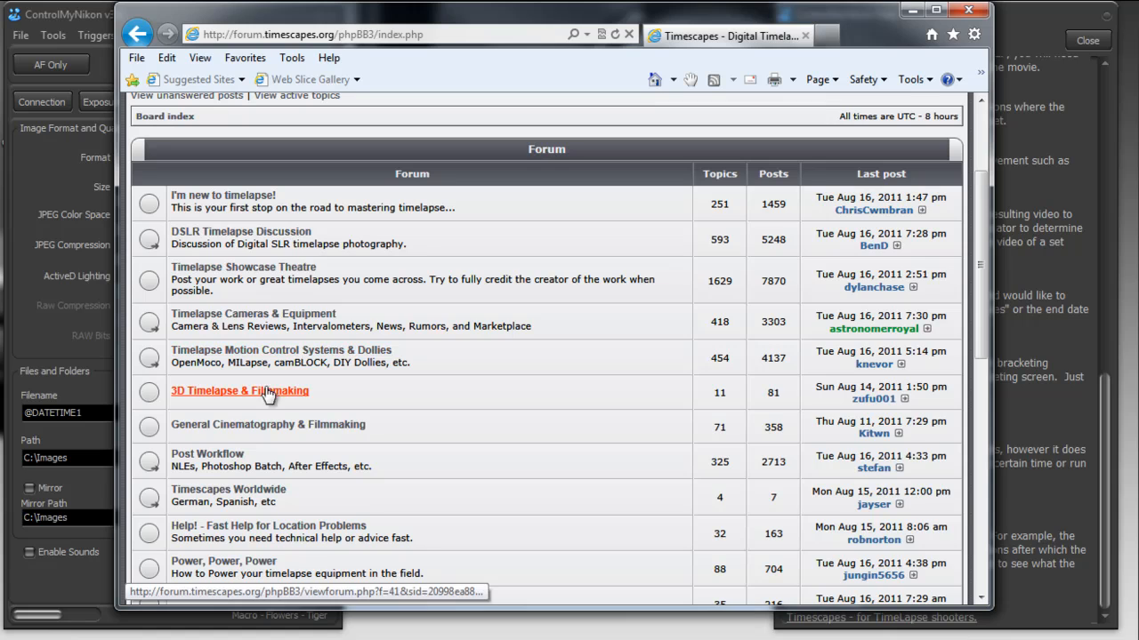
{"action": "scroll", "scroll_direction": "down", "scroll_amount": 3}
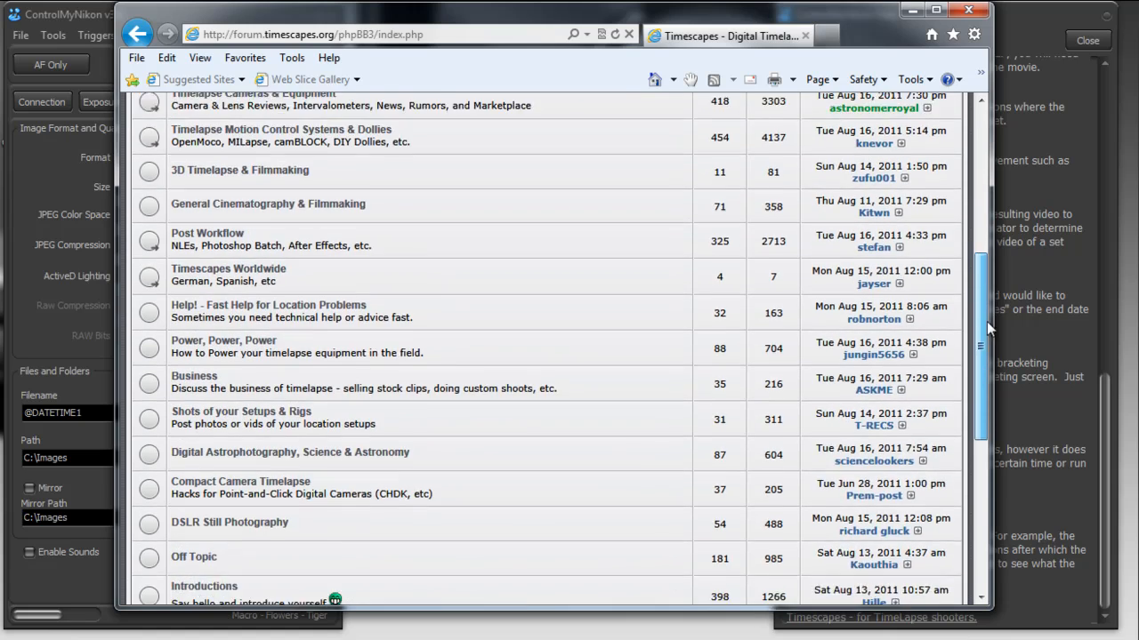
{"action": "scroll", "scroll_direction": "up", "scroll_amount": 3}
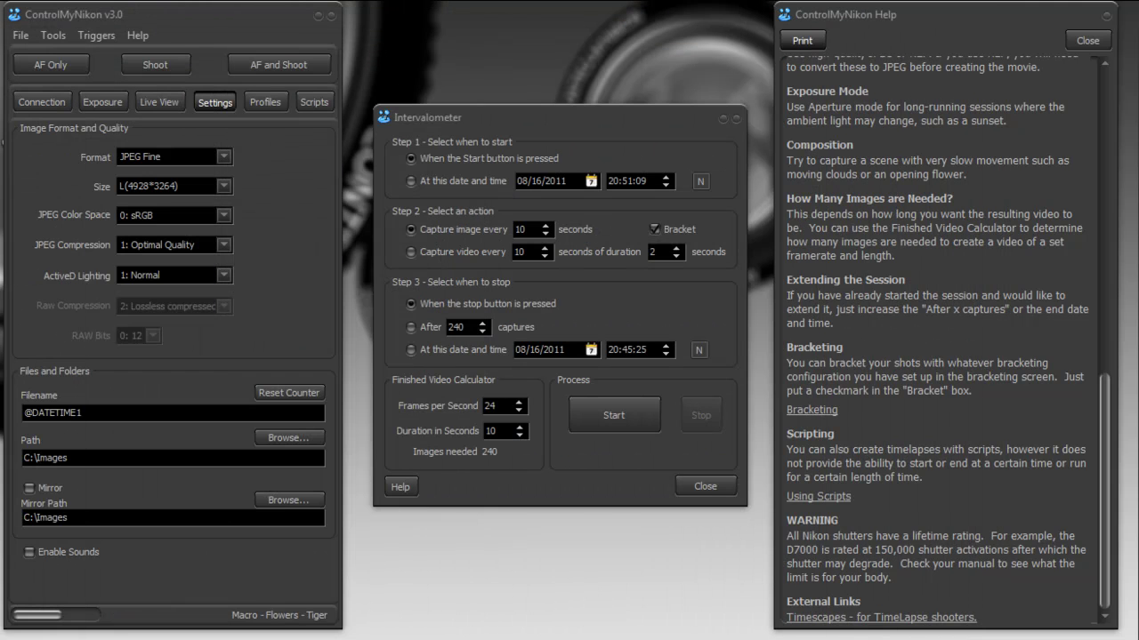
{"action": "mouse_move", "coordinate": [641, 598]}
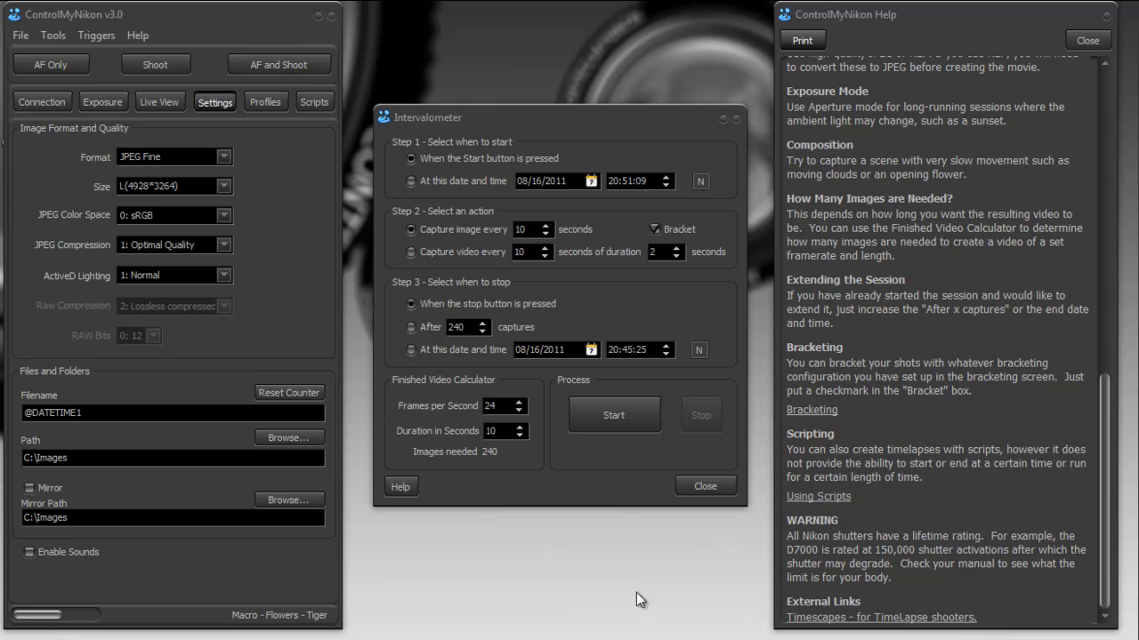